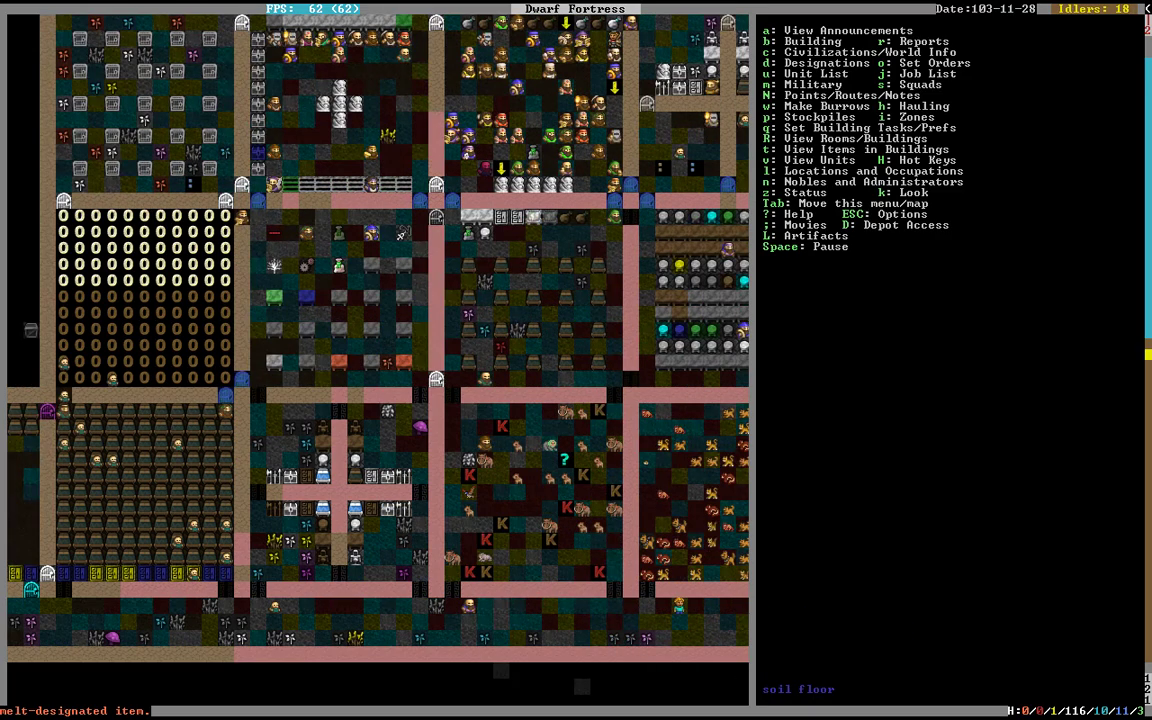
Browse fortress levels past a melt-designated iron helm and bring up the work orders list.
{"action": "scroll", "scroll_direction": "up", "scroll_amount": 3}
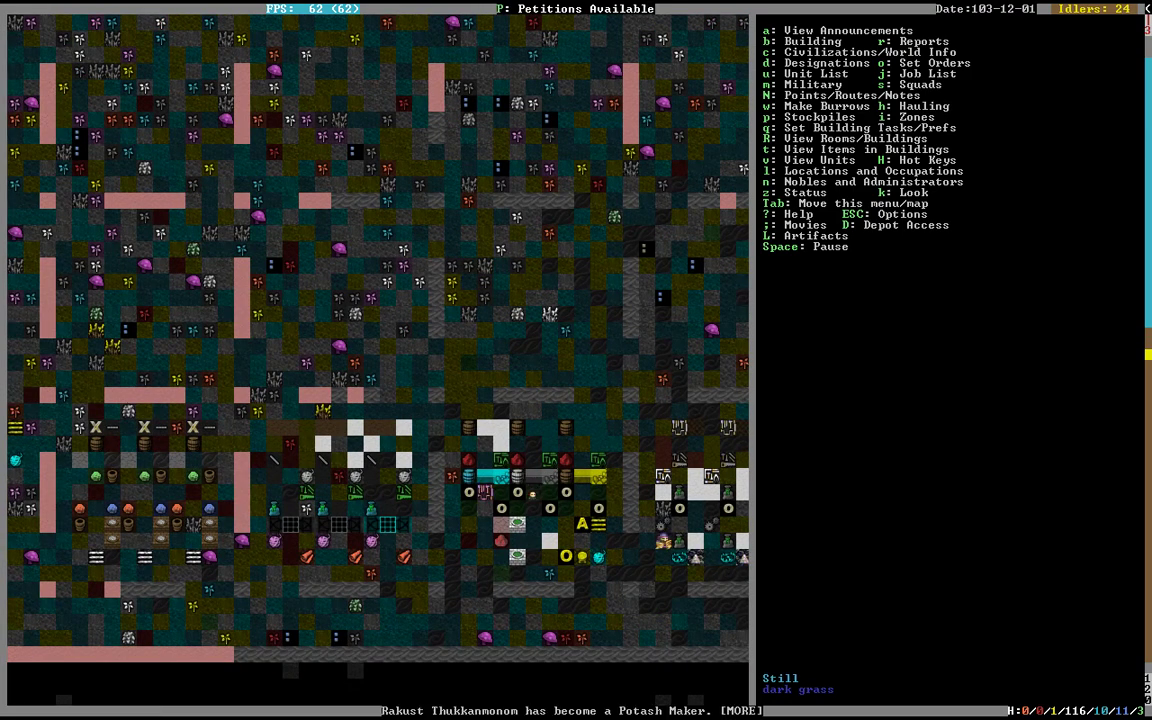
{"action": "key", "text": "P"}
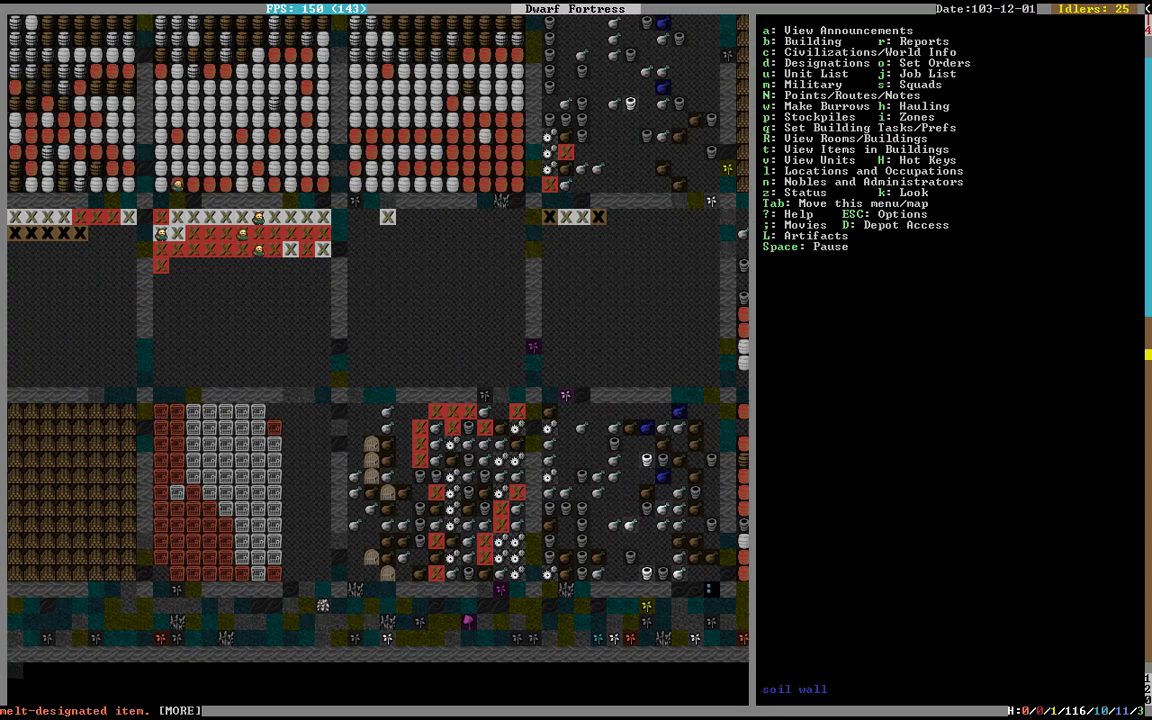
{"action": "scroll", "scroll_direction": "right", "scroll_amount": 3}
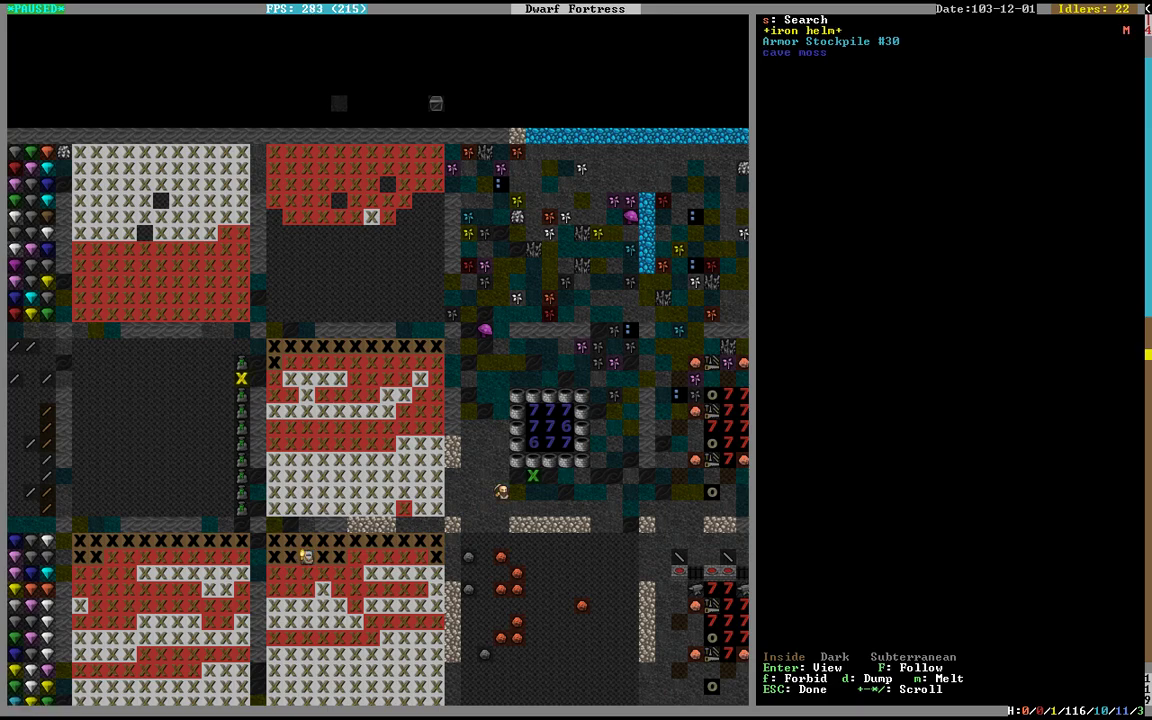
{"action": "key", "text": "Escape"}
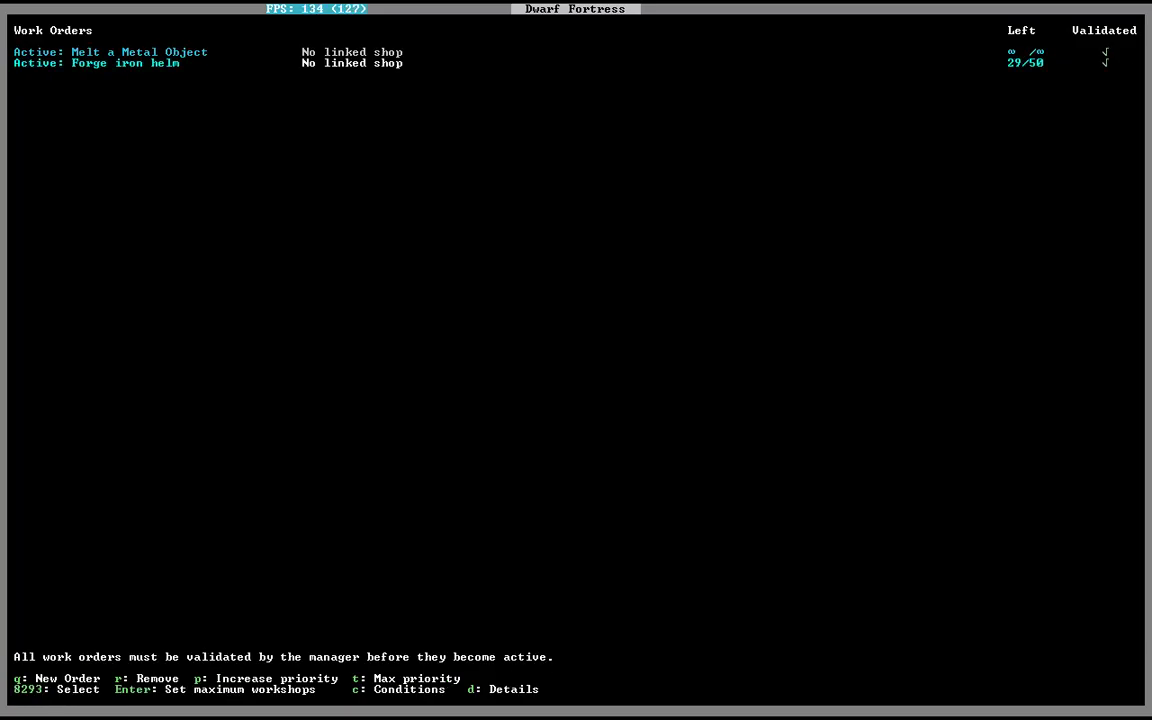
Leave the work orders, toggle pause, and return to the fortress map with melt notices appearing.
{"action": "key", "text": "Escape"}
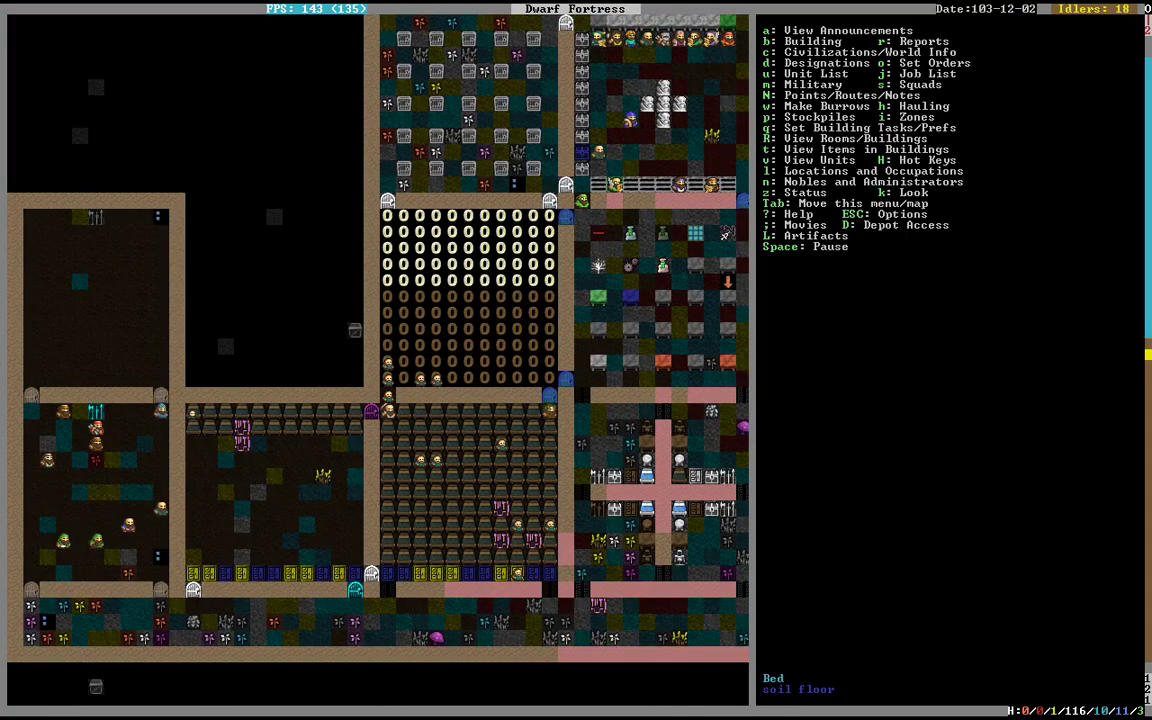
{"action": "key", "text": "Space"}
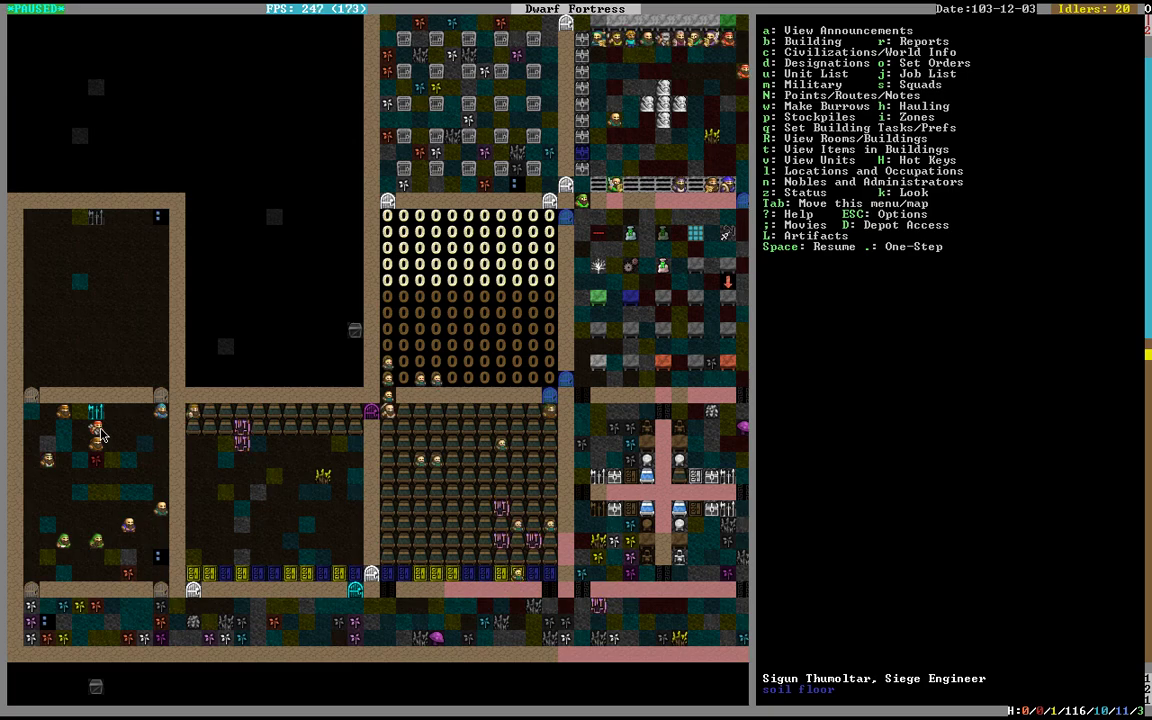
{"action": "key", "text": "Esc"}
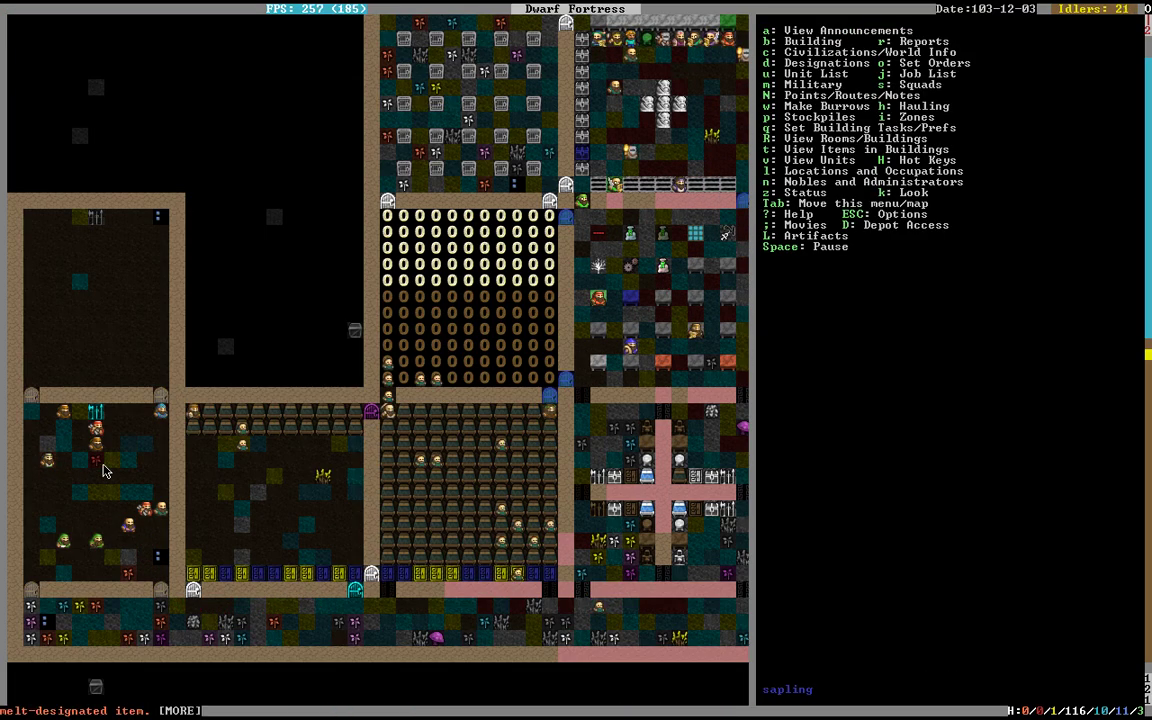
{"action": "left_click", "coordinate": [96, 444]}
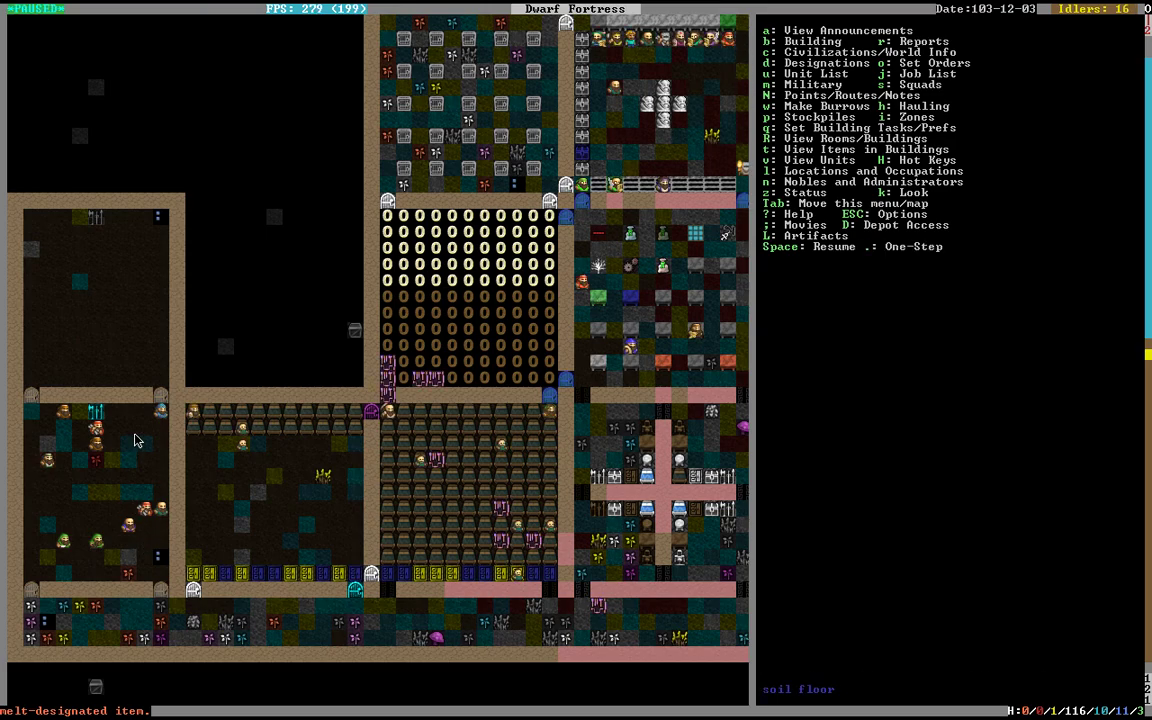
Assign candidate dwarves to every open position of The Mechanical Points squad in Military.
{"action": "key", "text": "m"}
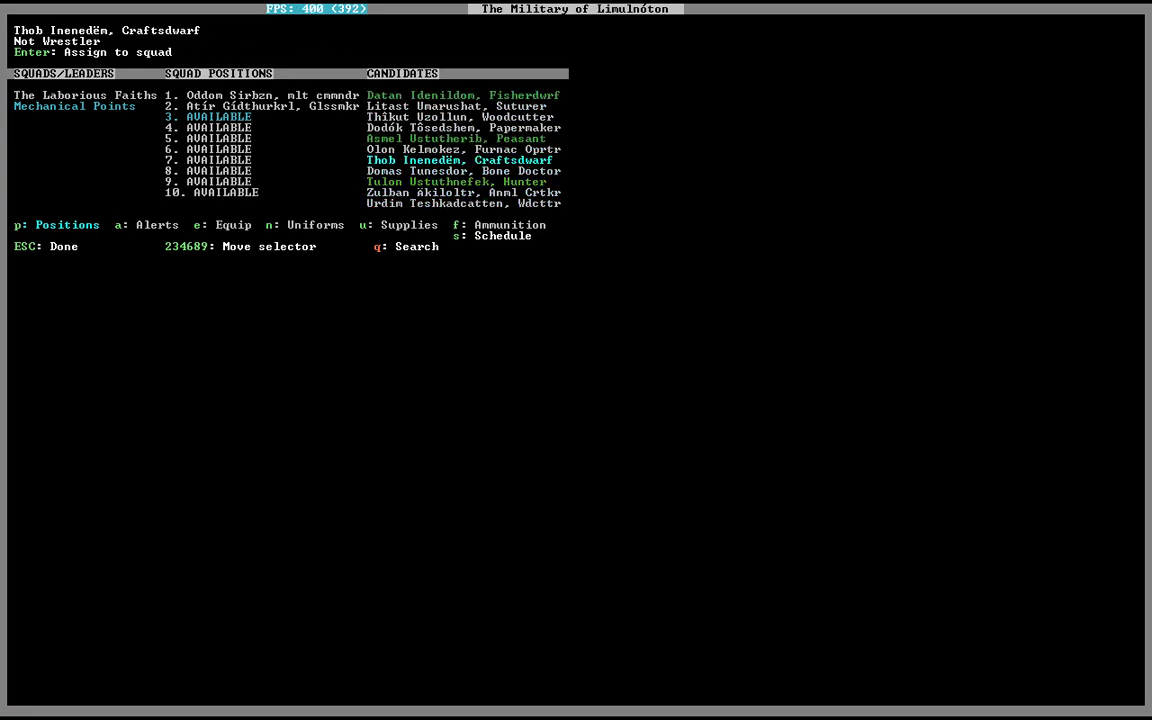
{"action": "left_click", "coordinate": [464, 138]}
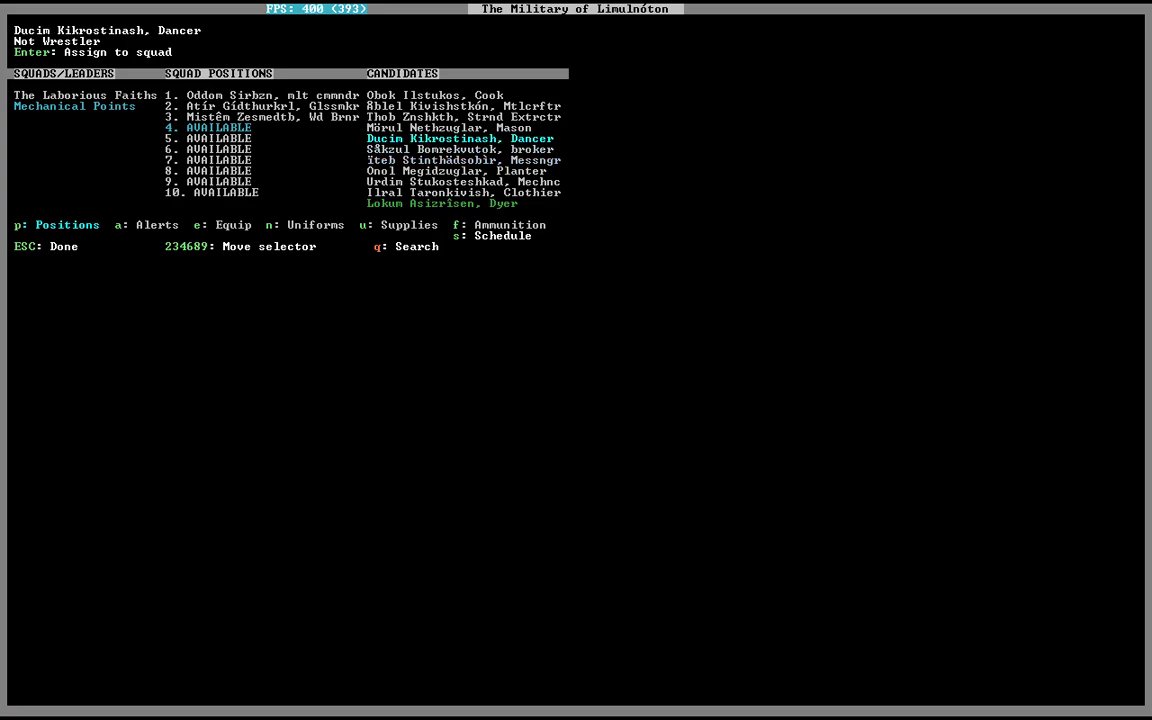
{"action": "key", "text": "up"}
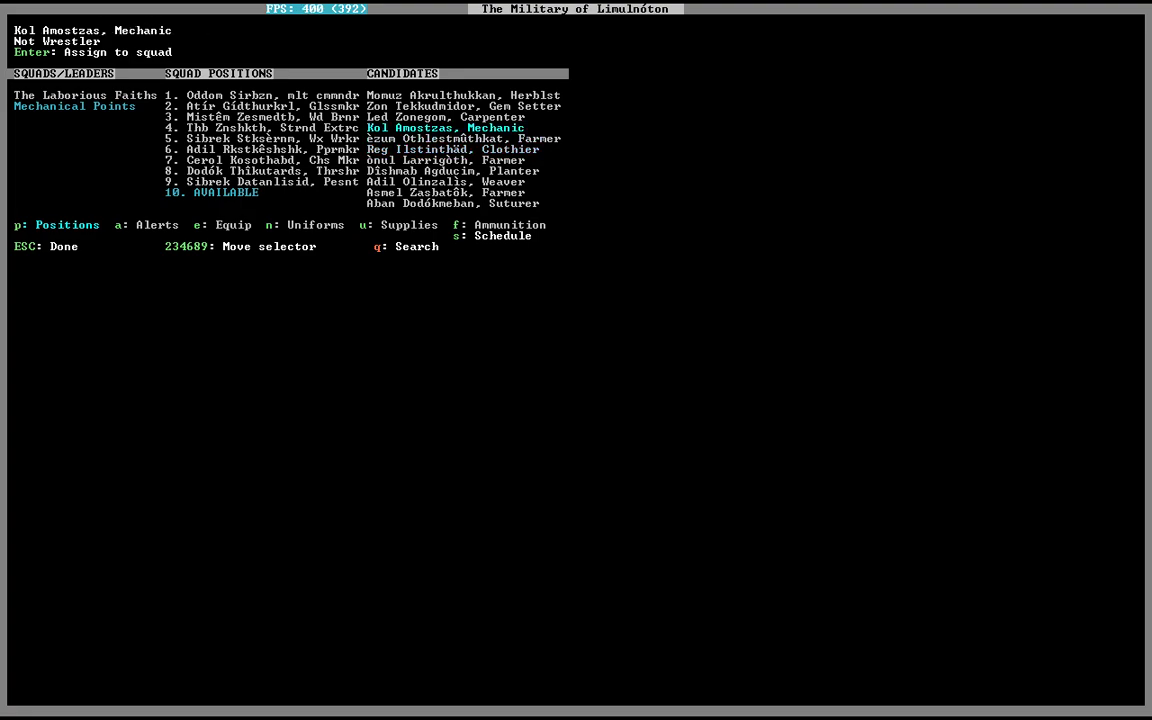
{"action": "key", "text": "up"}
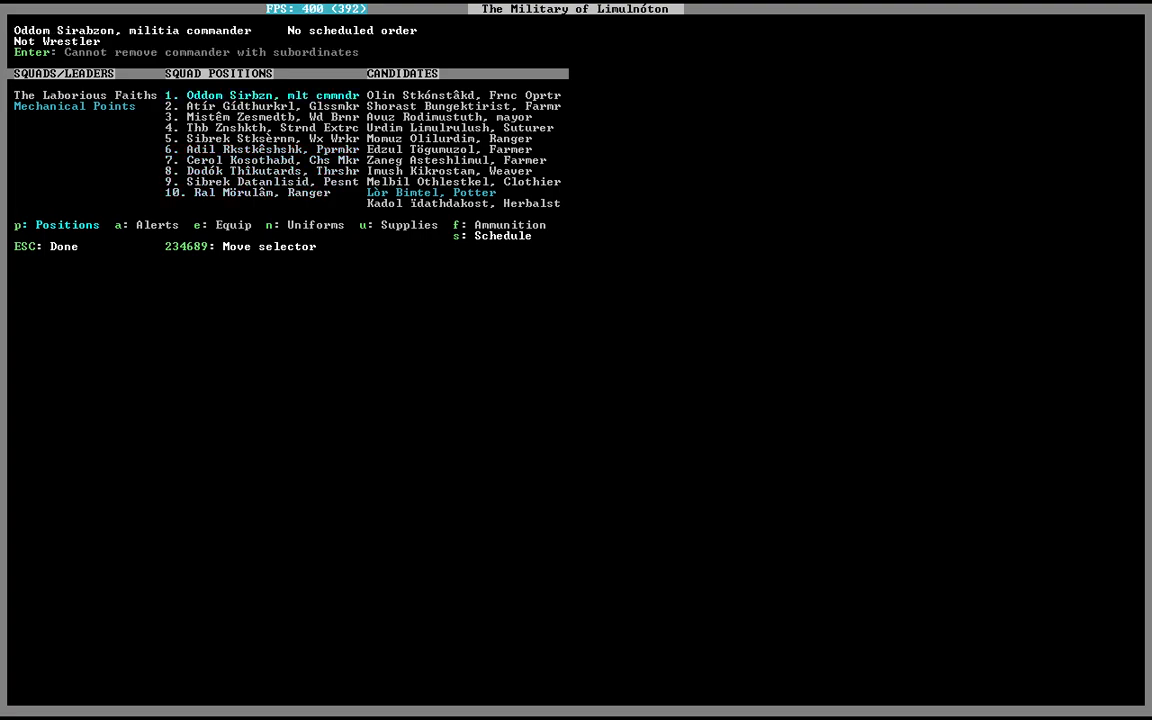
{"action": "key", "text": "s"}
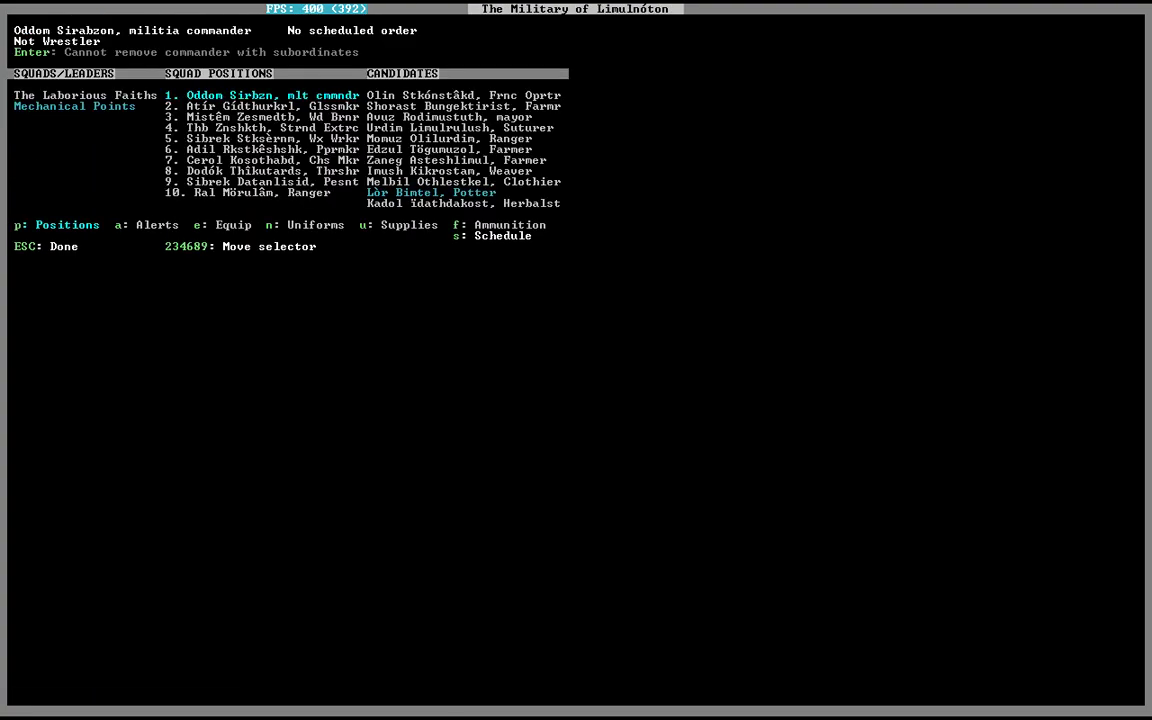
Set The Mechanical Points to the Active/Training alert and review the monthly training schedule.
{"action": "key", "text": "a"}
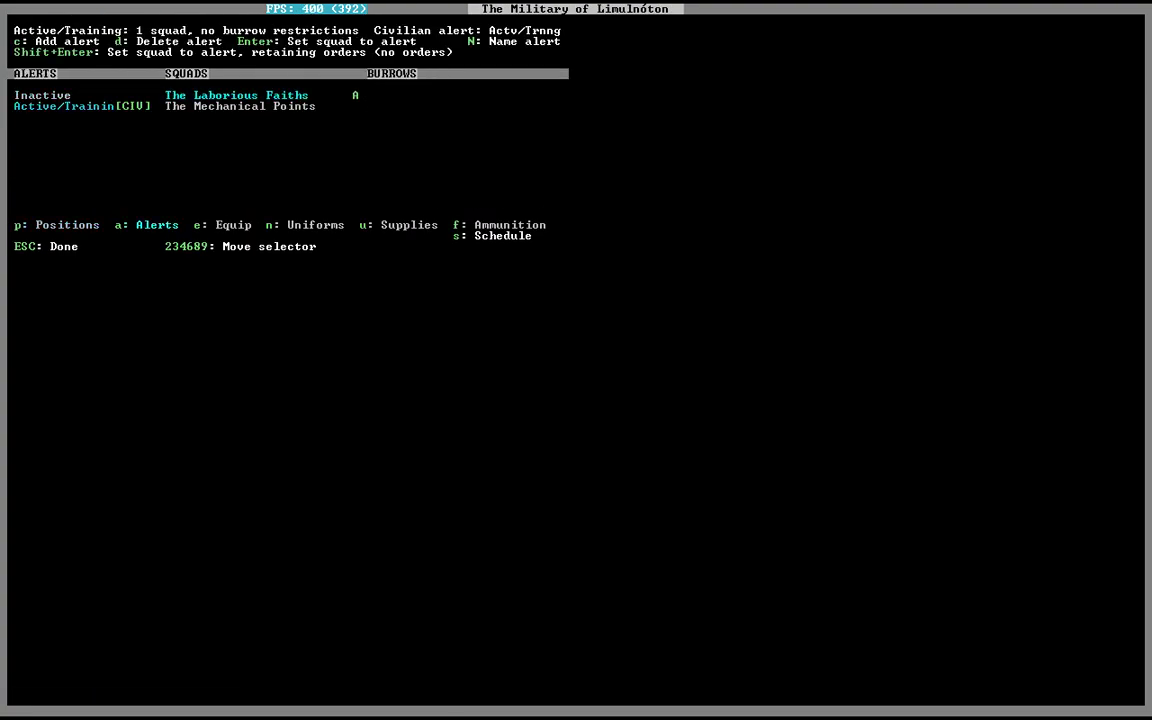
{"action": "key", "text": "Enter"}
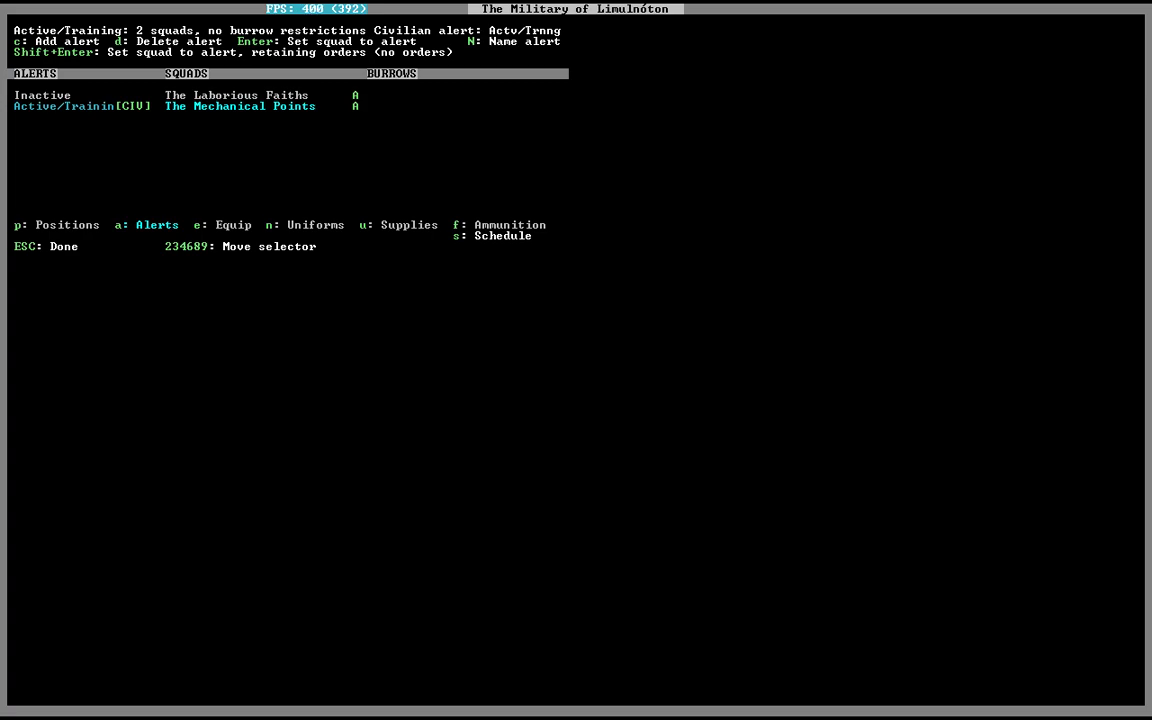
{"action": "key", "text": "s"}
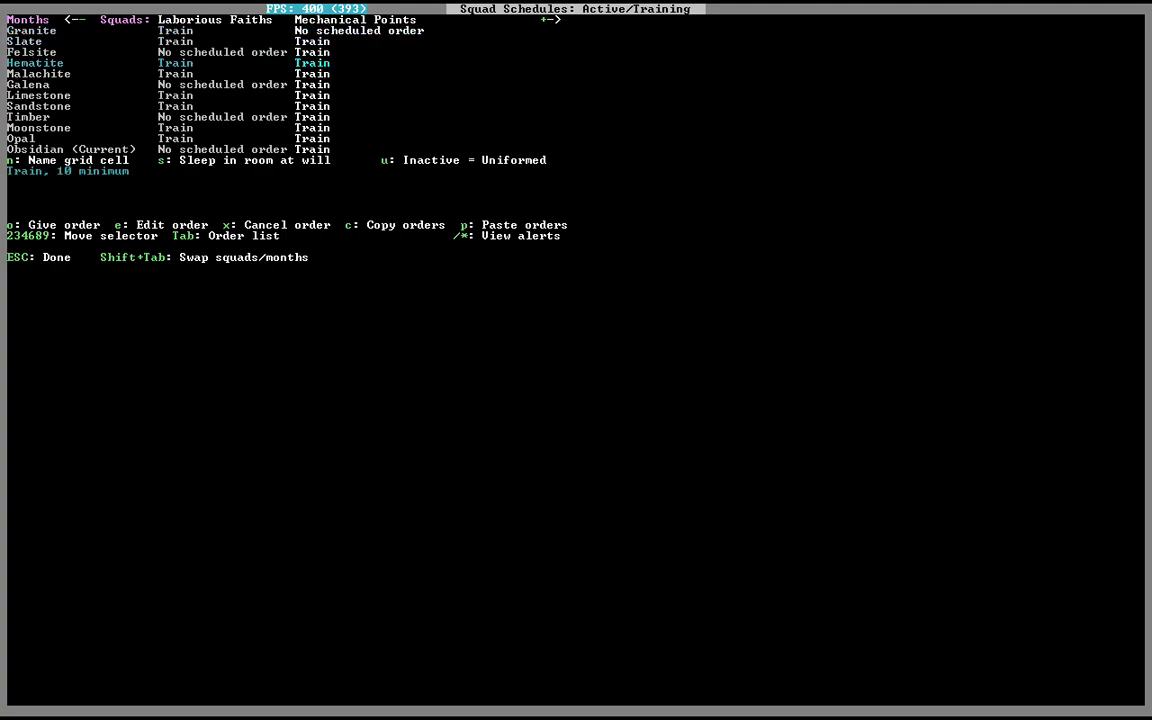
{"action": "key", "text": "down"}
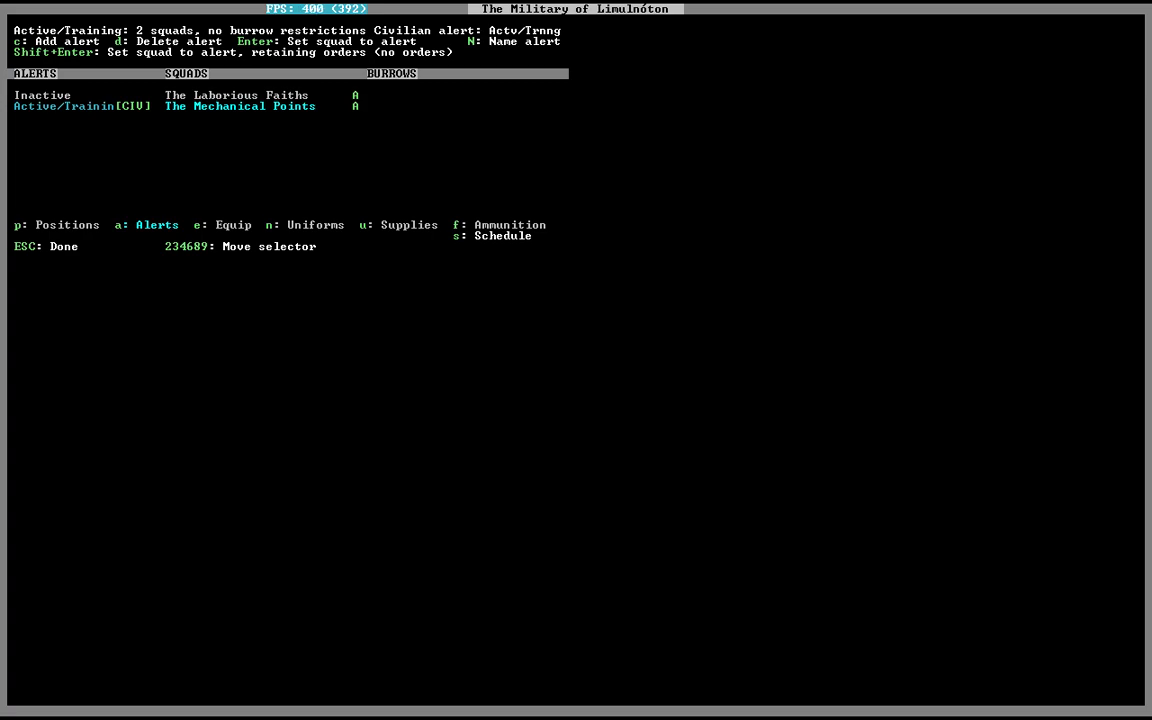
Add a steel short sword to the uniform of all ten Mechanical Points positions.
{"action": "key", "text": "u"}
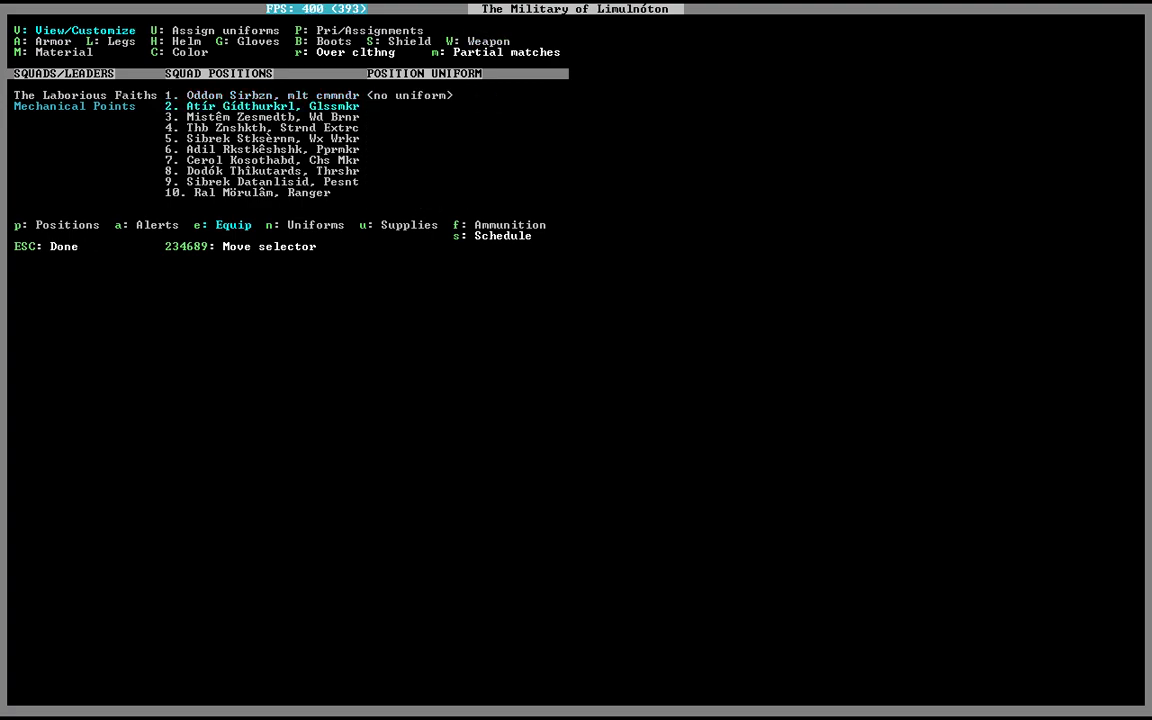
{"action": "key", "text": "w"}
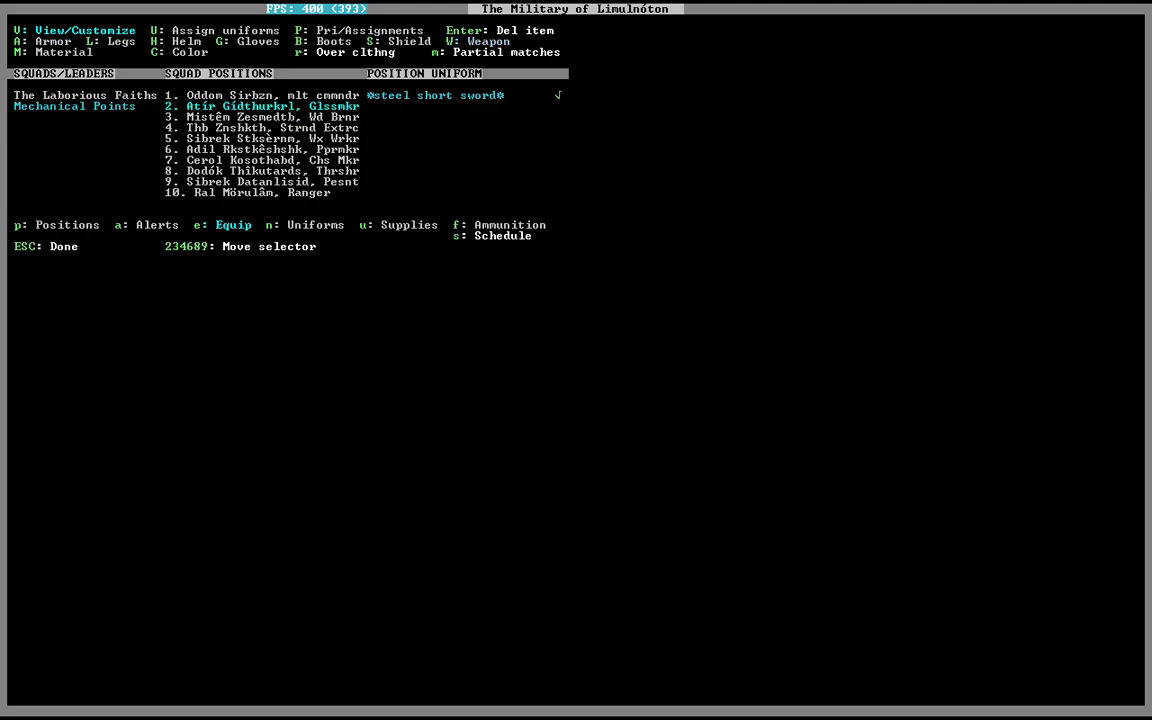
{"action": "key", "text": "Enter"}
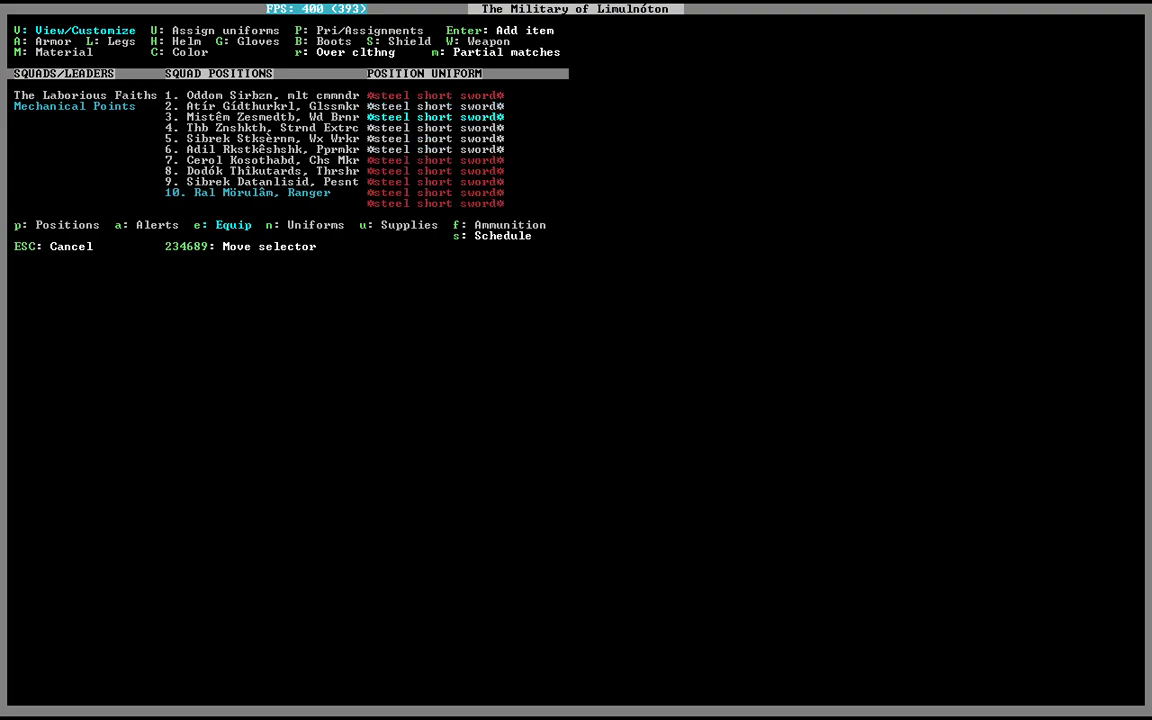
{"action": "key", "text": "Escape"}
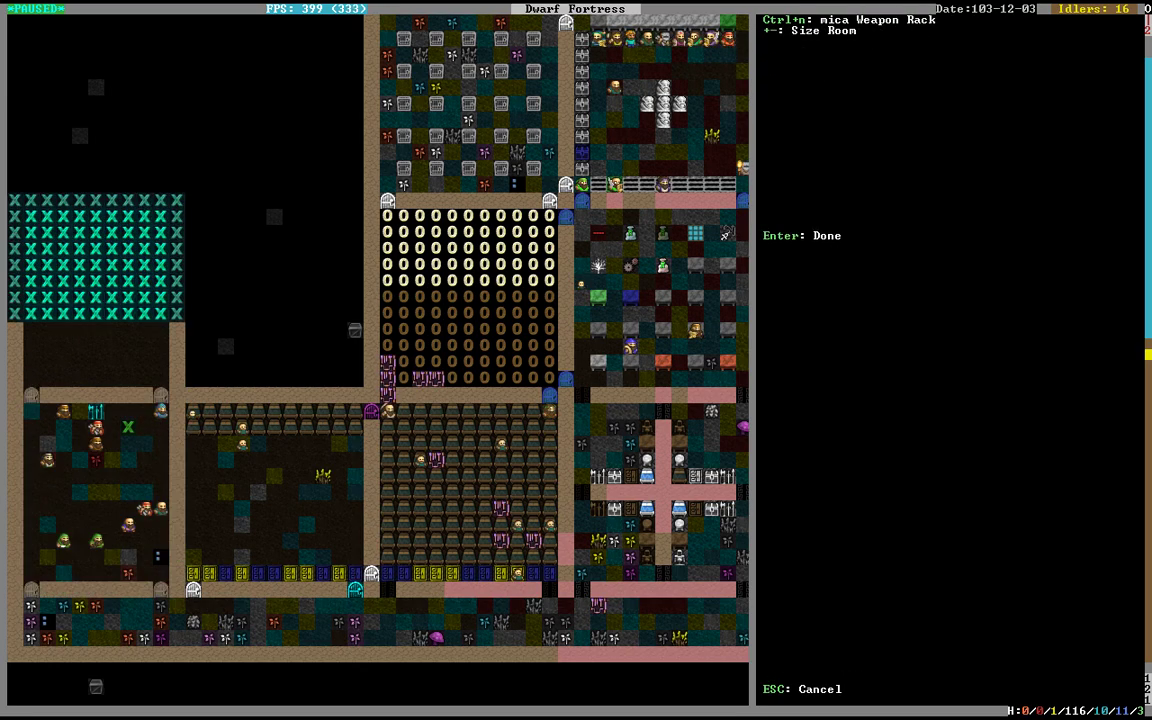
Size and confirm the weapon rack's room for the squad's training and equipment, then resume play.
{"action": "key", "text": "Enter"}
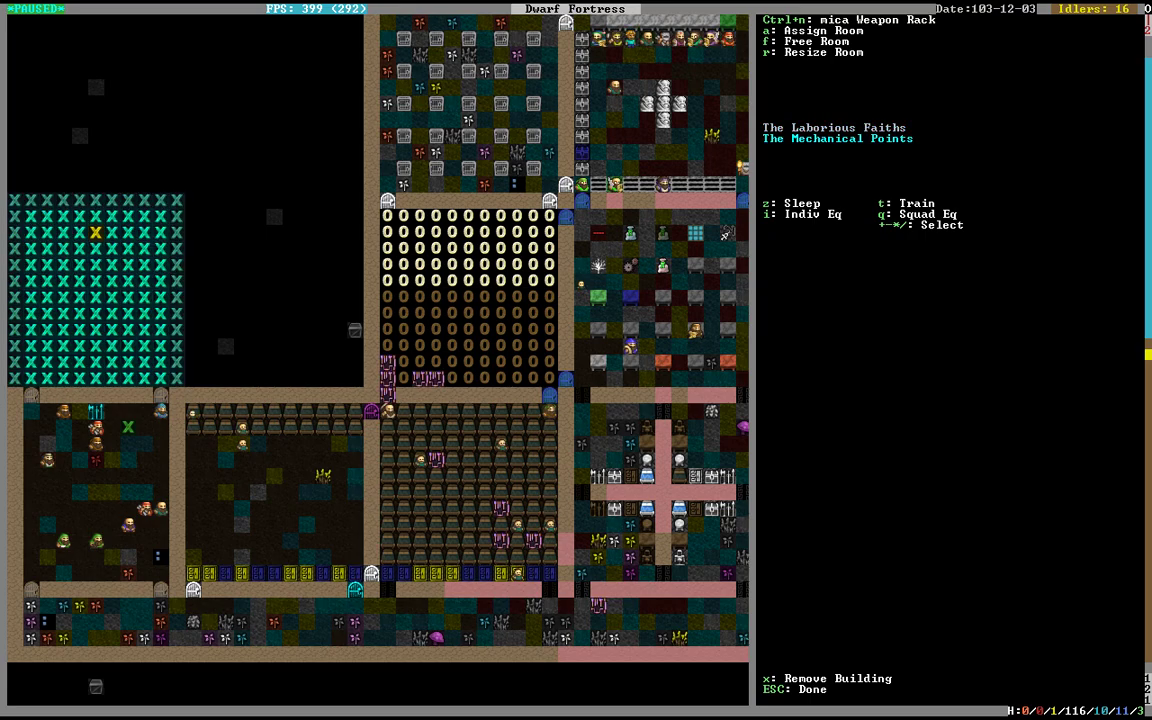
{"action": "key", "text": "r"}
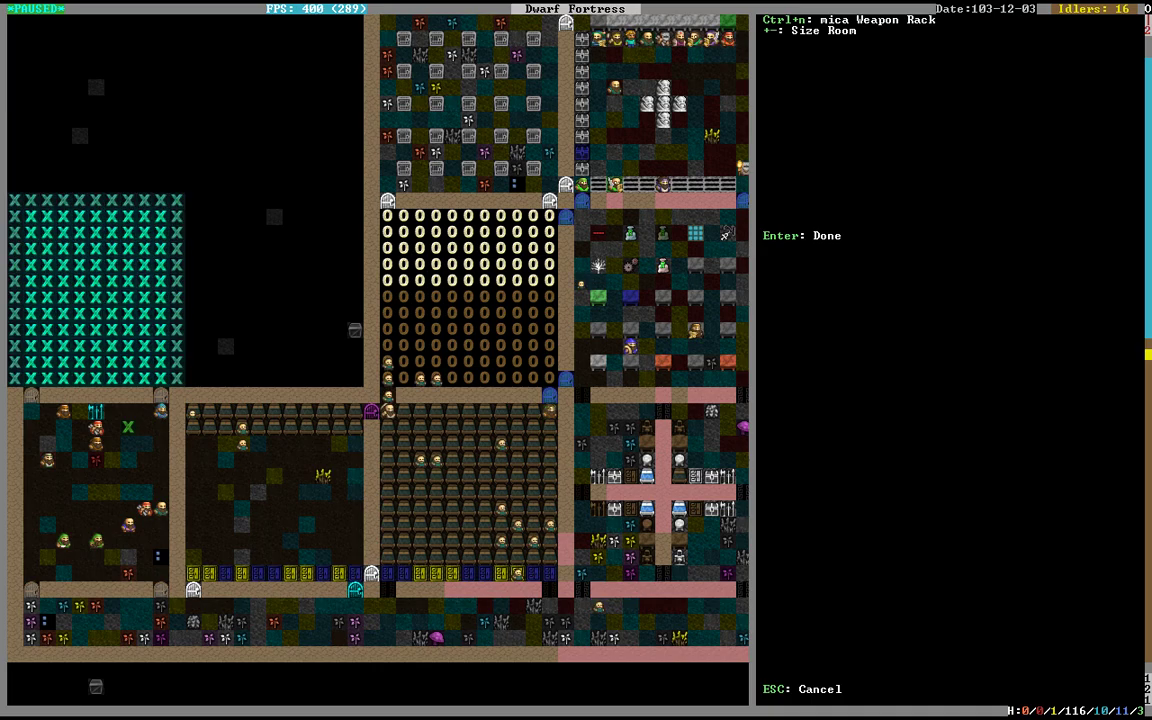
{"action": "key", "text": "Enter"}
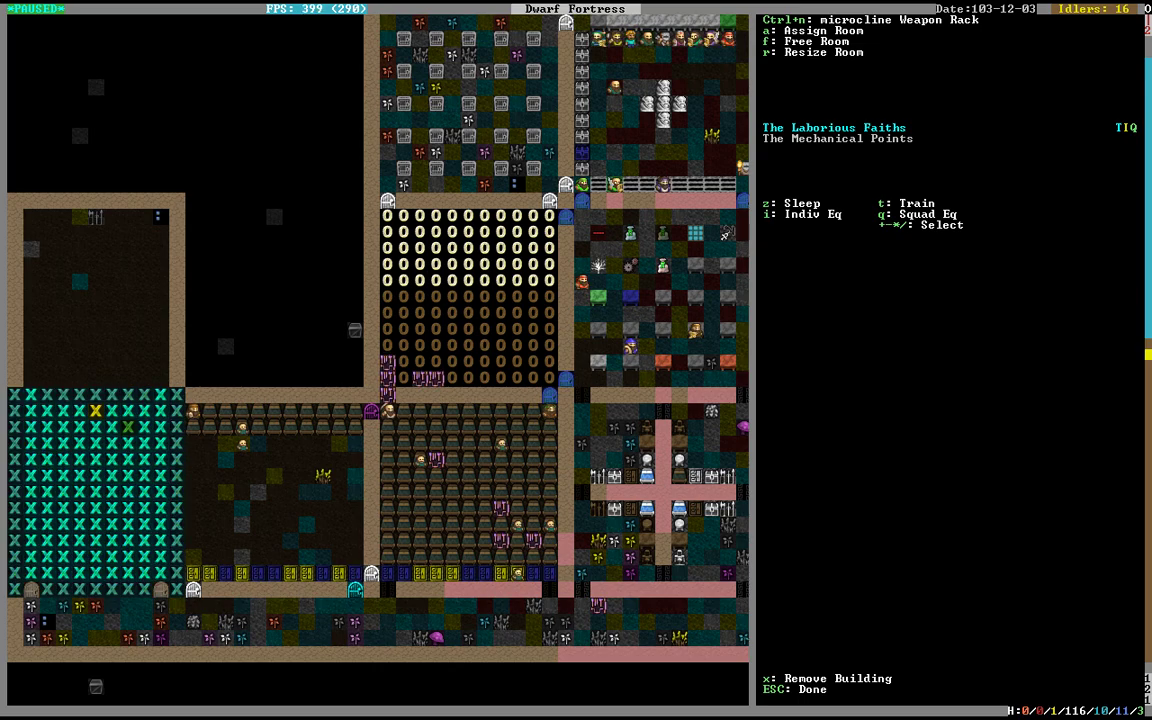
{"action": "key", "text": "Escape"}
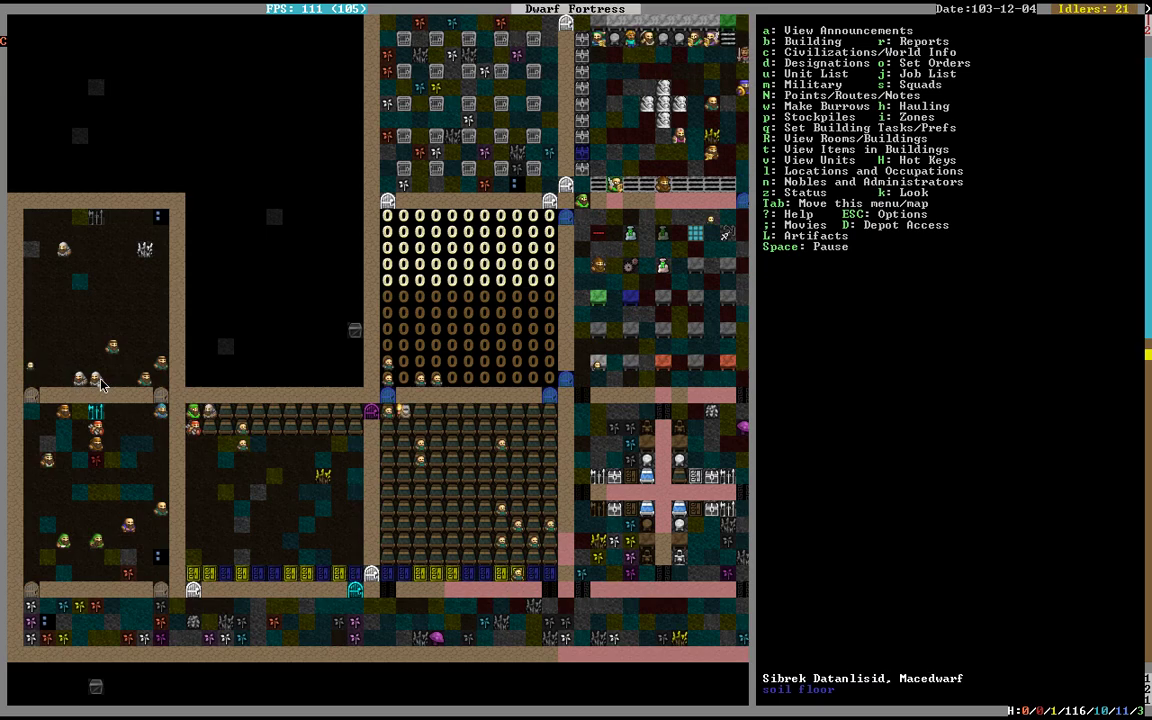
Inspect a barracks dwarf's unit sheet showing combat skills and a dodging demonstration job.
{"action": "left_click", "coordinate": [90, 376]}
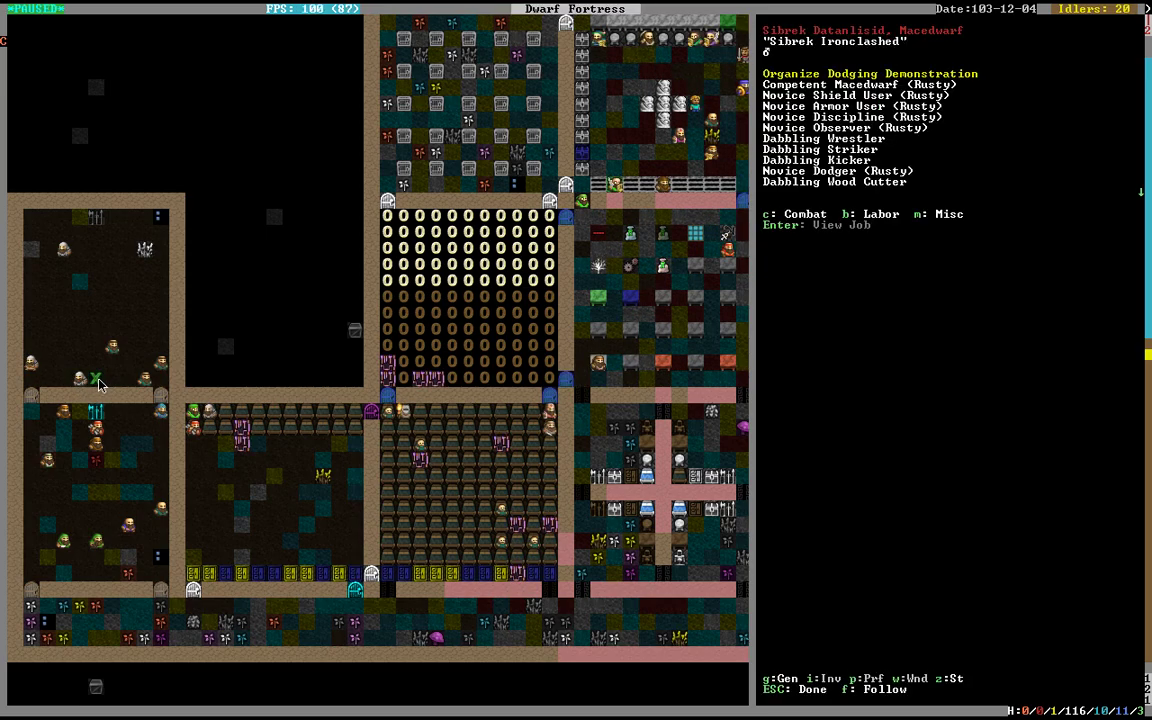
{"action": "key", "text": "Escape"}
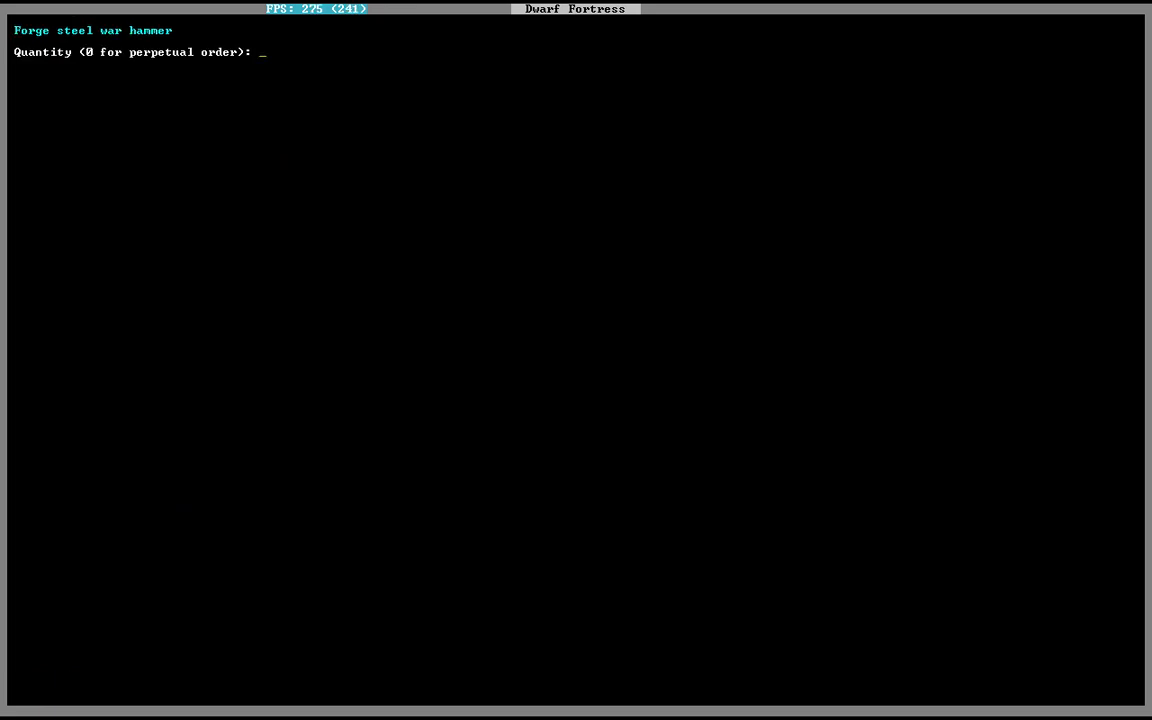
Queue 20 steel war hammers, then a 'steel short' sword forging order, and return to the map.
{"action": "type", "text": "20"}
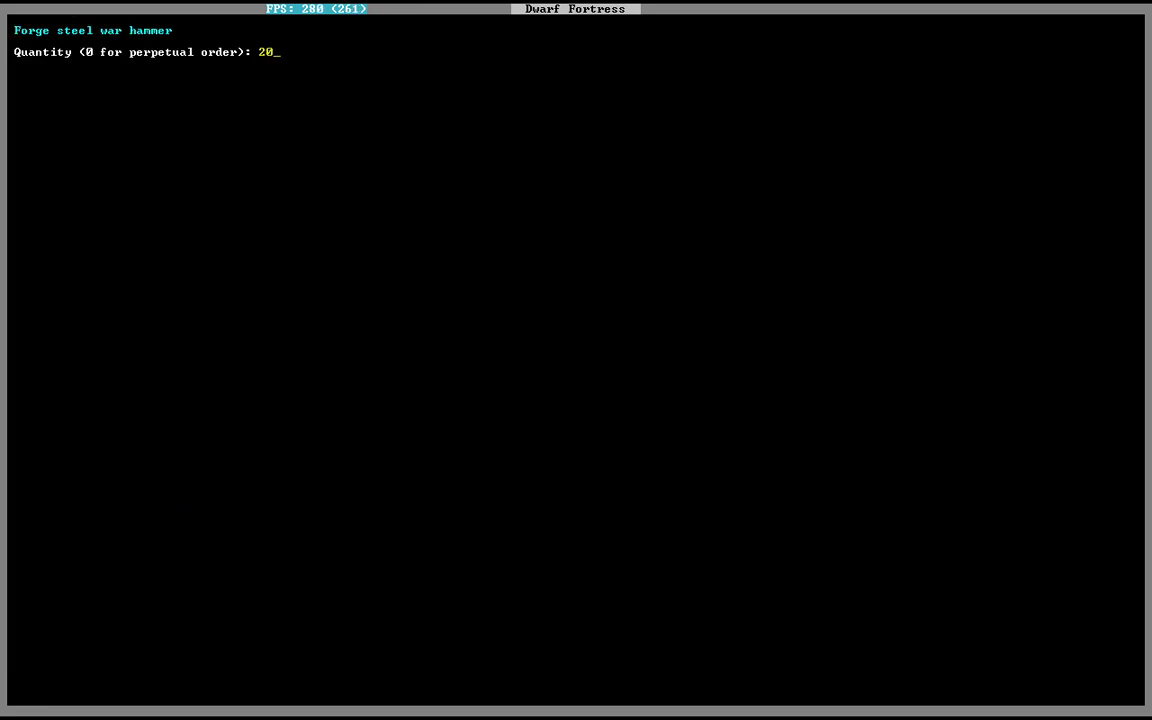
{"action": "key", "text": "Return"}
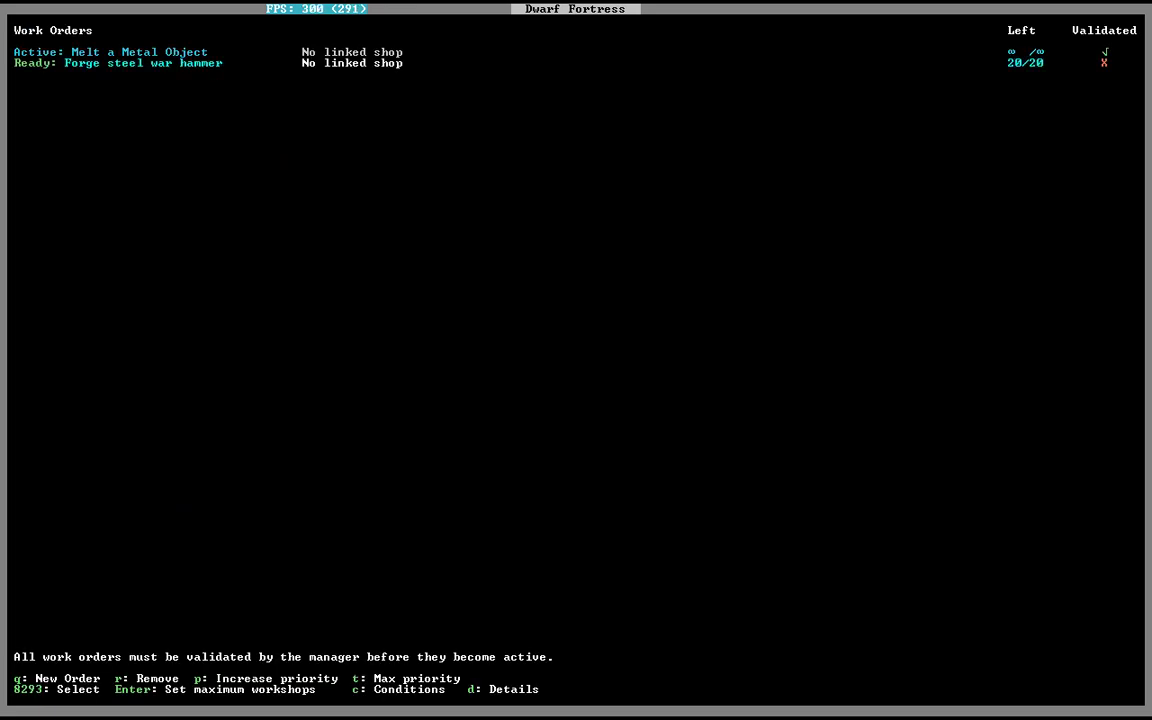
{"action": "key", "text": "Escape"}
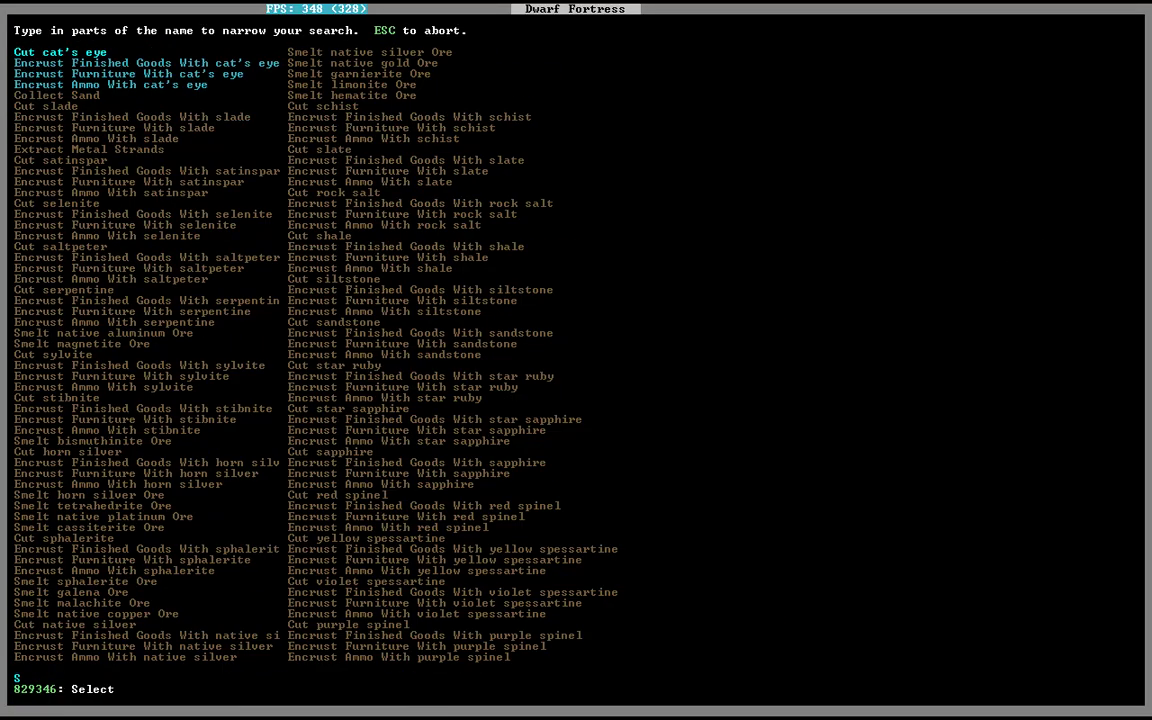
{"action": "type", "text": "STEEL SHOT"}
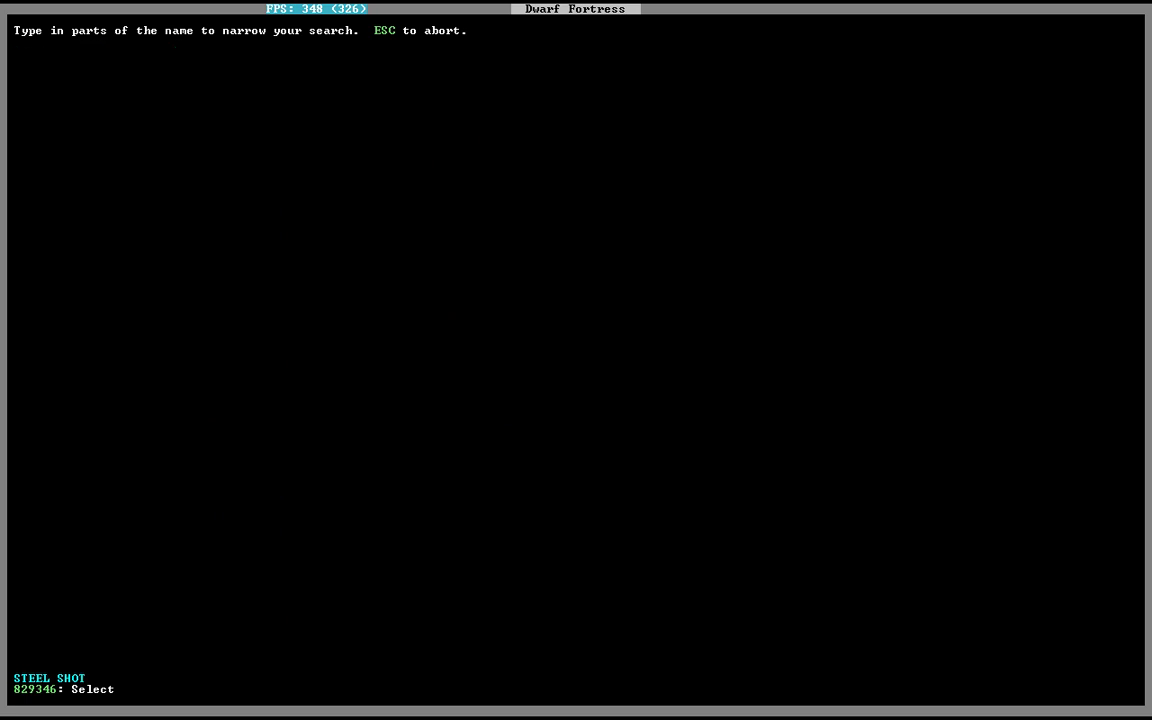
{"action": "key", "text": "Escape"}
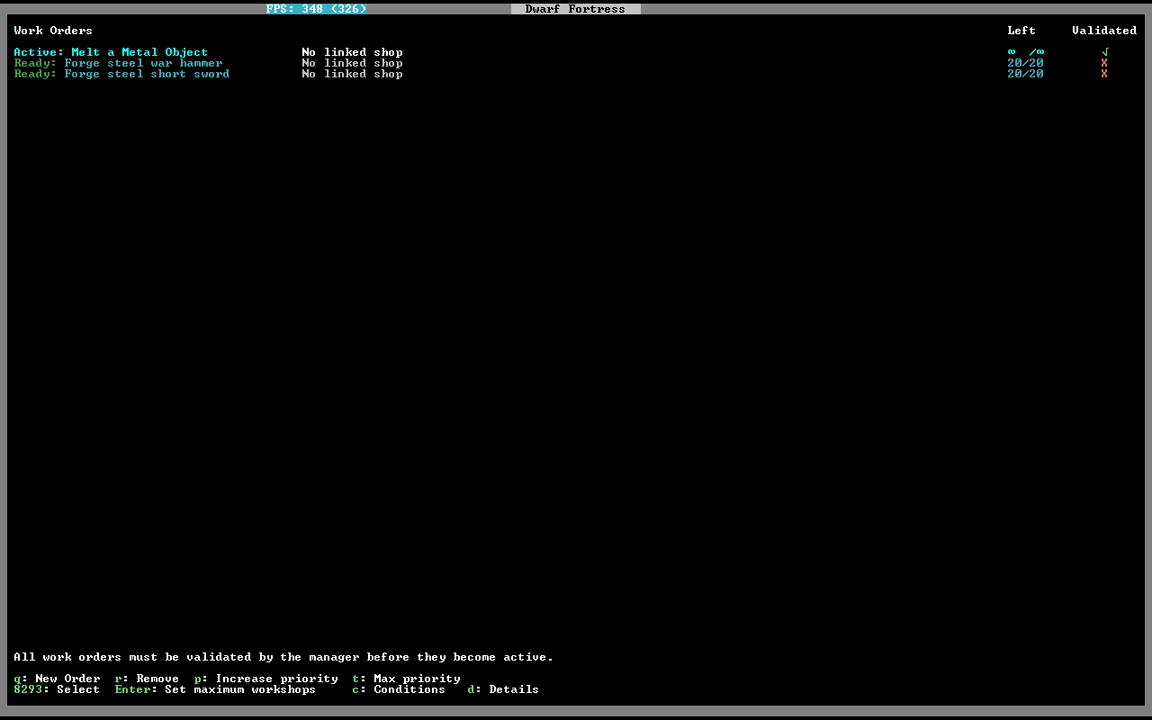
{"action": "key", "text": "Escape"}
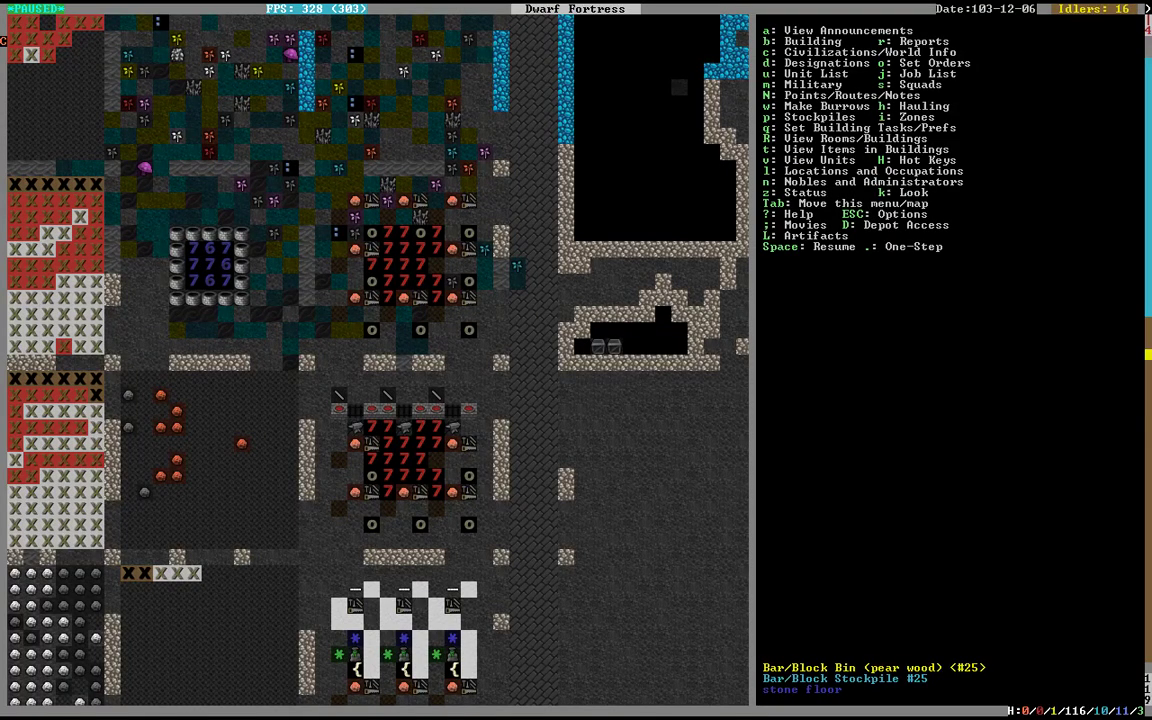
Add a Decorate With bone task to the Craftsdwarf's Workshop alongside its totem job.
{"action": "key", "text": "space"}
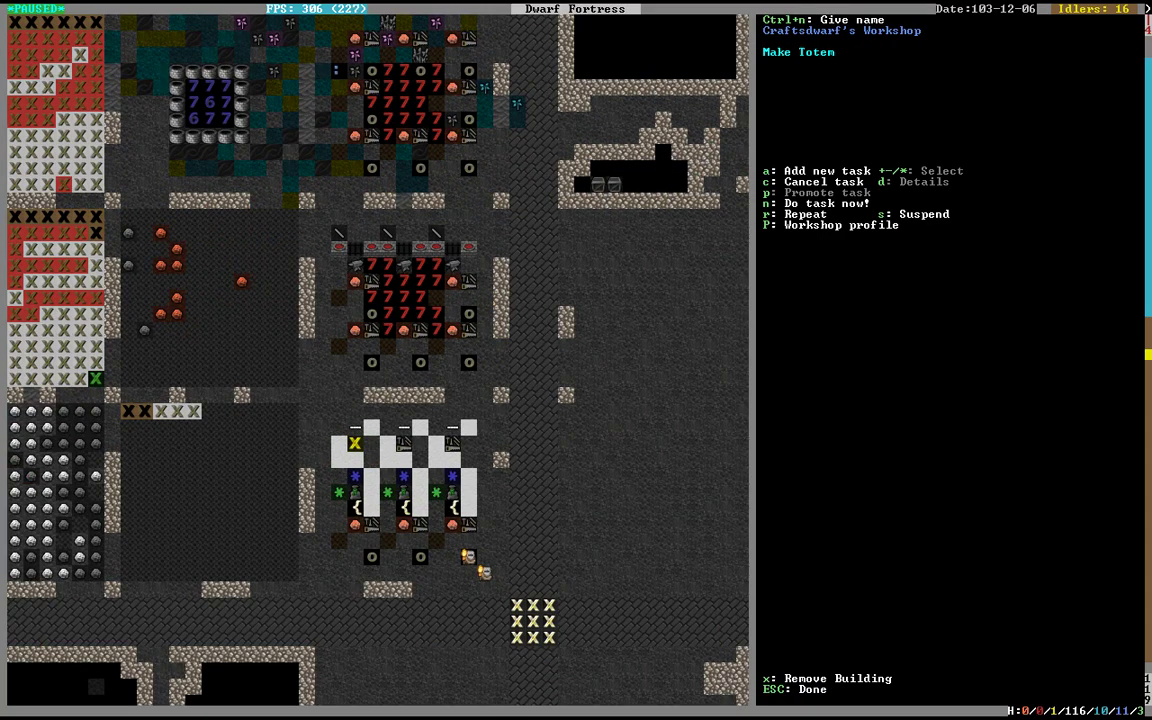
{"action": "key", "text": "a"}
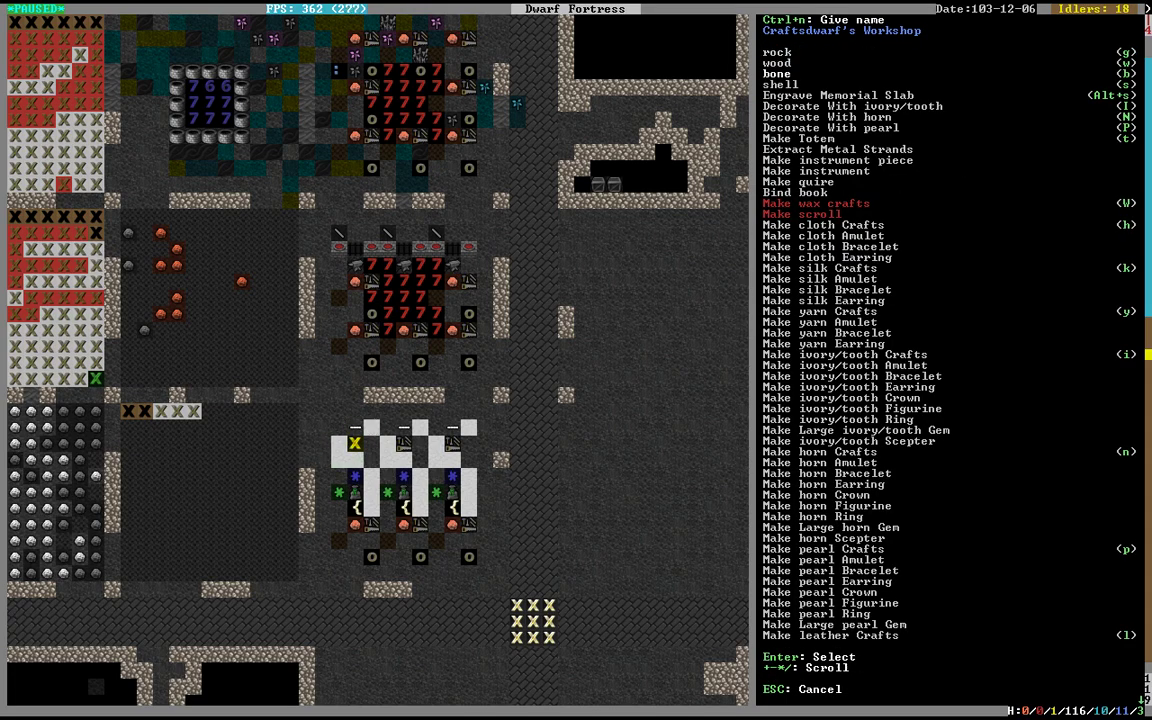
{"action": "key", "text": "enter"}
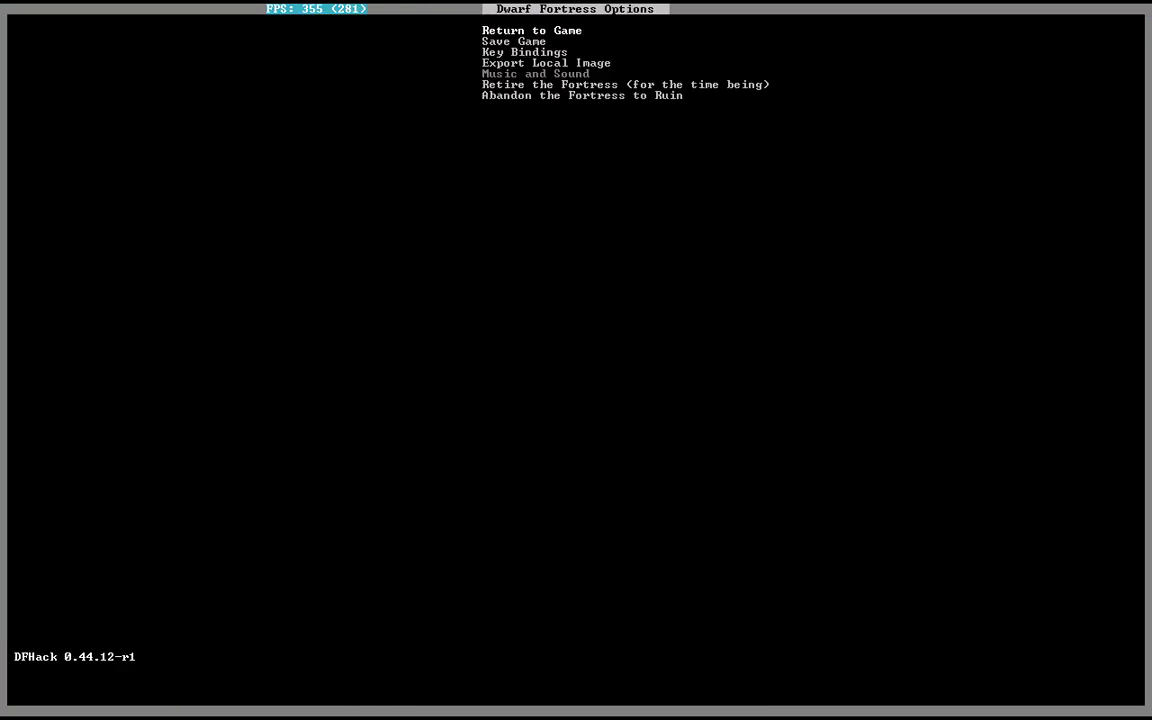
{"action": "key", "text": "Esc"}
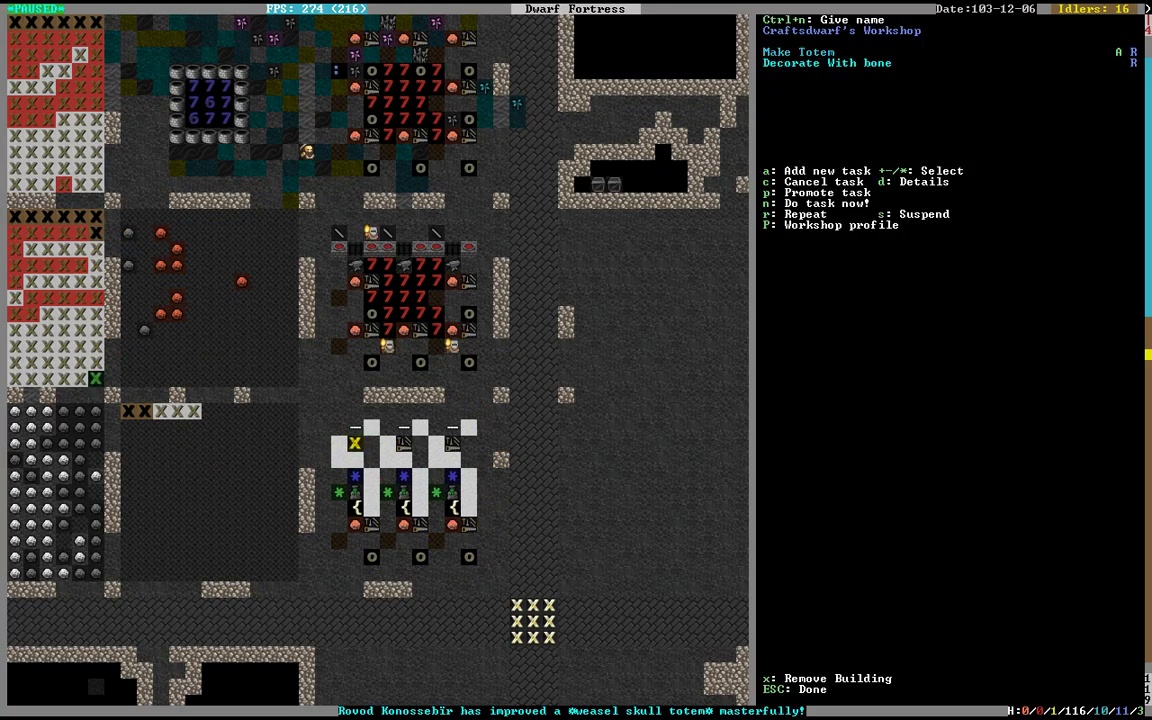
{"action": "key", "text": "Escape"}
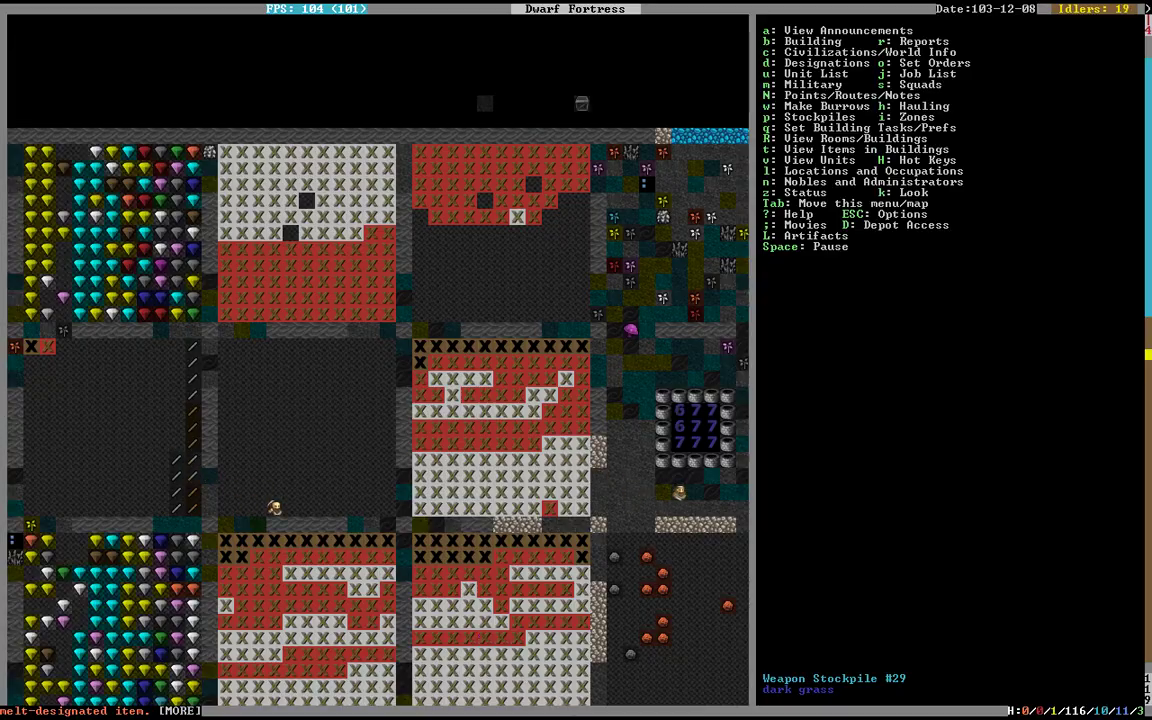
Review the cancelled melting announcements and browse the workshop and bin storage levels.
{"action": "left_click", "coordinate": [776, 30]}
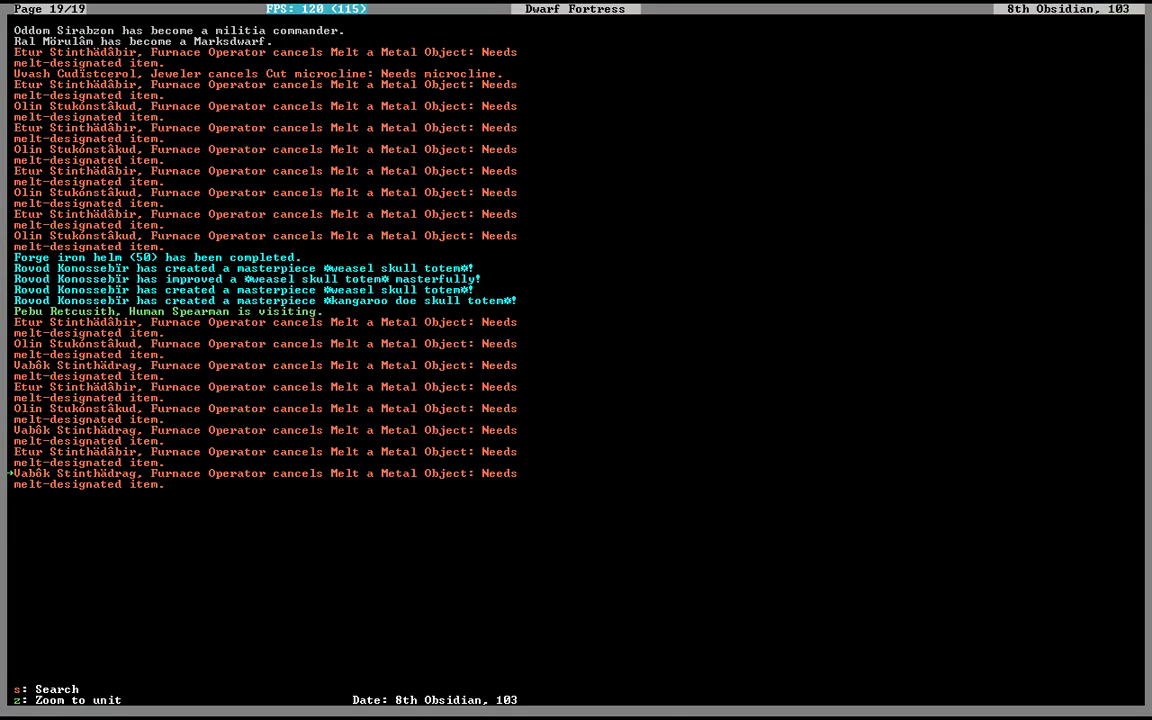
{"action": "key", "text": "Escape"}
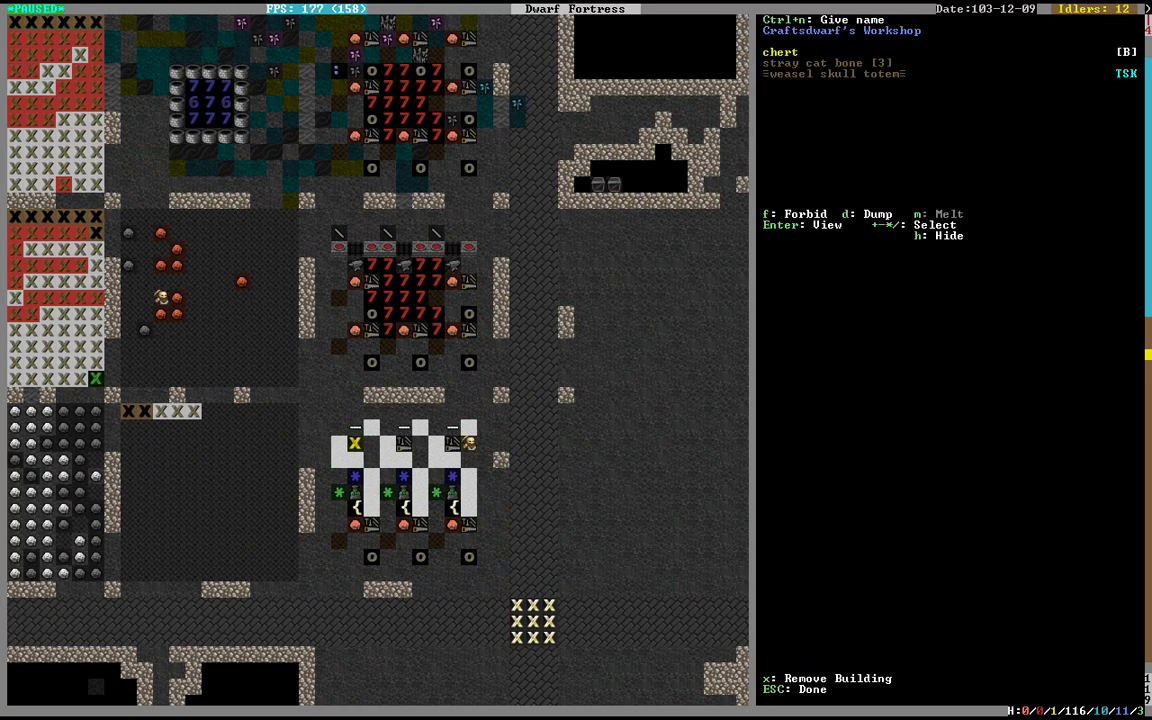
{"action": "key", "text": "Escape"}
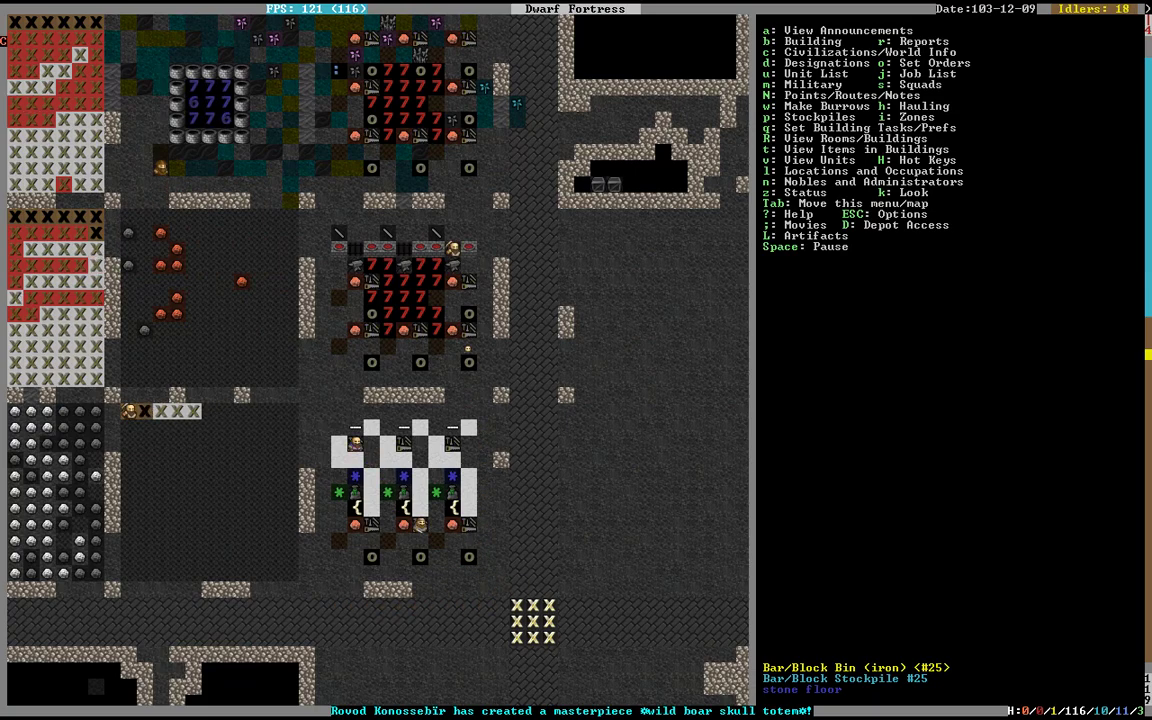
{"action": "key", "text": "space"}
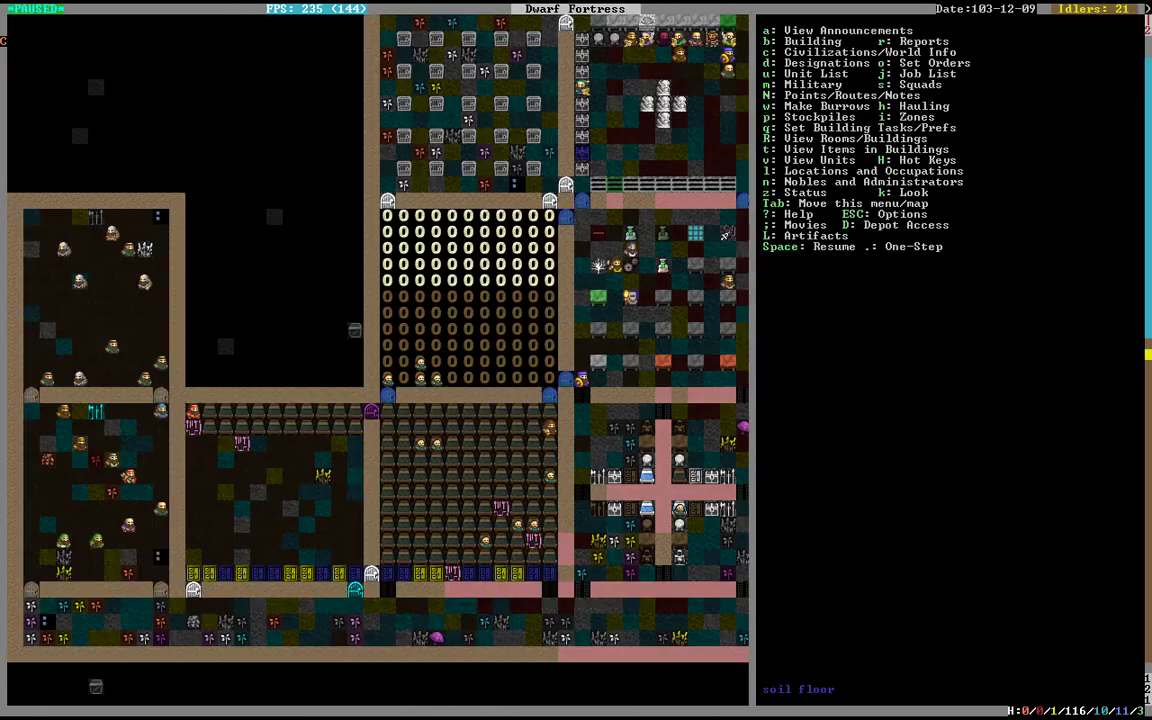
{"action": "key", "text": "Space"}
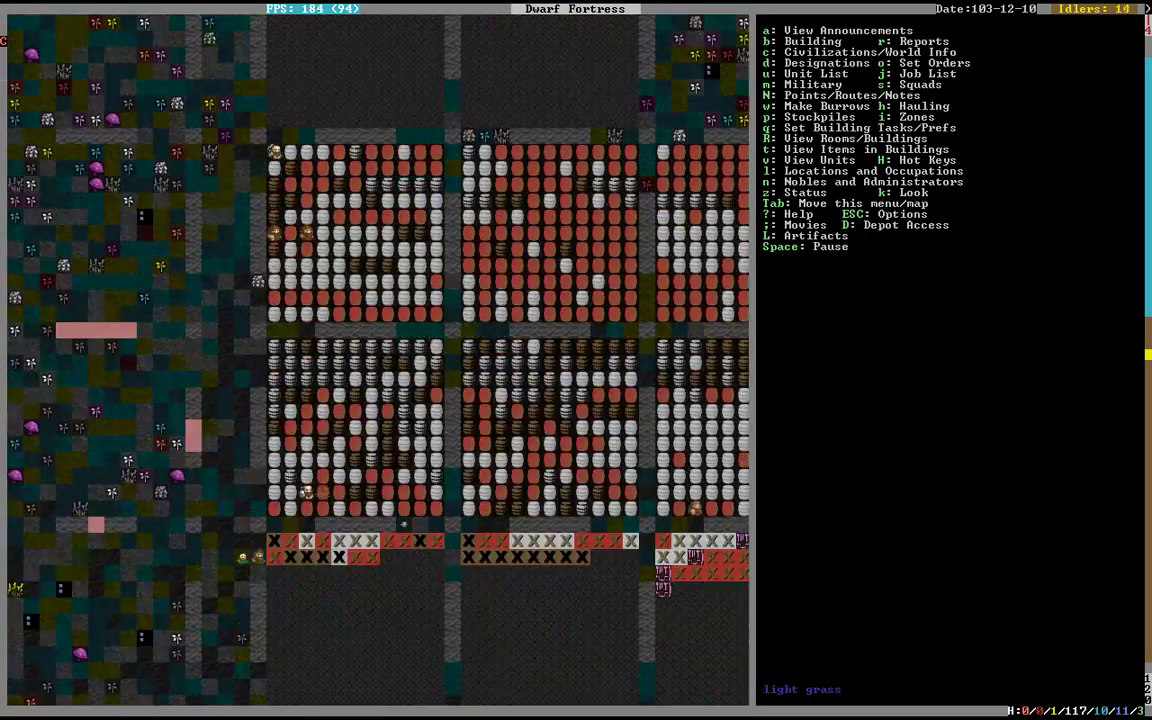
{"action": "key", "text": "z"}
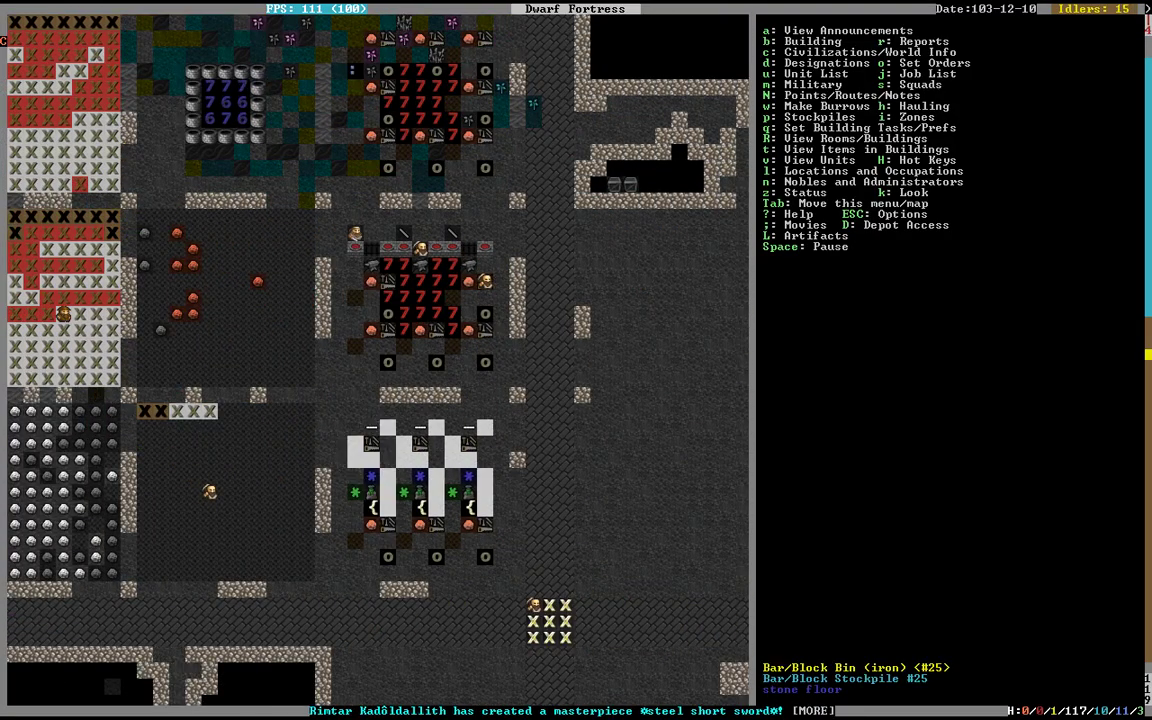
{"action": "key", "text": "Esc"}
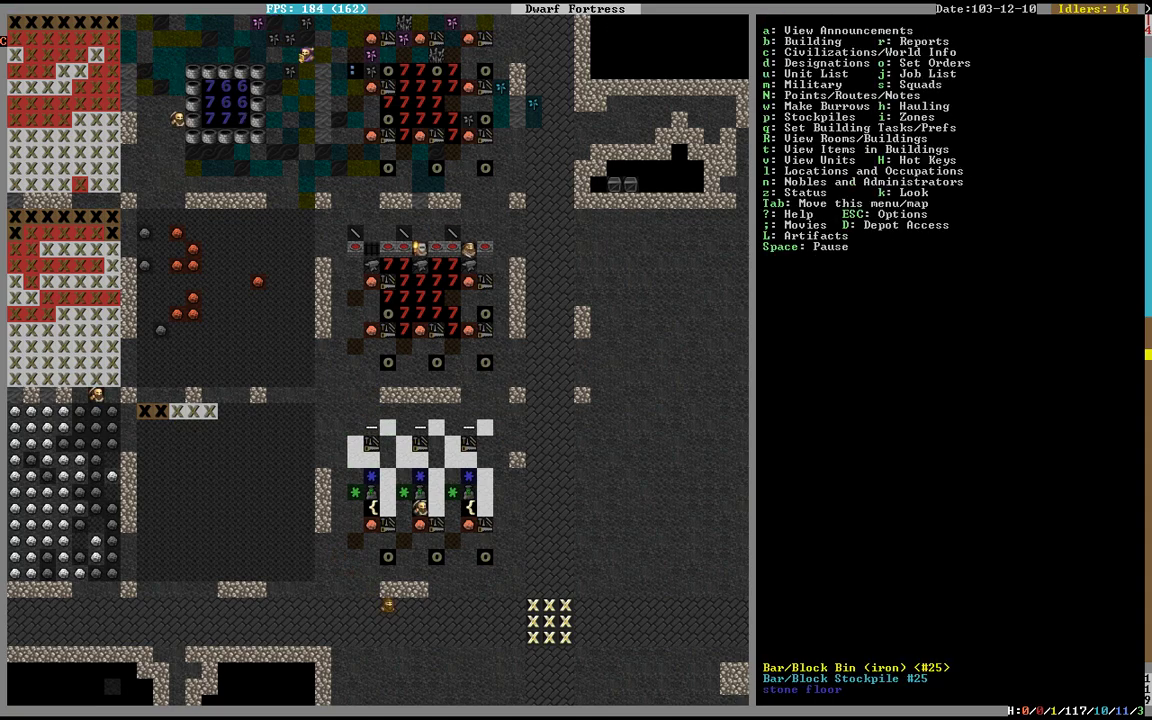
Bring up the fortress-wide Stocks list showing bins by material and quality.
{"action": "key", "text": "Space"}
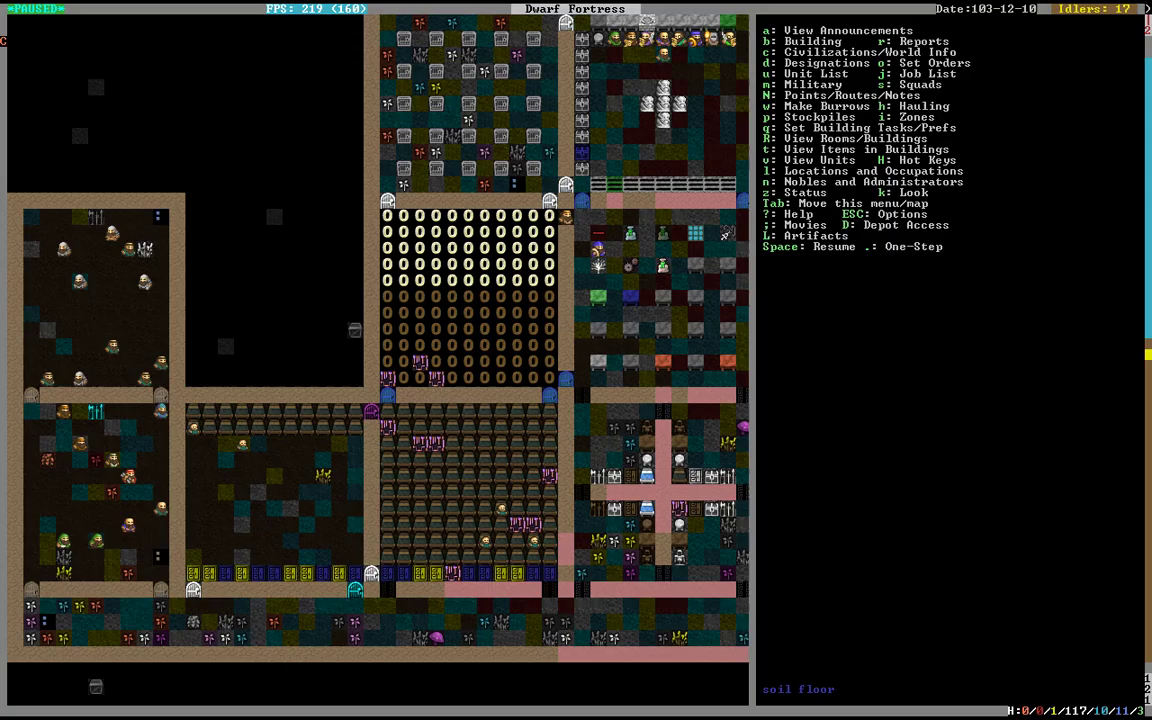
{"action": "key", "text": "SPACE"}
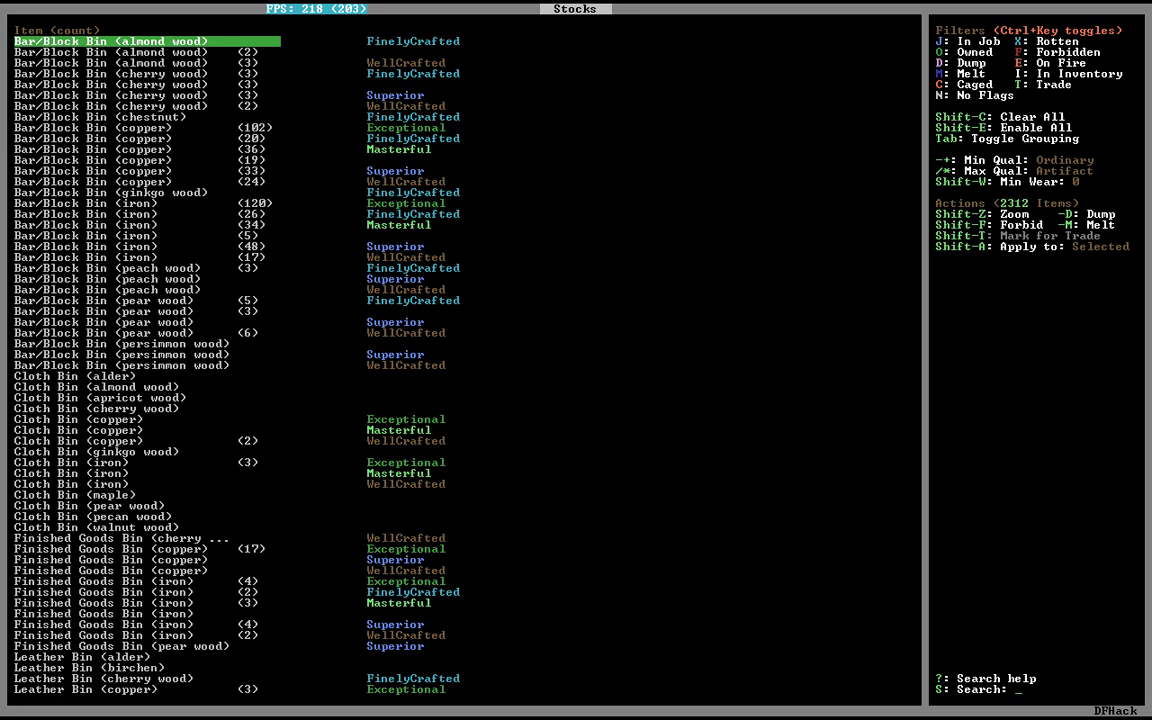
Search the stocks for 'war ham' to list the steel war hammers by quality.
{"action": "type", "text": "war ham"}
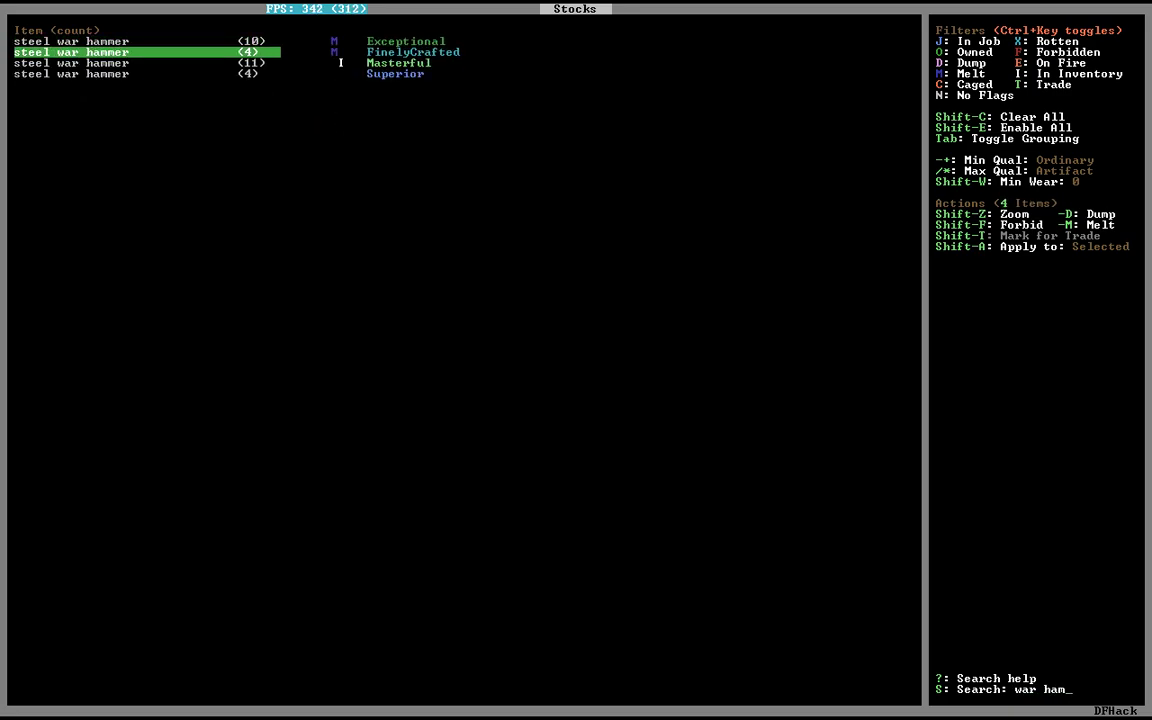
{"action": "key", "text": "Down"}
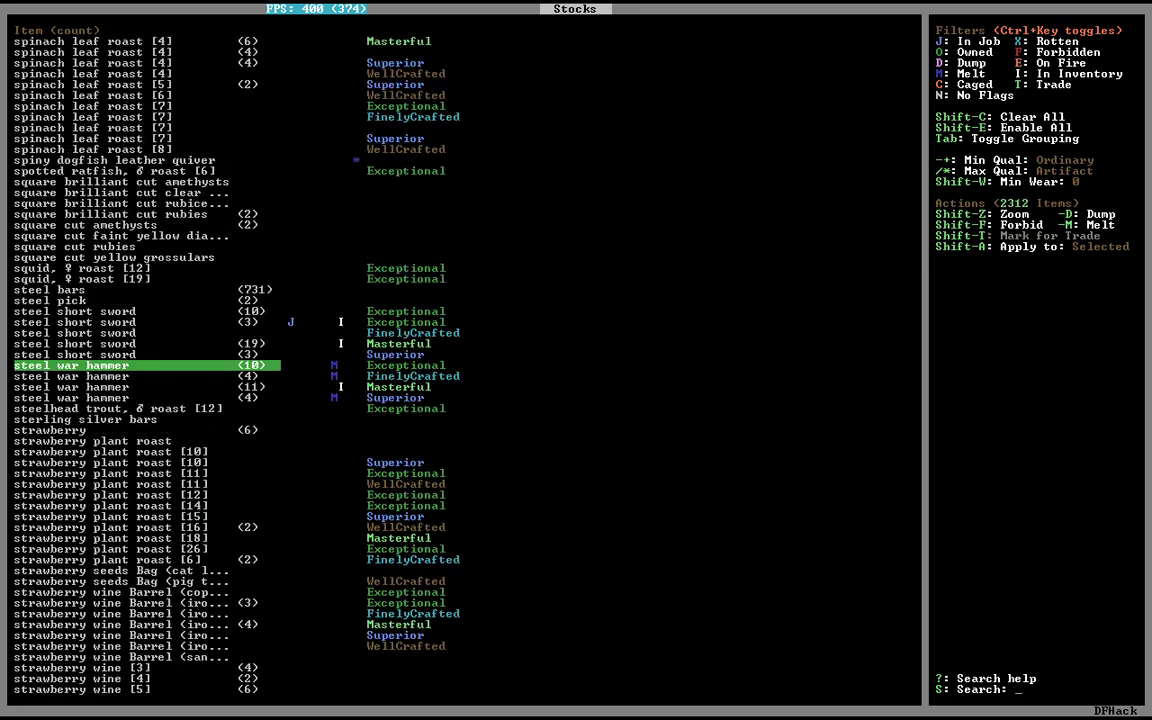
Search 'swor', mark the lower-quality steel short swords for melting, leave the masterful ones, and exit to the map.
{"action": "type", "text": "swor"}
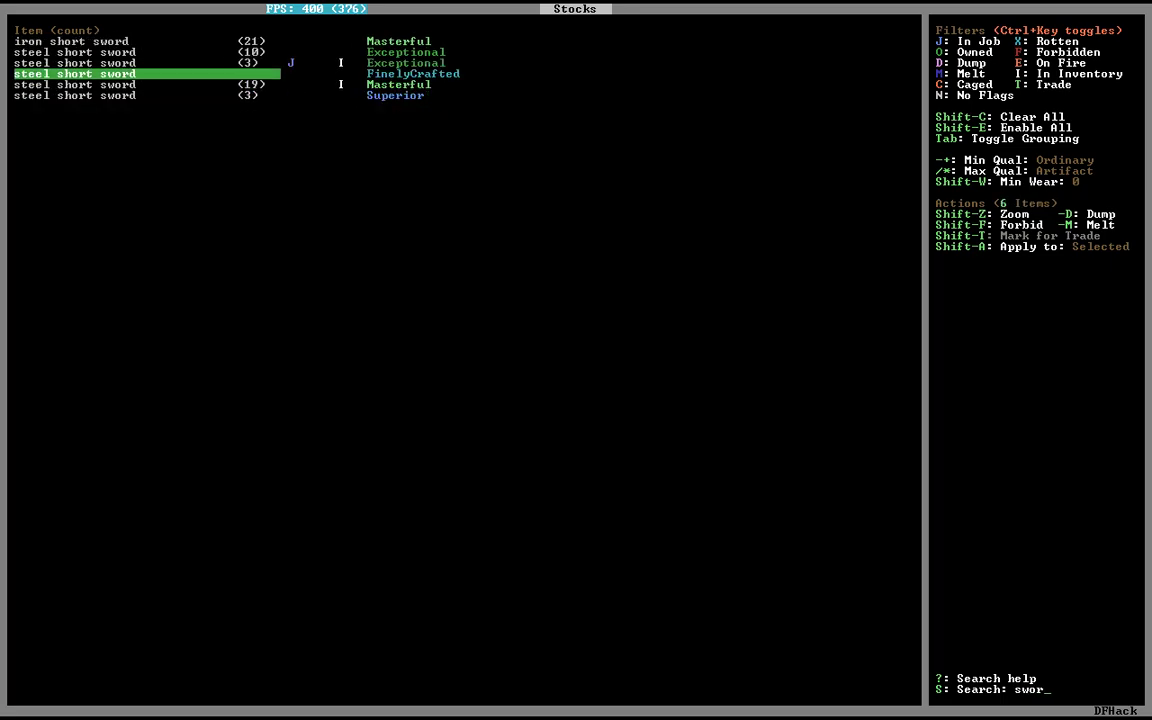
{"action": "key", "text": "up"}
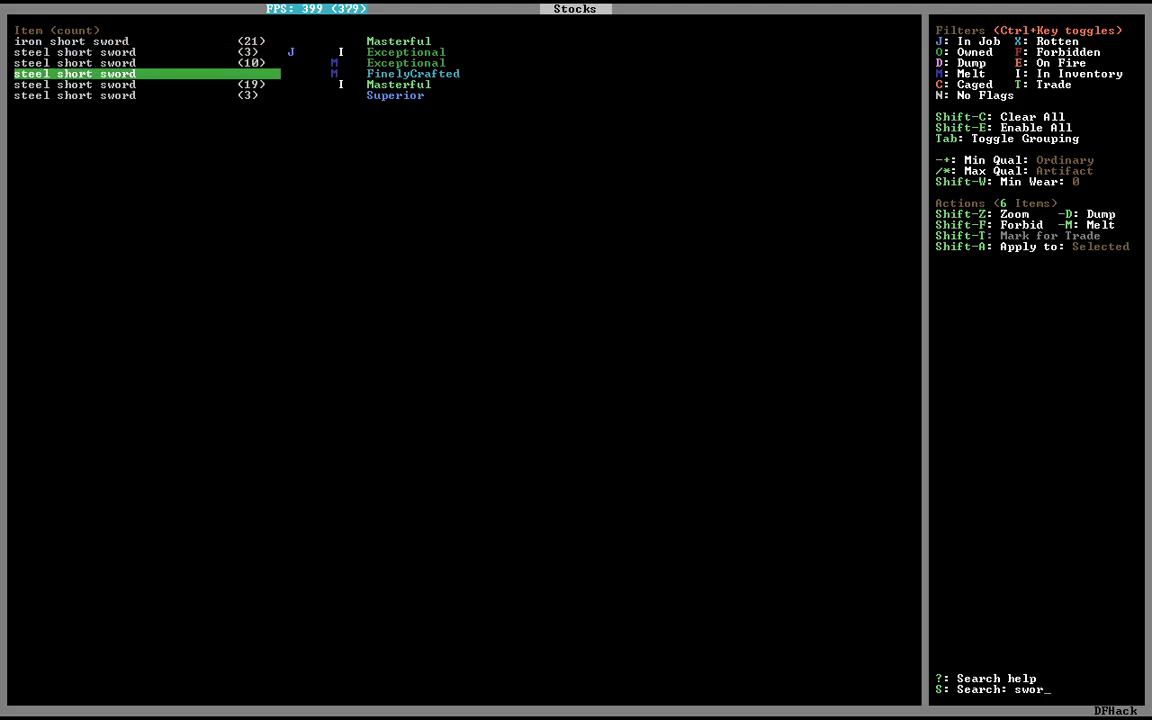
{"action": "key", "text": "down"}
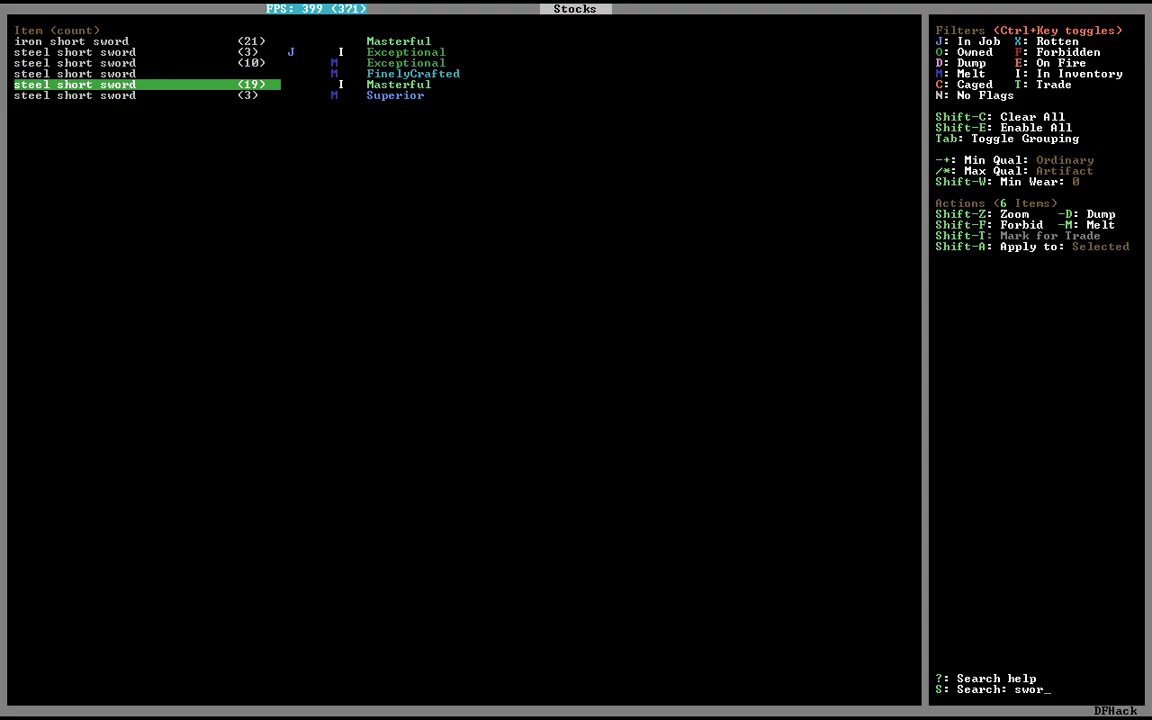
{"action": "key", "text": "Up"}
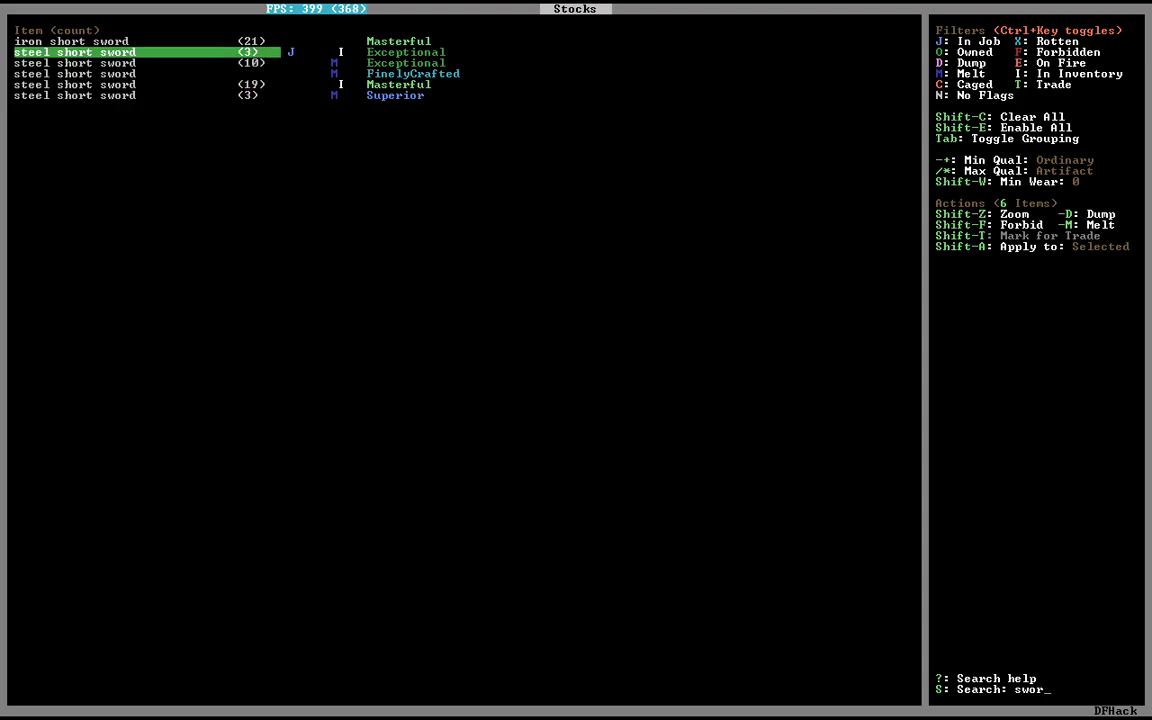
{"action": "key", "text": "Down"}
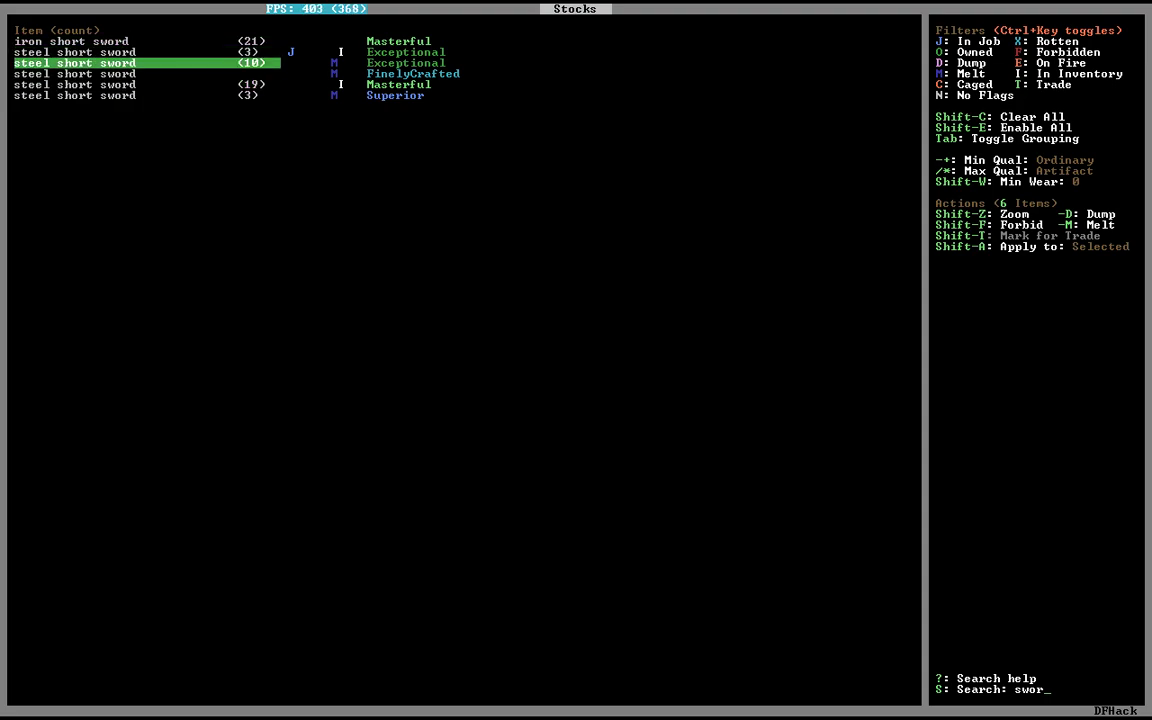
{"action": "key", "text": "Up"}
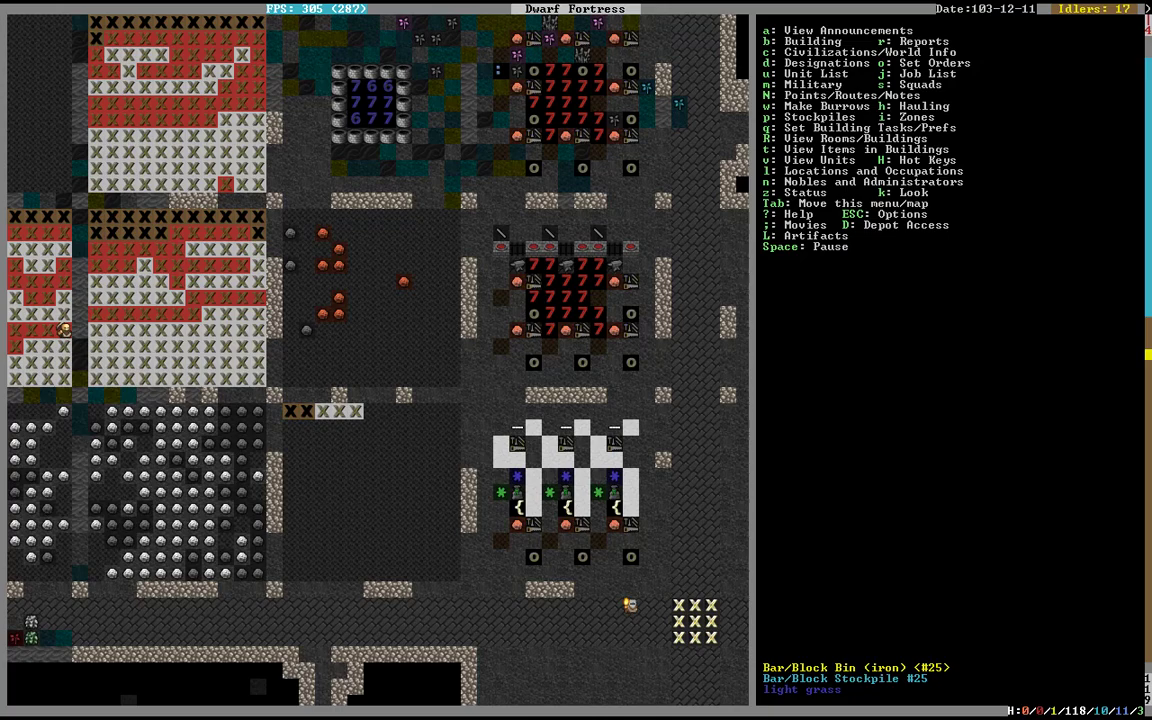
{"action": "scroll", "scroll_direction": "left", "scroll_amount": 3}
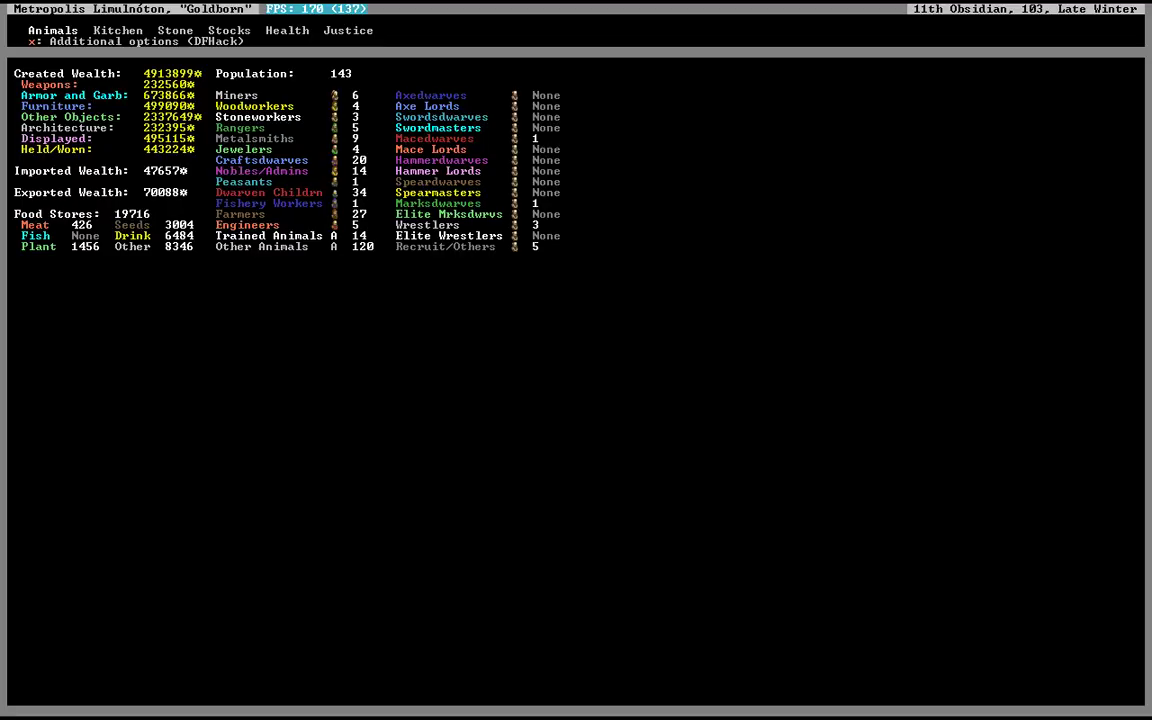
{"action": "left_click", "coordinate": [228, 30]}
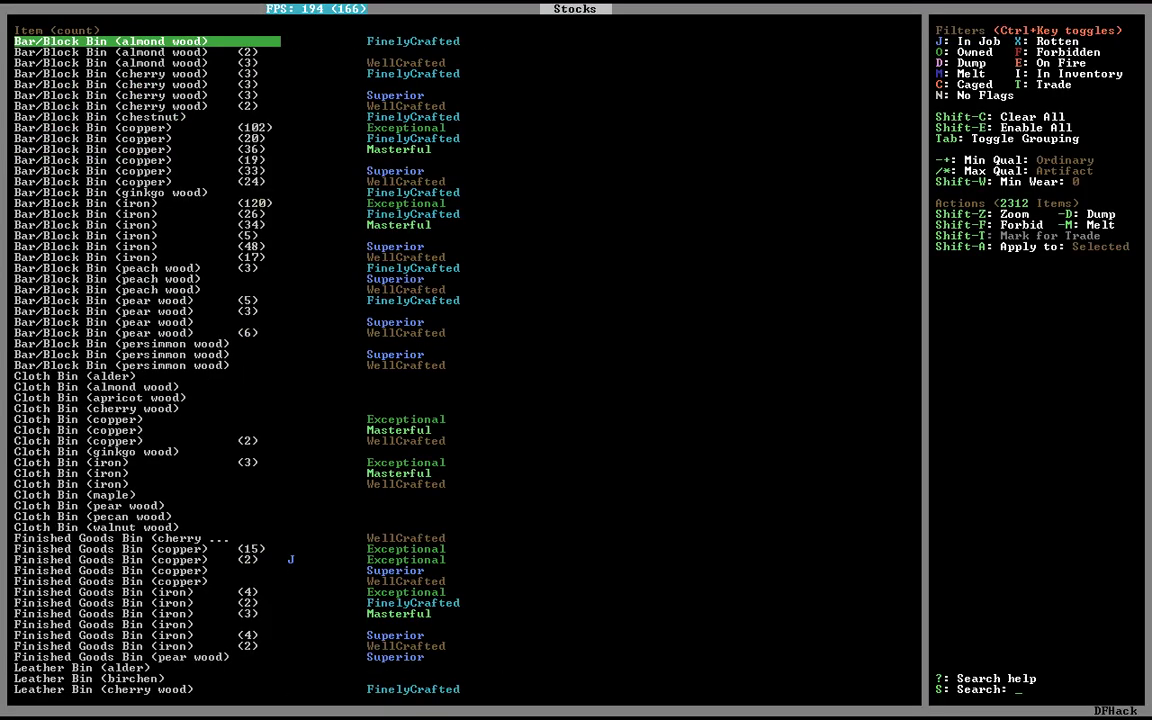
{"action": "type", "text": "swor"}
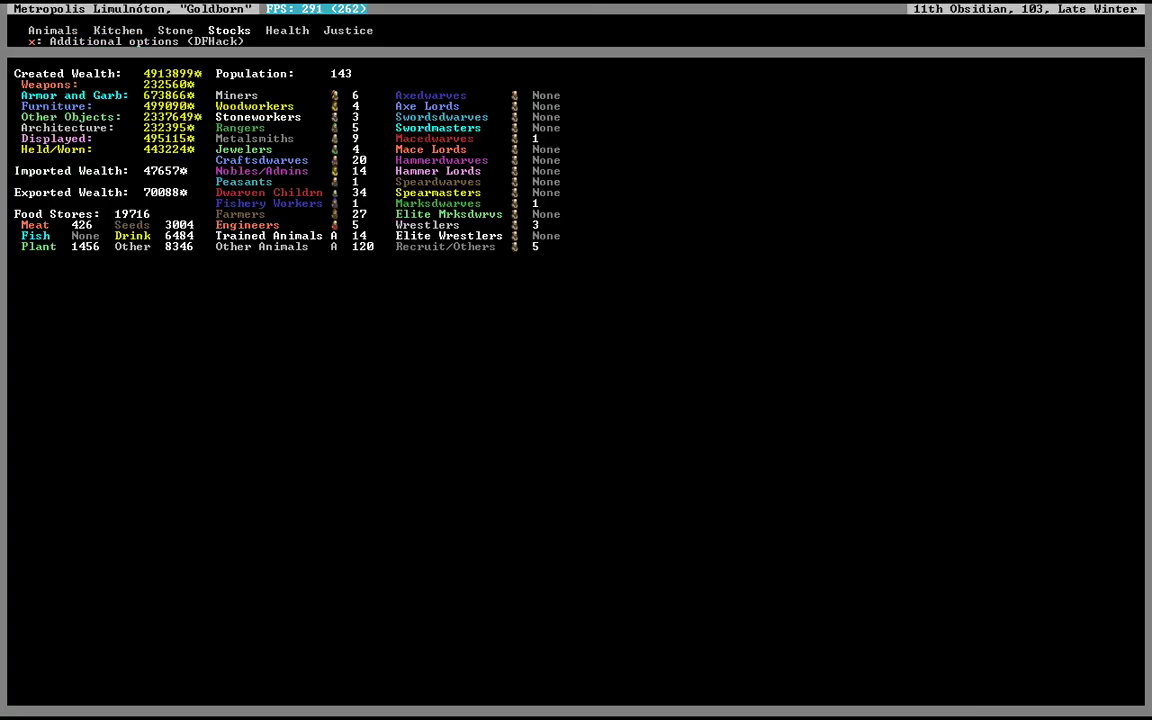
{"action": "key", "text": "Escape"}
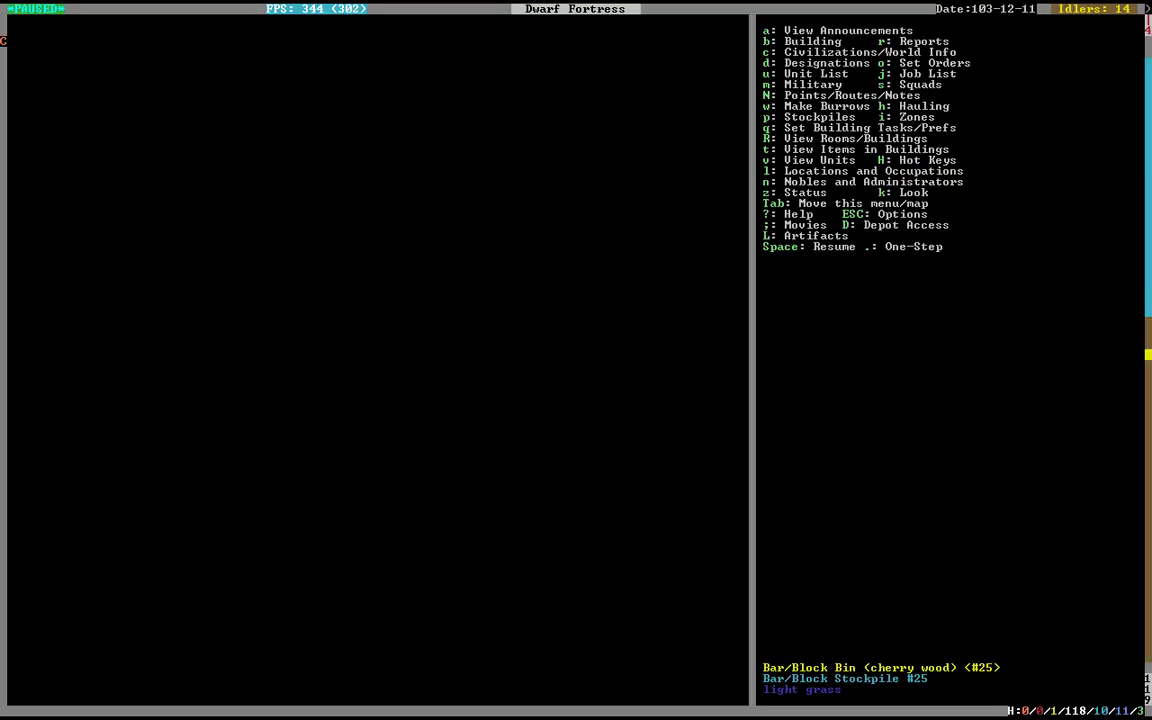
{"action": "key", "text": "m"}
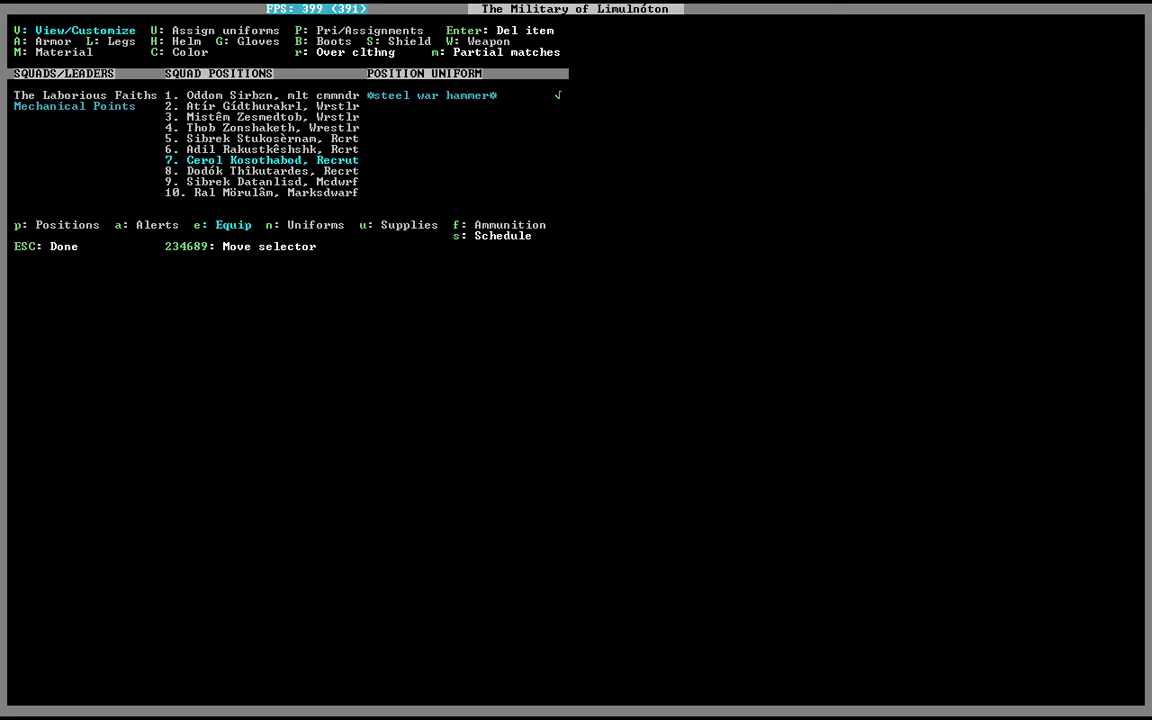
Leave the squad uniform screen to reach the nobles list and the mayor's details.
{"action": "key", "text": "Down"}
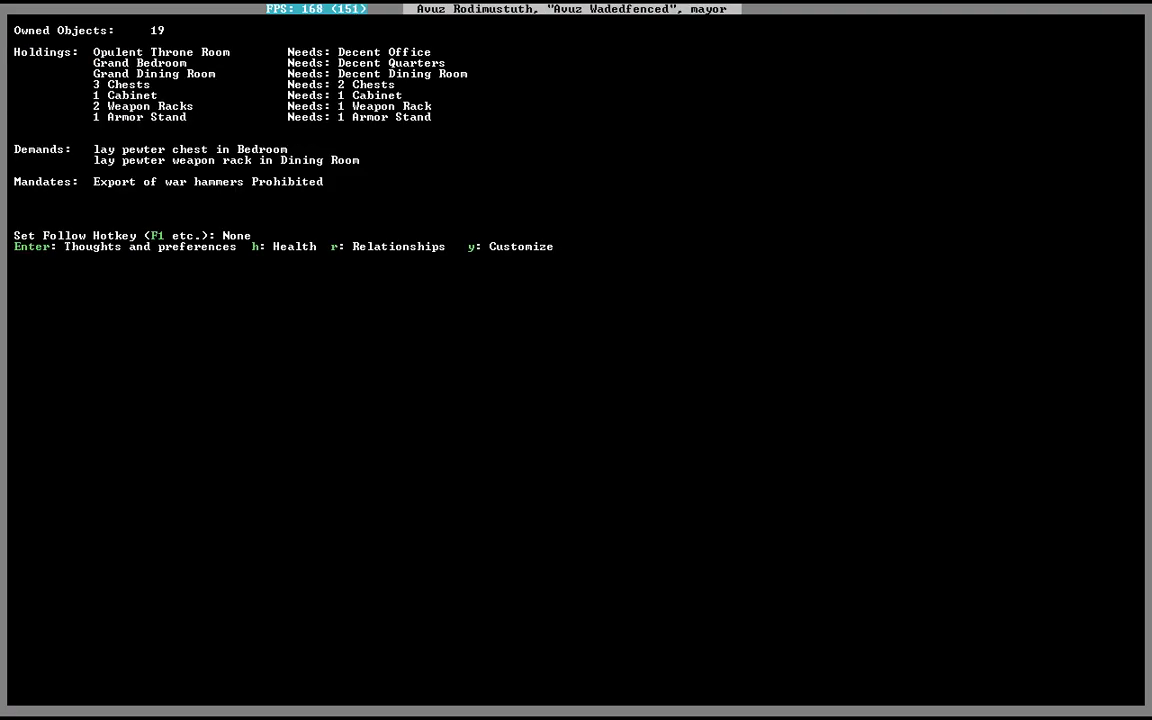
Return to the game, search the manager job list for all 'STEEL' items, then back out to the map.
{"action": "key", "text": "Escape"}
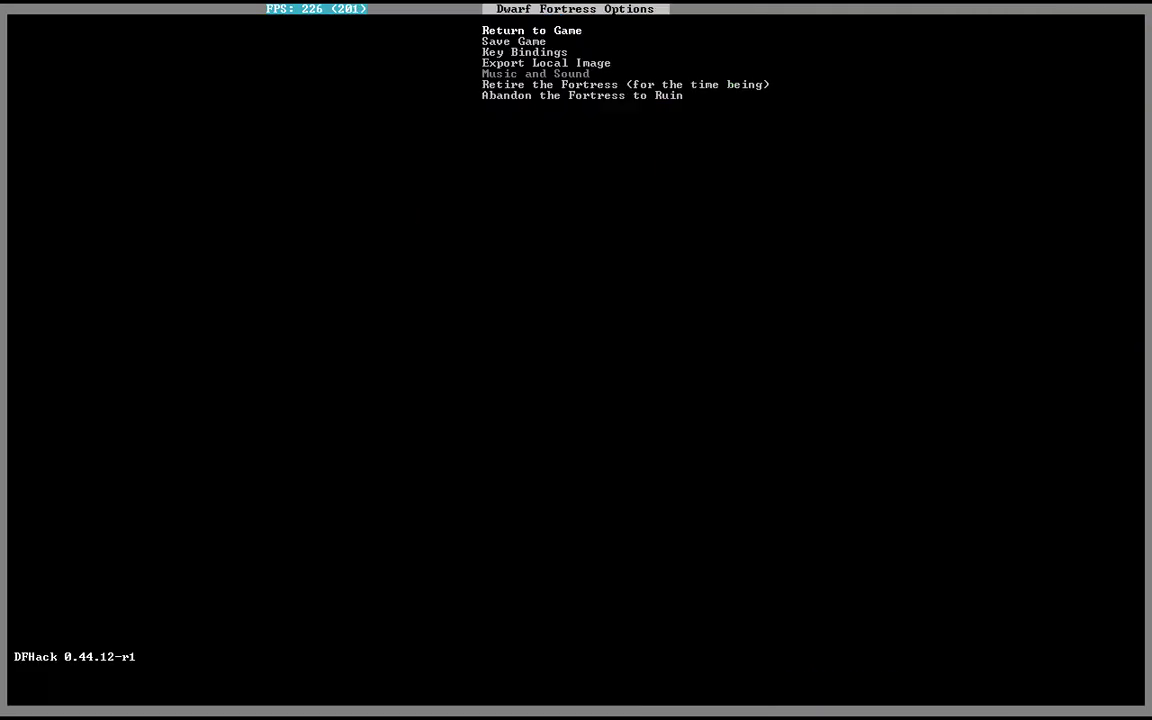
{"action": "left_click", "coordinate": [532, 30]}
{"action": "type", "text": "STEEL WH"}
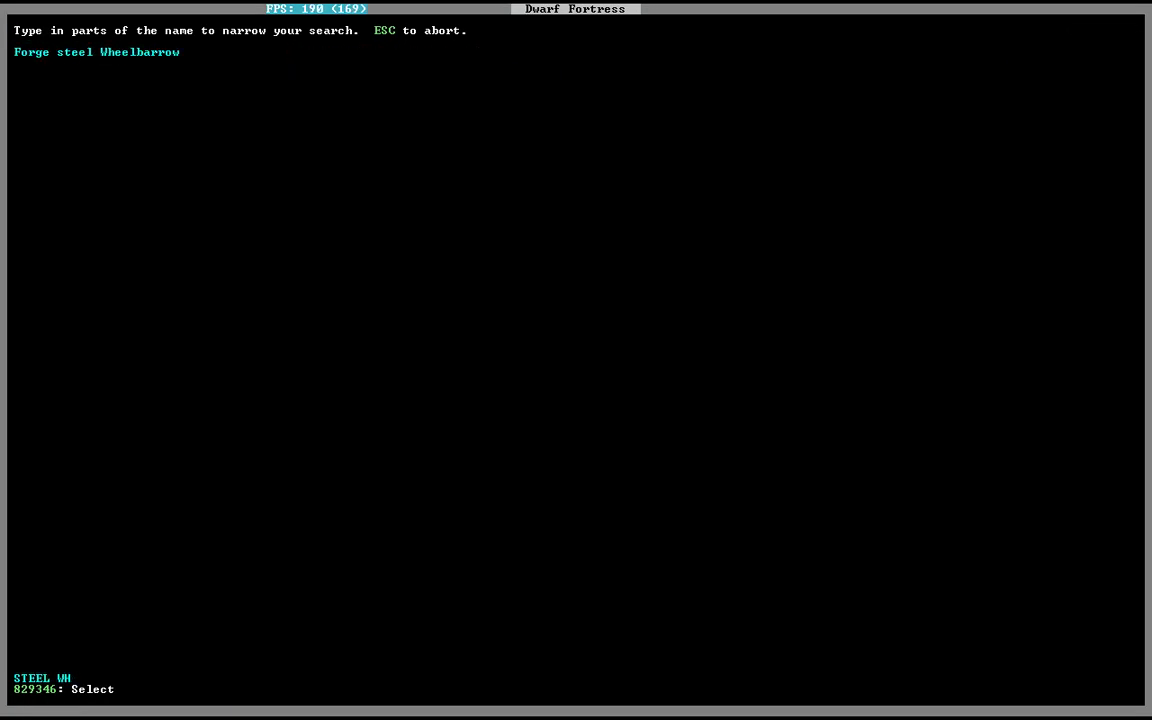
{"action": "key", "text": "BackSpace"}
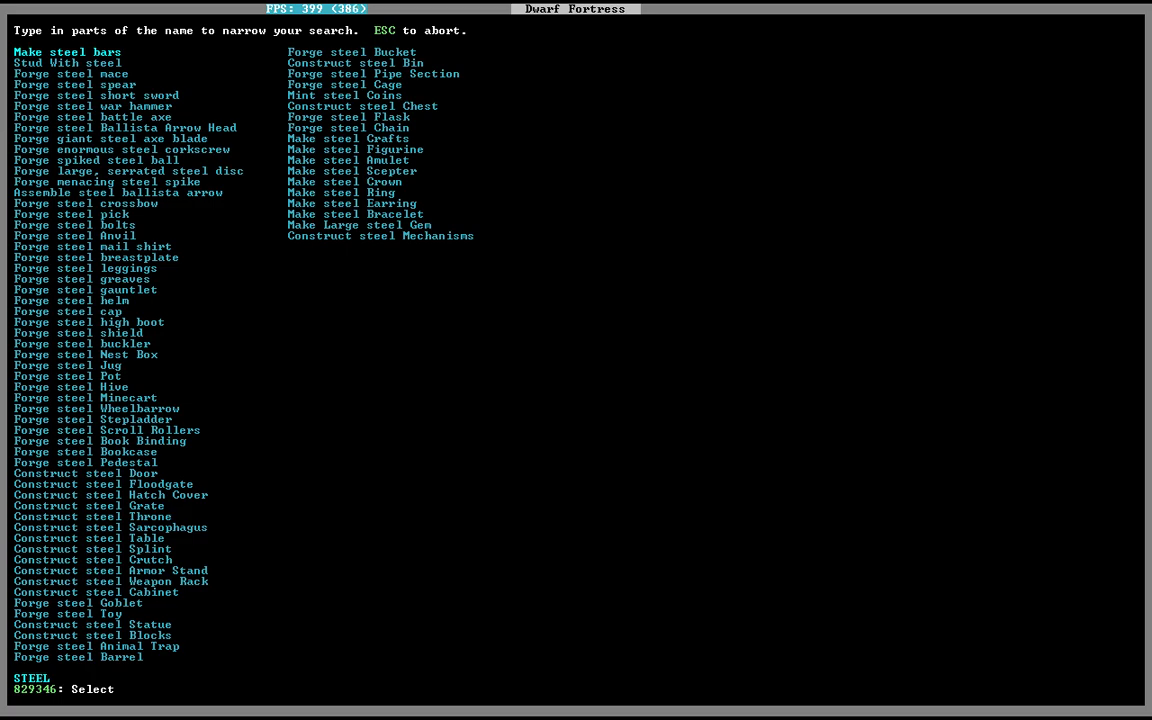
{"action": "key", "text": "Escape"}
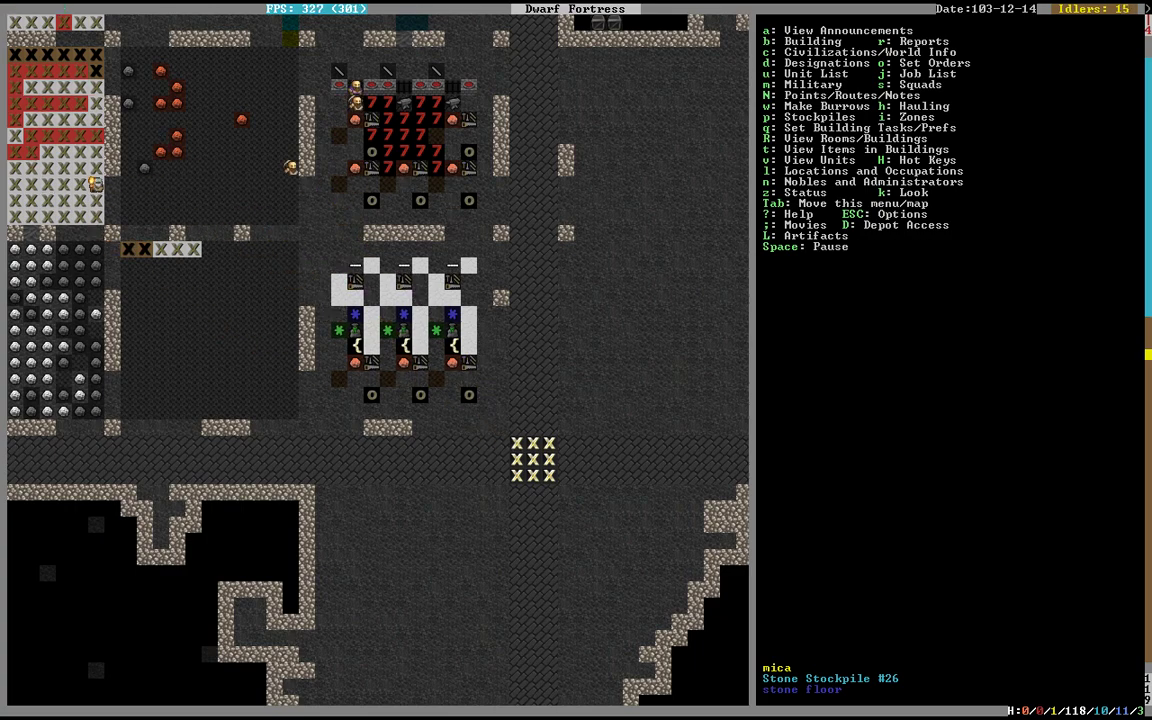
{"action": "key", "text": "space"}
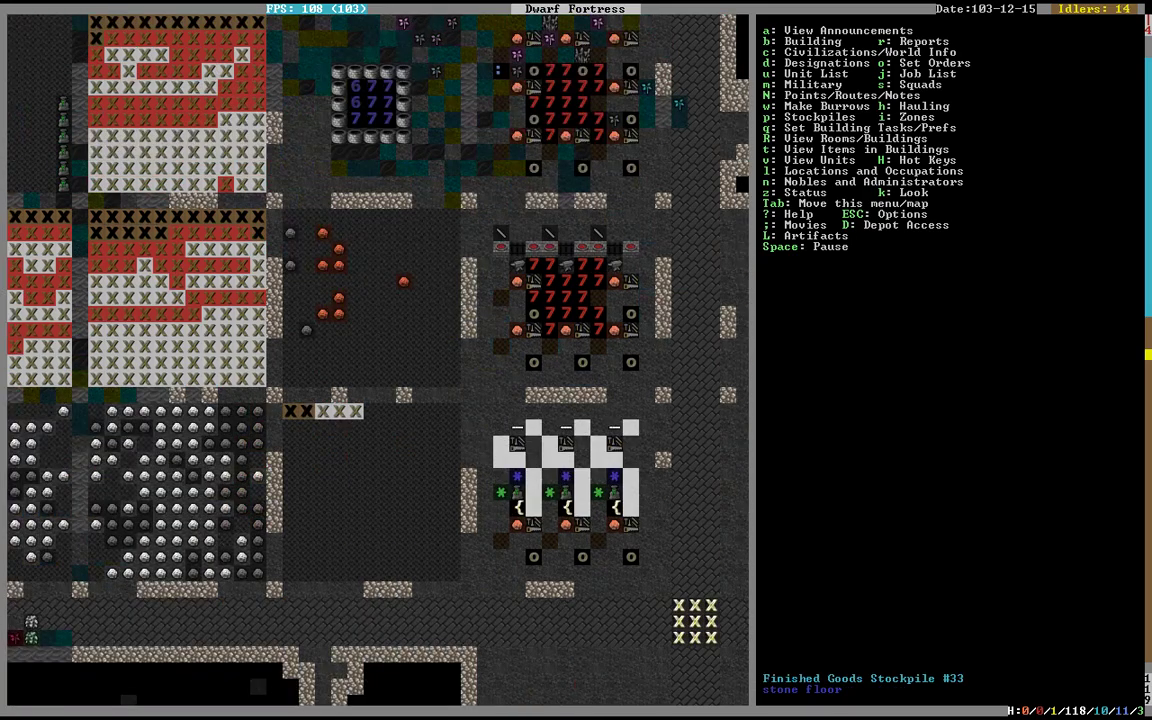
Designate the iron helm in Armor Stockpile #38 for melting.
{"action": "scroll", "scroll_direction": "right", "scroll_amount": 3}
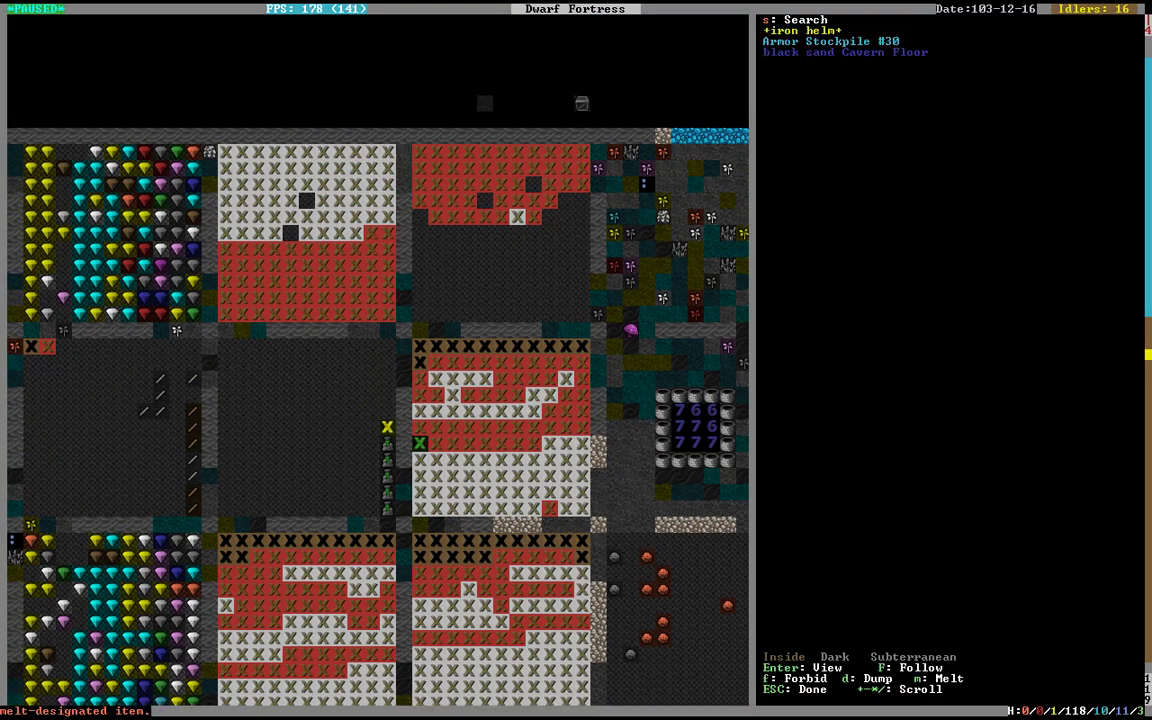
{"action": "key", "text": "Down"}
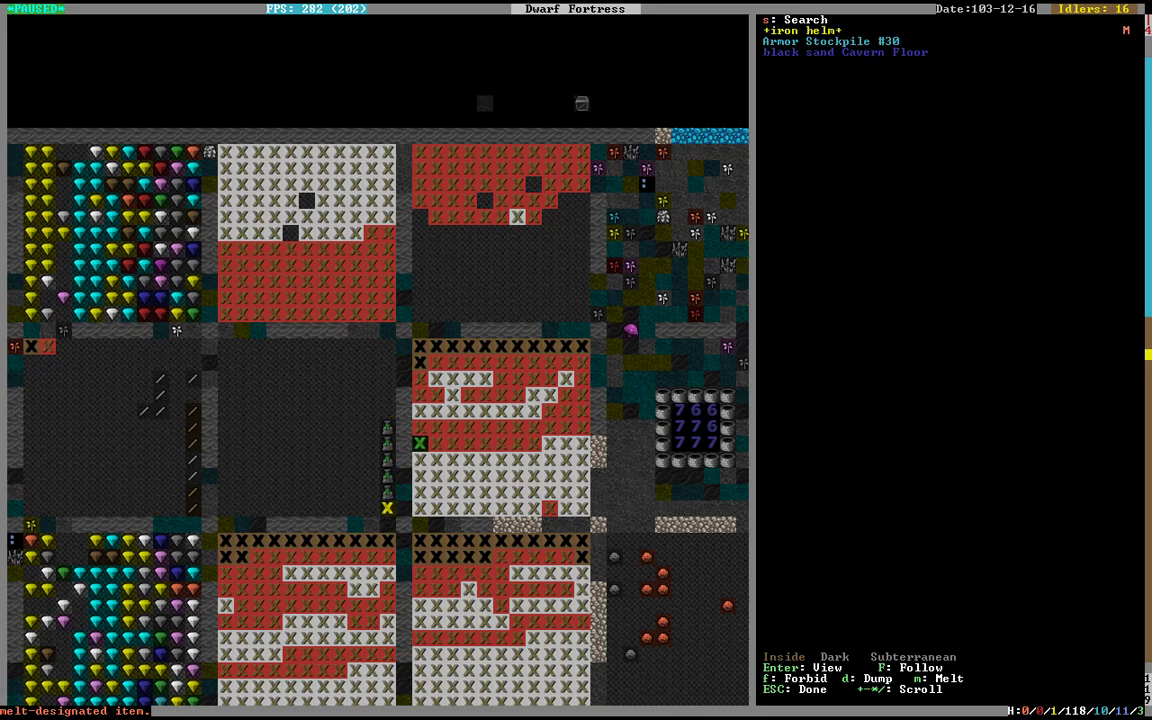
{"action": "key", "text": "Escape"}
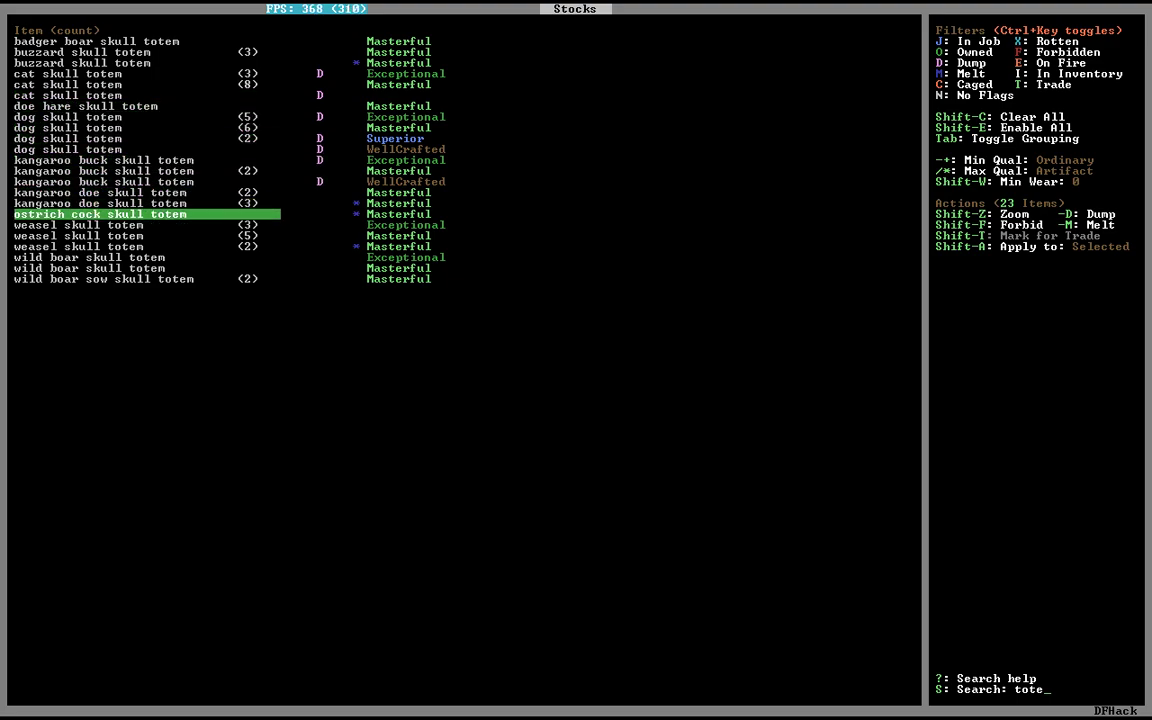
Step down to the wild boar skull totem, then close the stocks list to reach Armor Stockpile #30.
{"action": "key", "text": "down"}
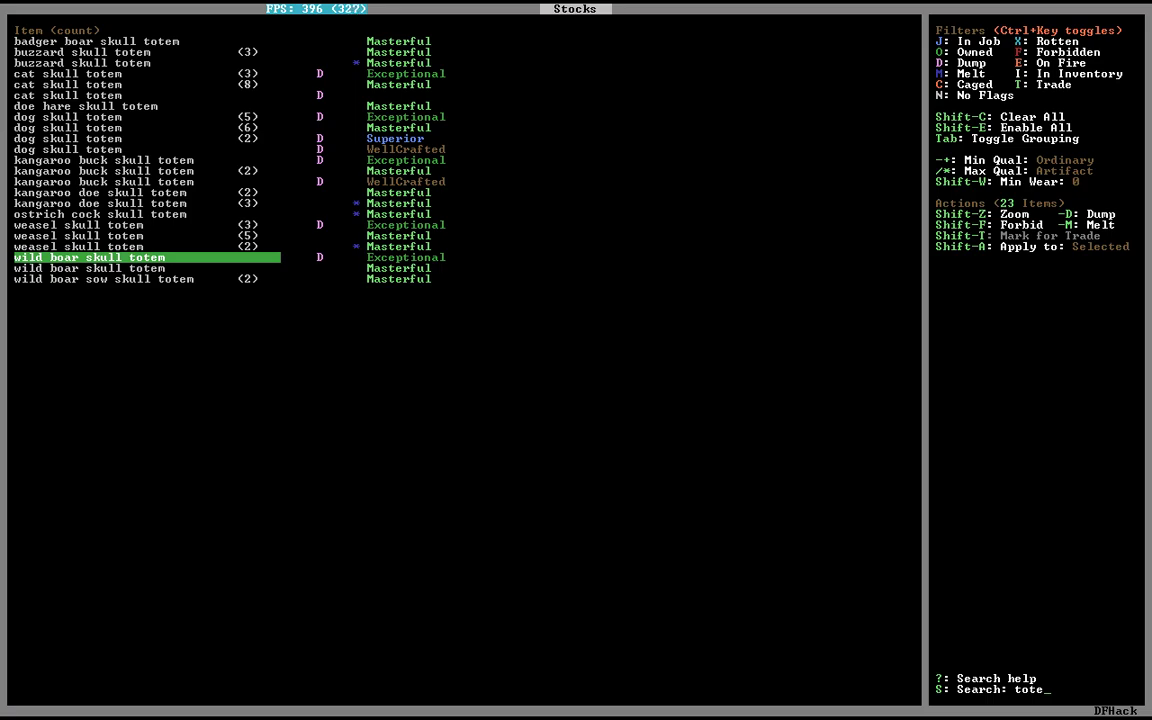
{"action": "key", "text": "Escape"}
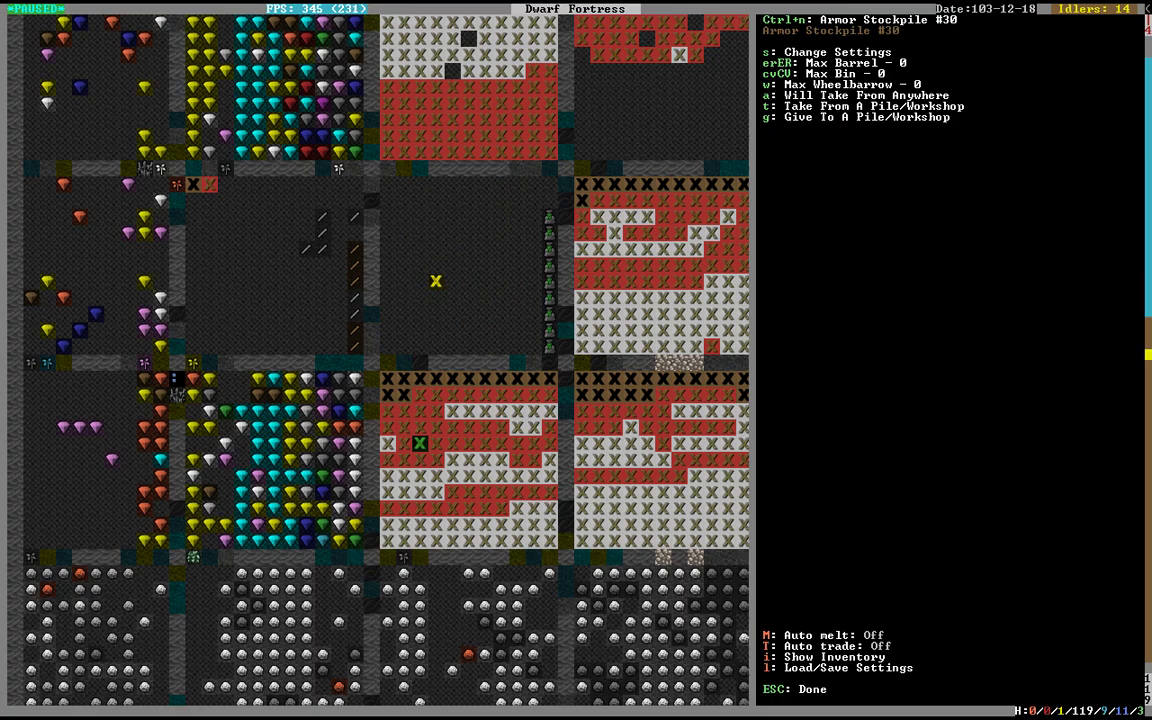
Switch auto-melt on for Armor Stockpile #30 and review its accepted armor item types.
{"action": "key", "text": "M"}
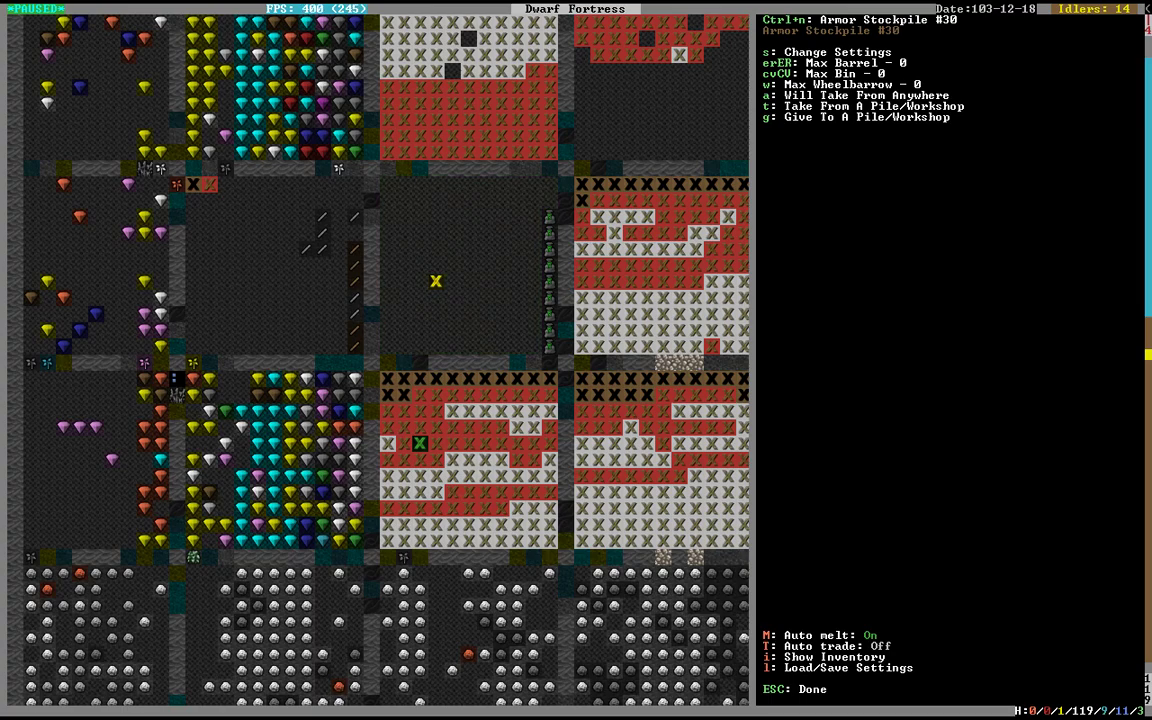
{"action": "key", "text": "s"}
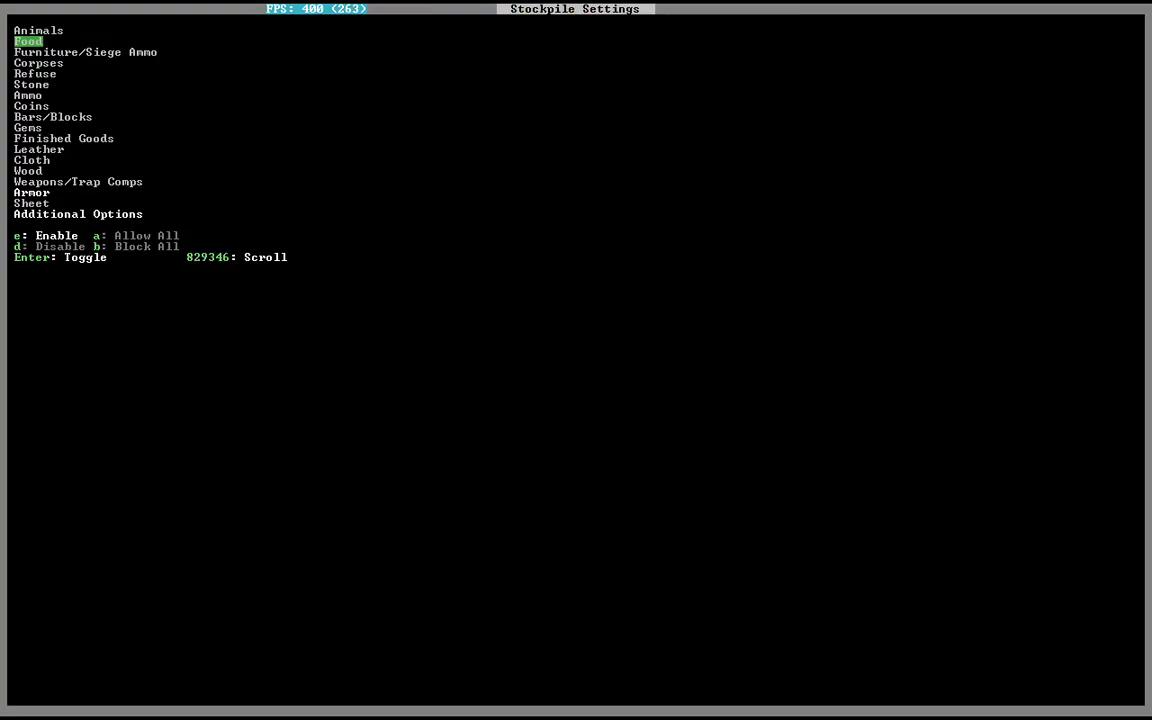
{"action": "key", "text": "down"}
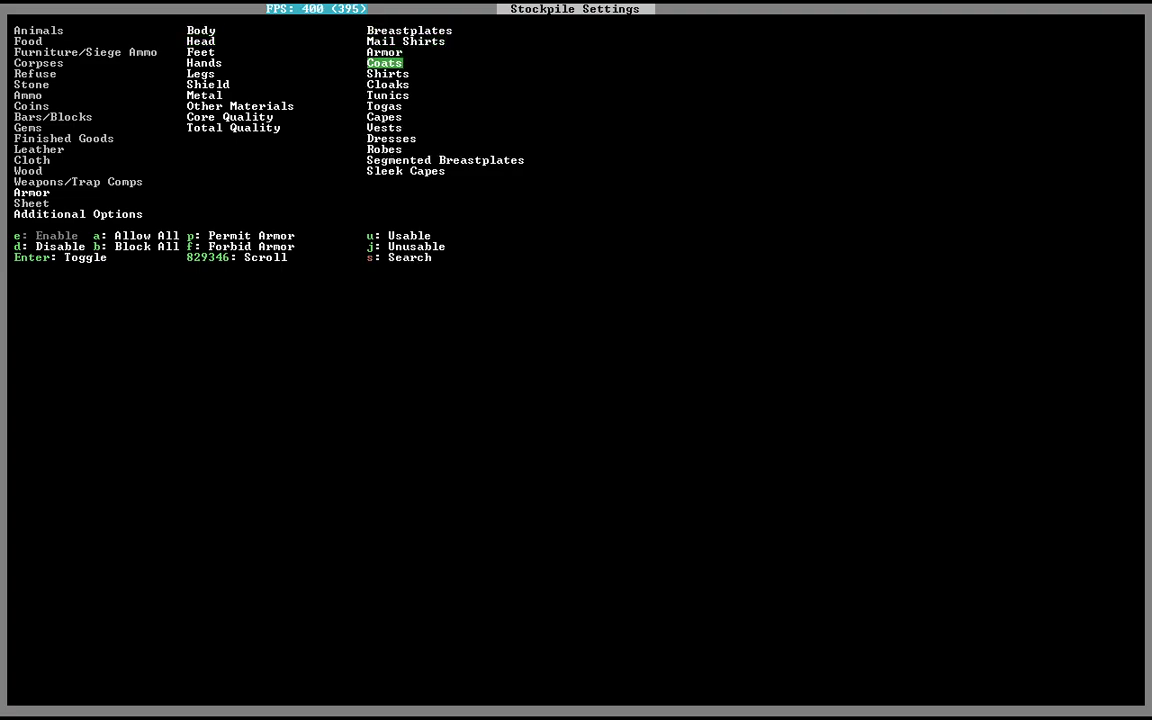
{"action": "key", "text": "Down"}
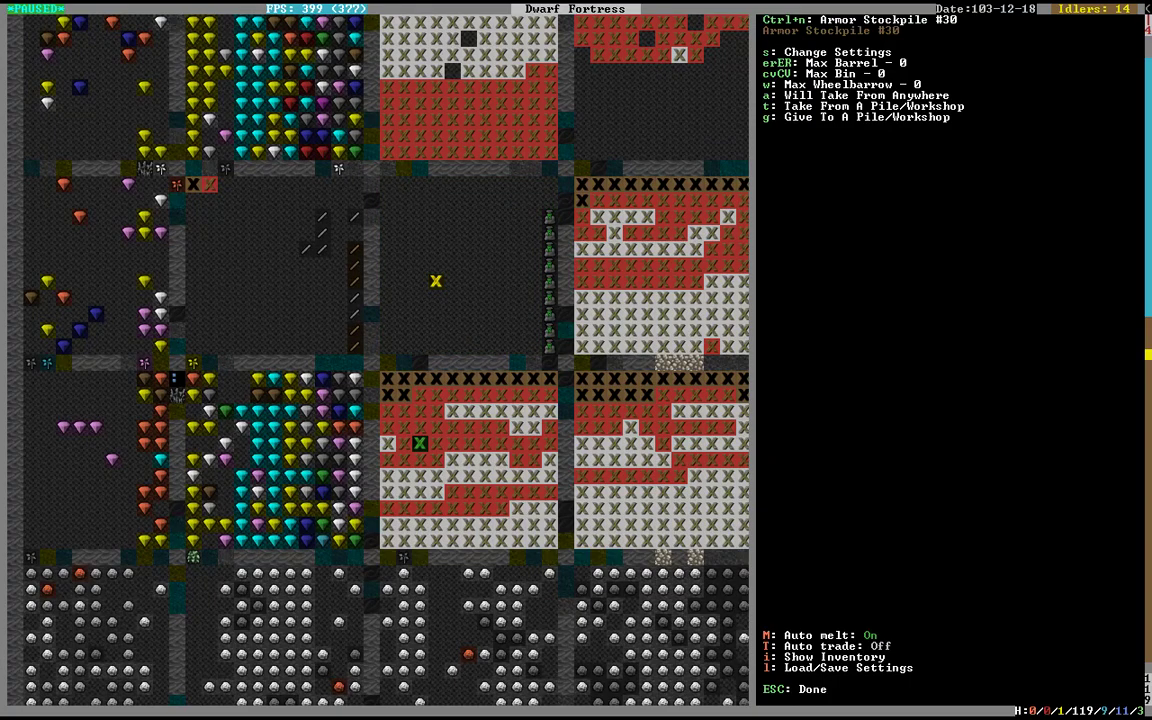
Set Armor Stockpile #30's Core/Total Quality to Masterwork only, then select Weapon Stockpile #29.
{"action": "key", "text": "s"}
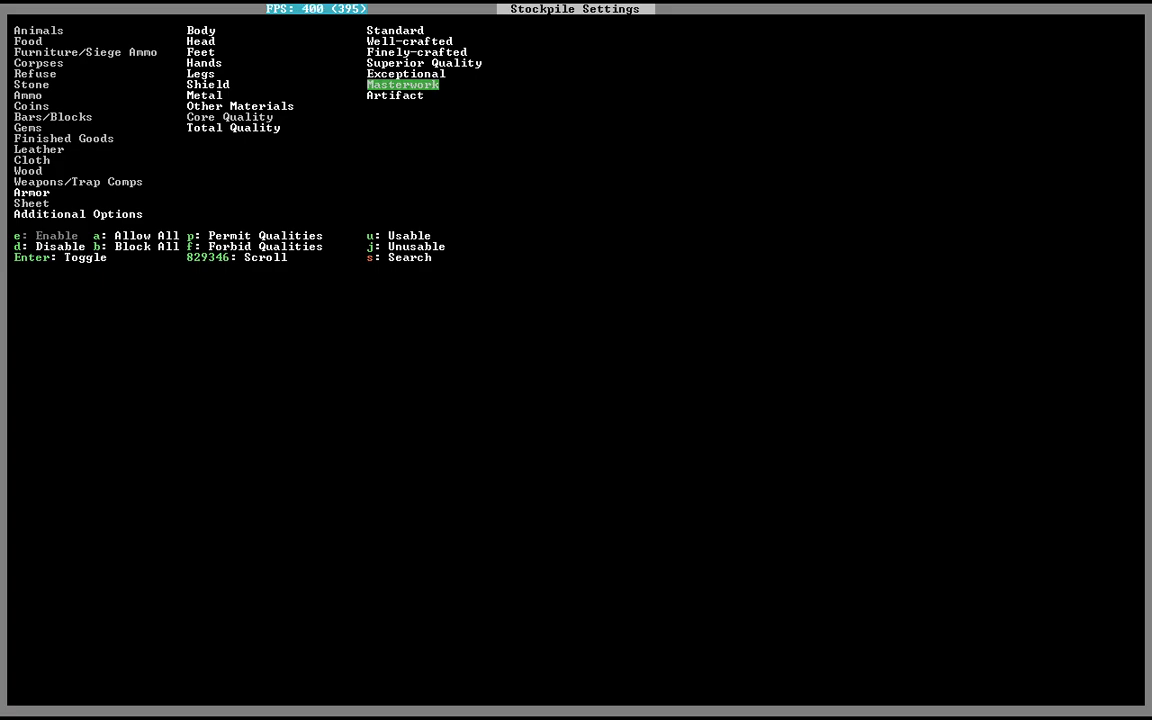
{"action": "key", "text": "Down"}
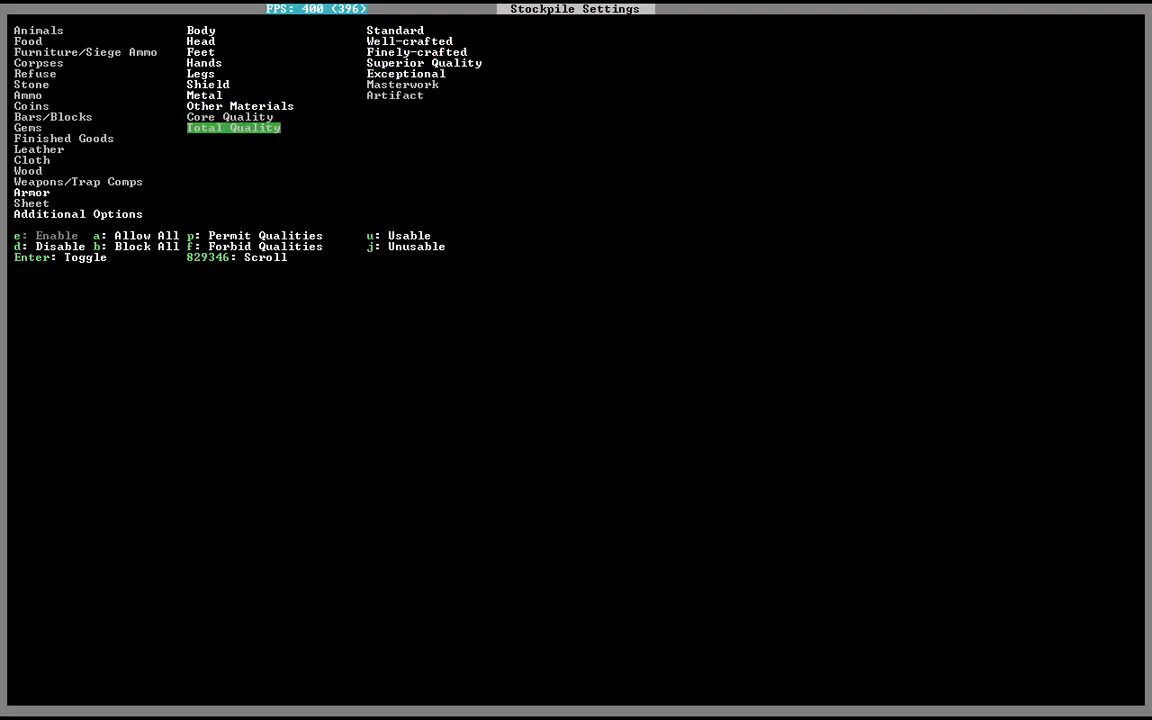
{"action": "key", "text": "Up"}
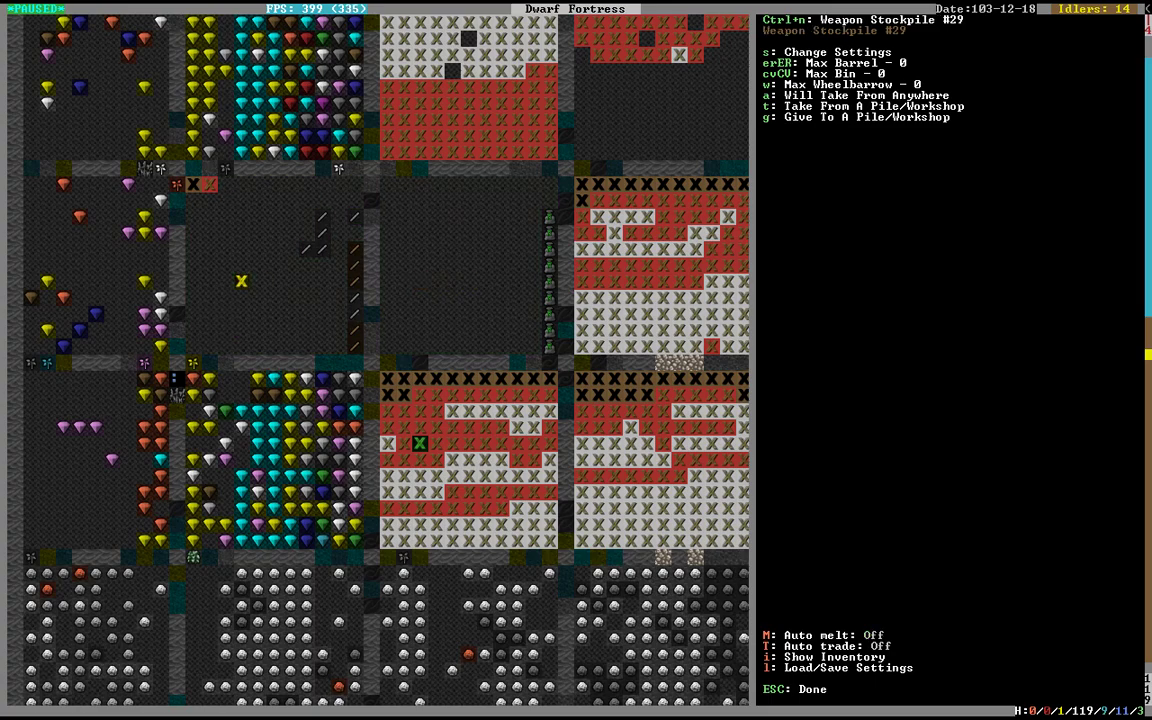
Review Weapon Stockpile #29's Weapons/Trap Comps settings, then close it back to the main menu.
{"action": "key", "text": "s"}
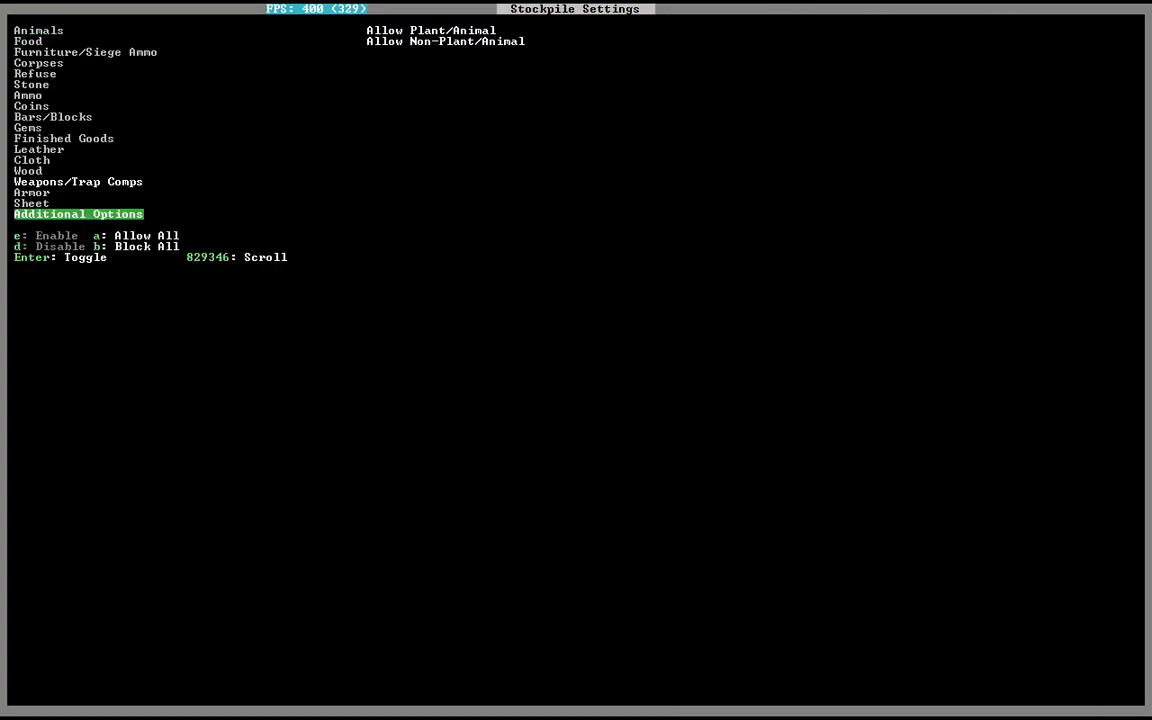
{"action": "key", "text": "up"}
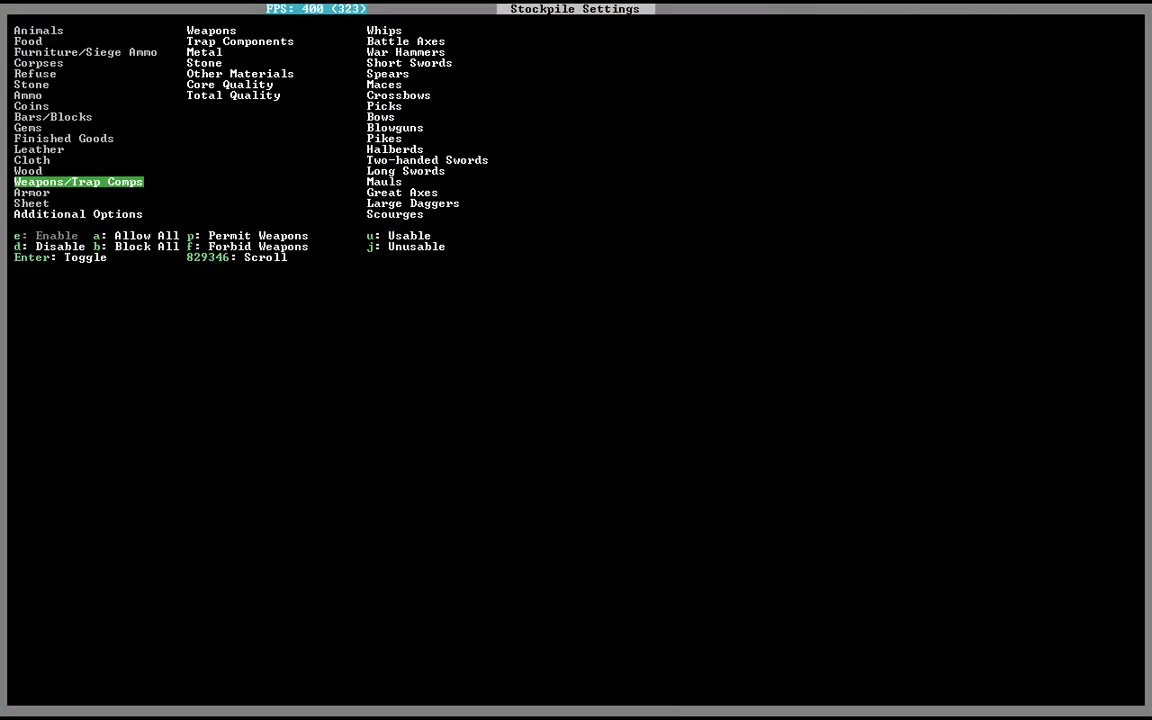
{"action": "left_click", "coordinate": [228, 84]}
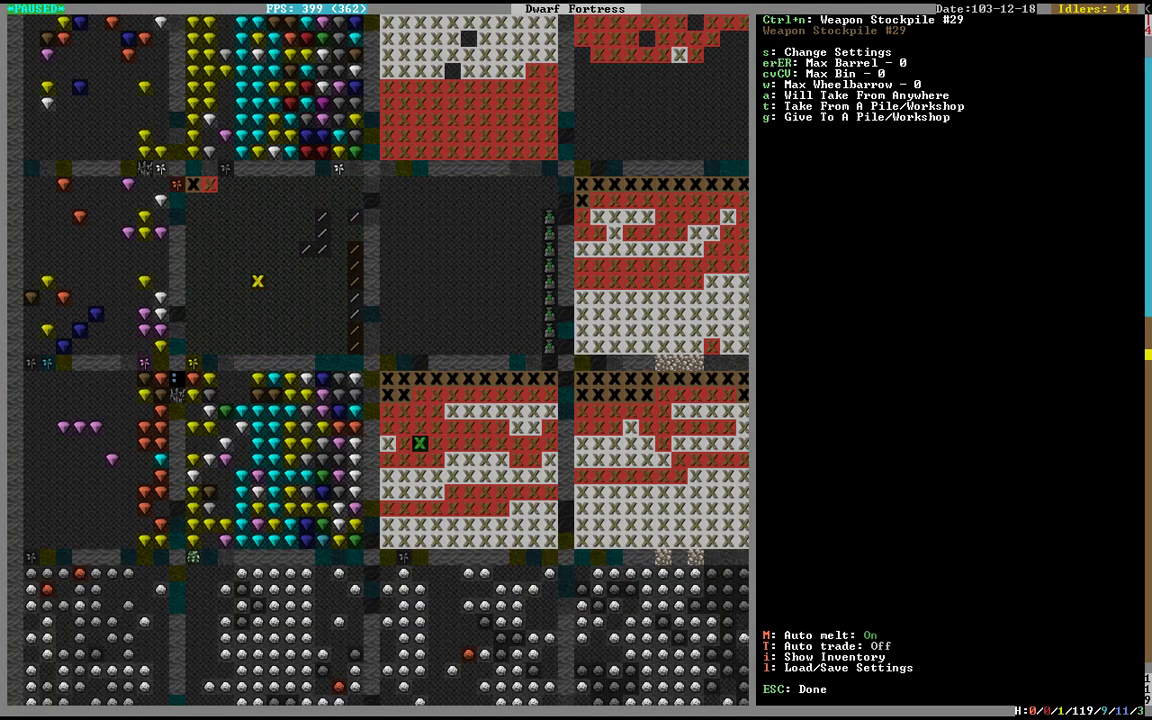
{"action": "key", "text": "Escape"}
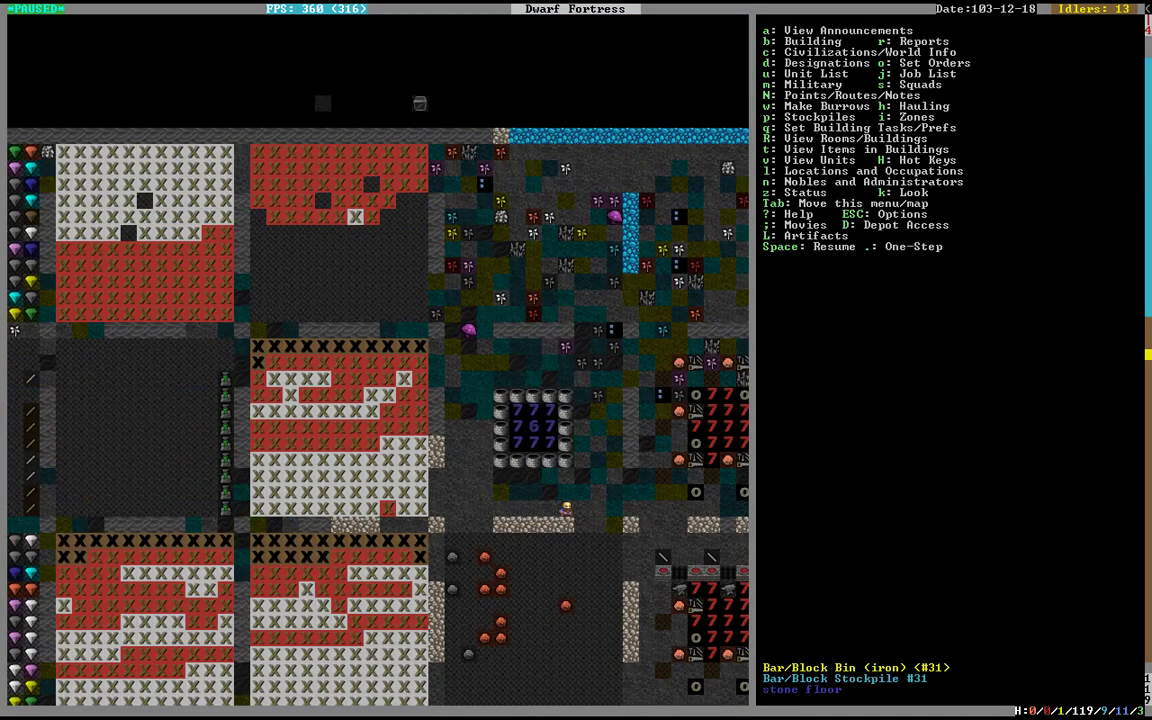
Place a new stockpile near the workshops and set its type to Weapon Stockpile #55.
{"action": "key", "text": "p"}
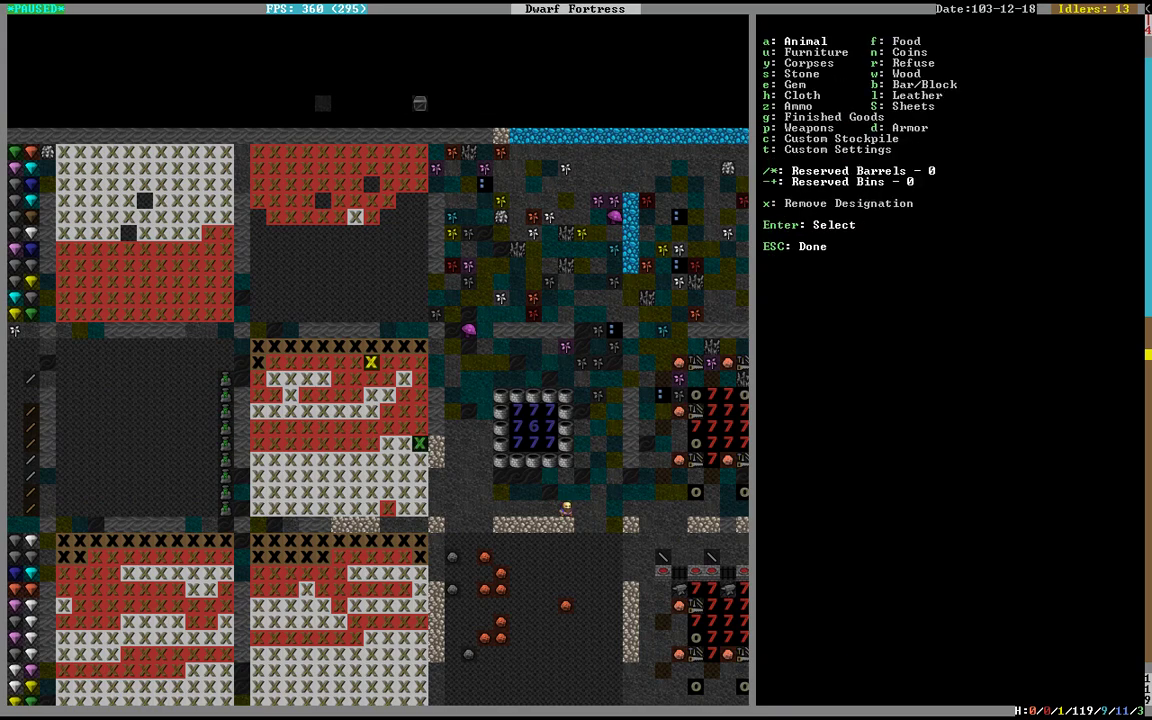
{"action": "mouse_move", "coordinate": [452, 362]}
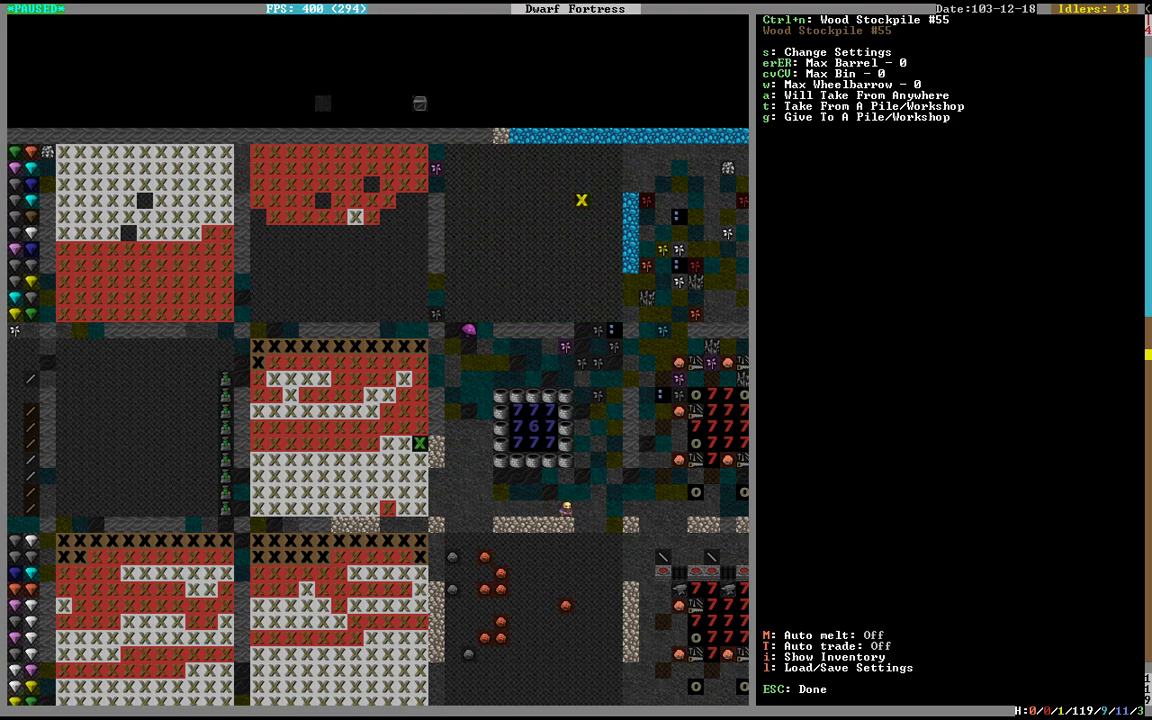
{"action": "key", "text": "s"}
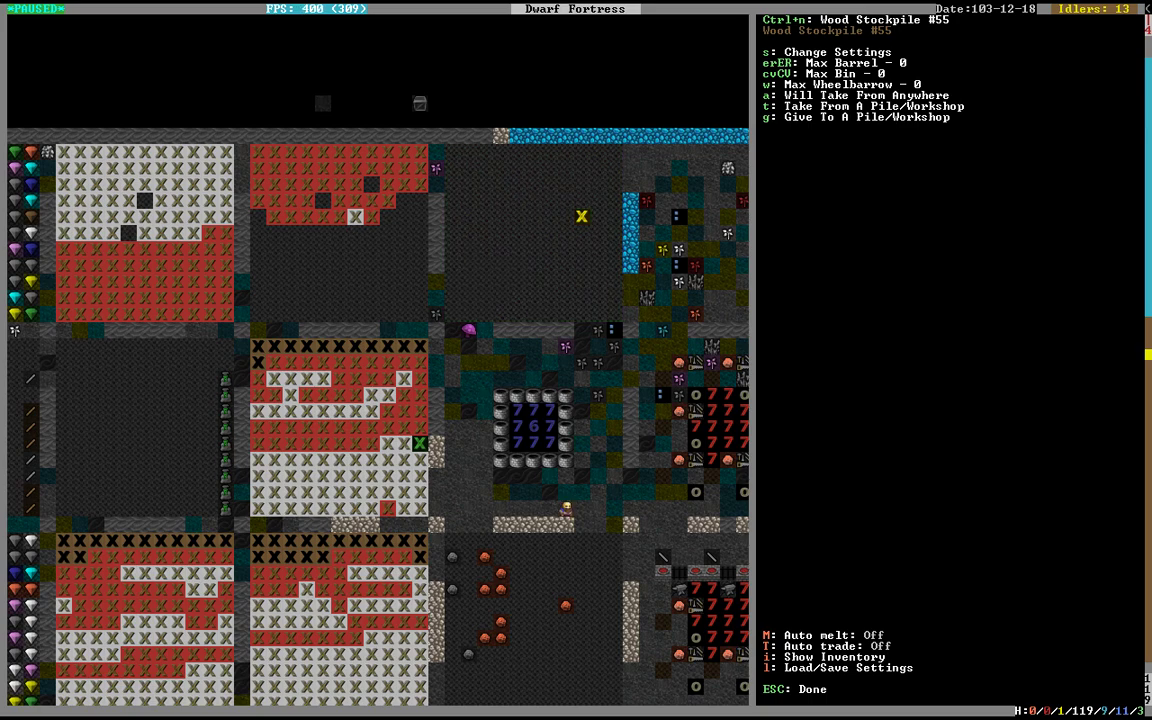
{"action": "key", "text": "s"}
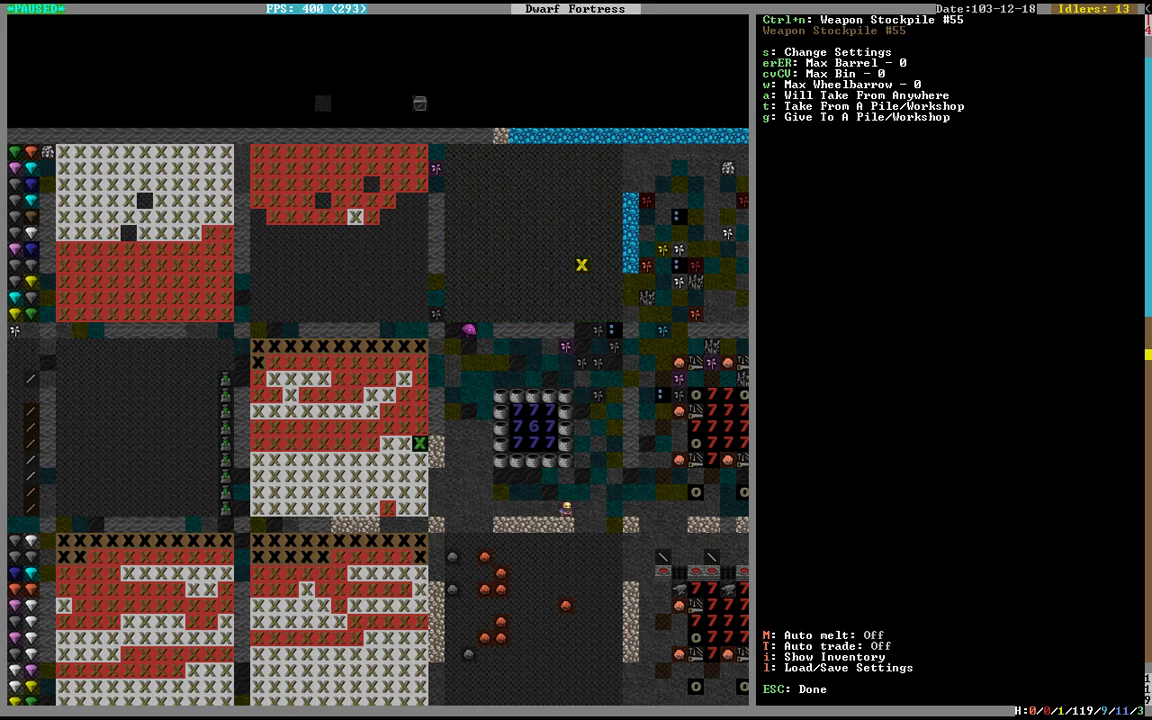
Restrict Weapon Stockpile #55 to Masterwork quality weapons before placing Armor Stockpile #56.
{"action": "key", "text": "s"}
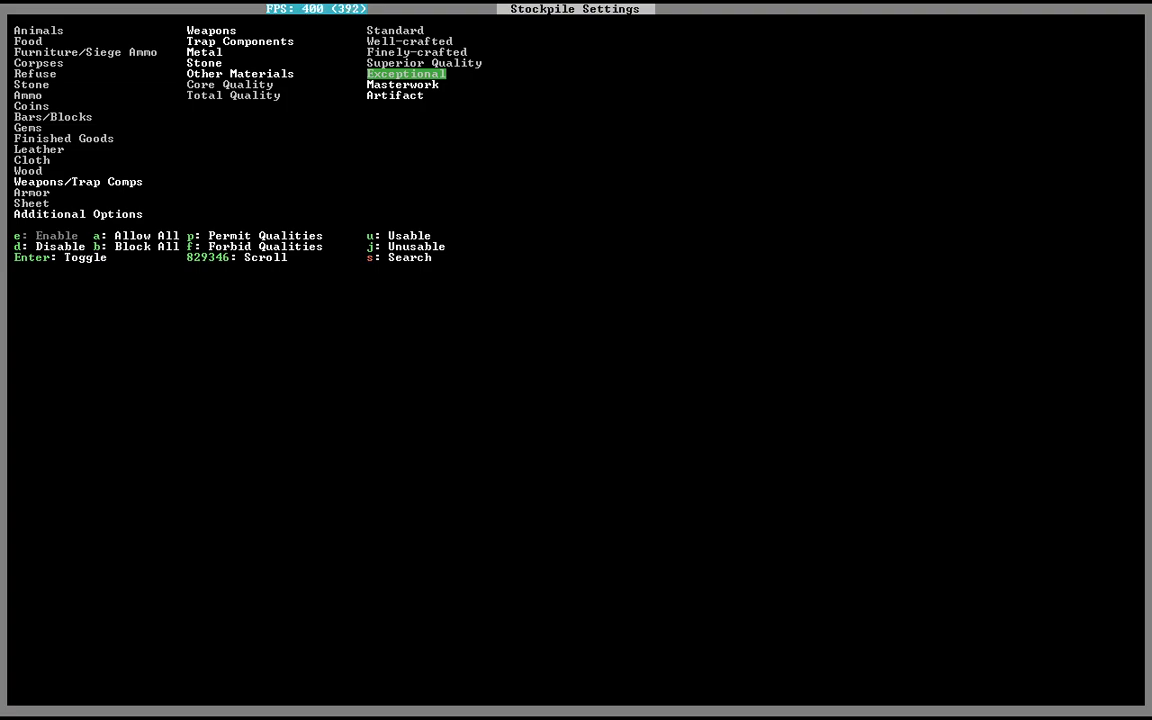
{"action": "key", "text": "Escape"}
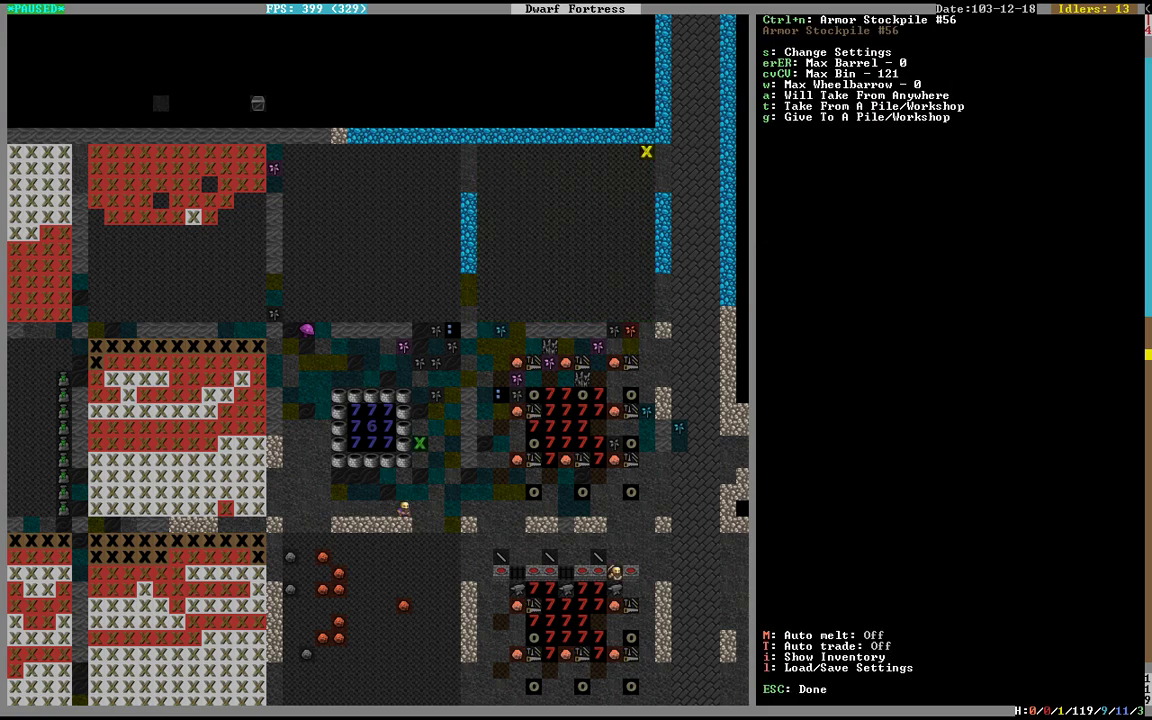
Forbid Standard and Finely-crafted quality in Armor Stockpile #56's metal armor settings, keeping masterwork.
{"action": "key", "text": "s"}
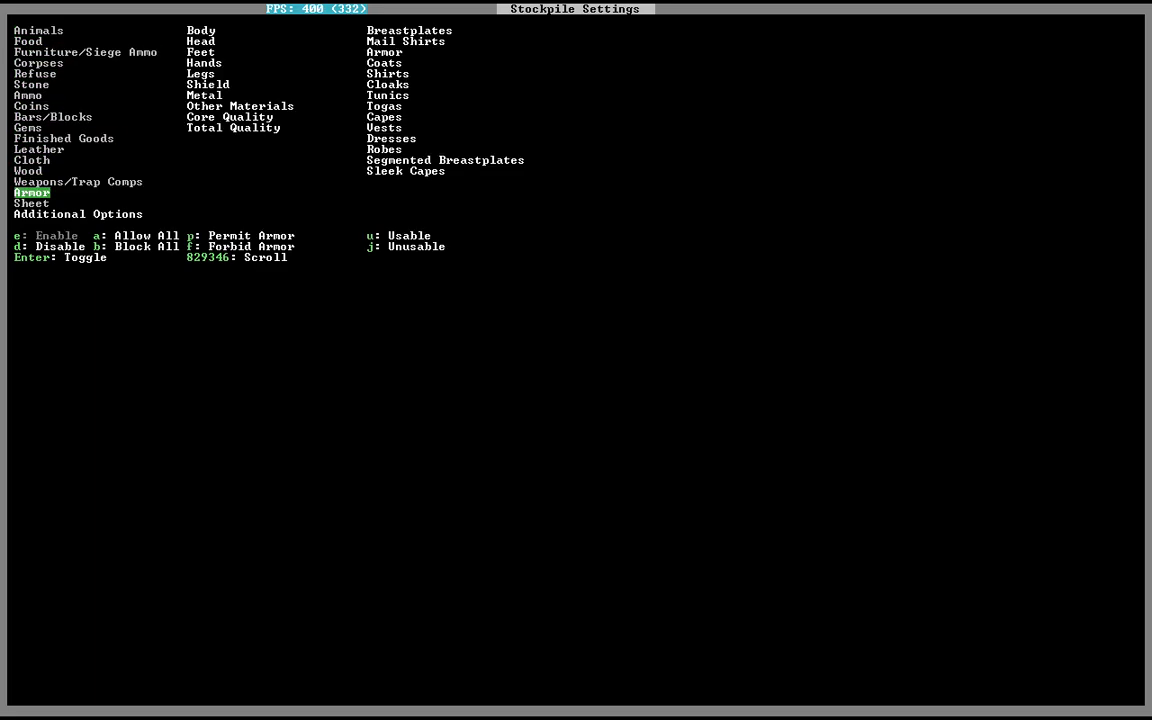
{"action": "left_click", "coordinate": [204, 96]}
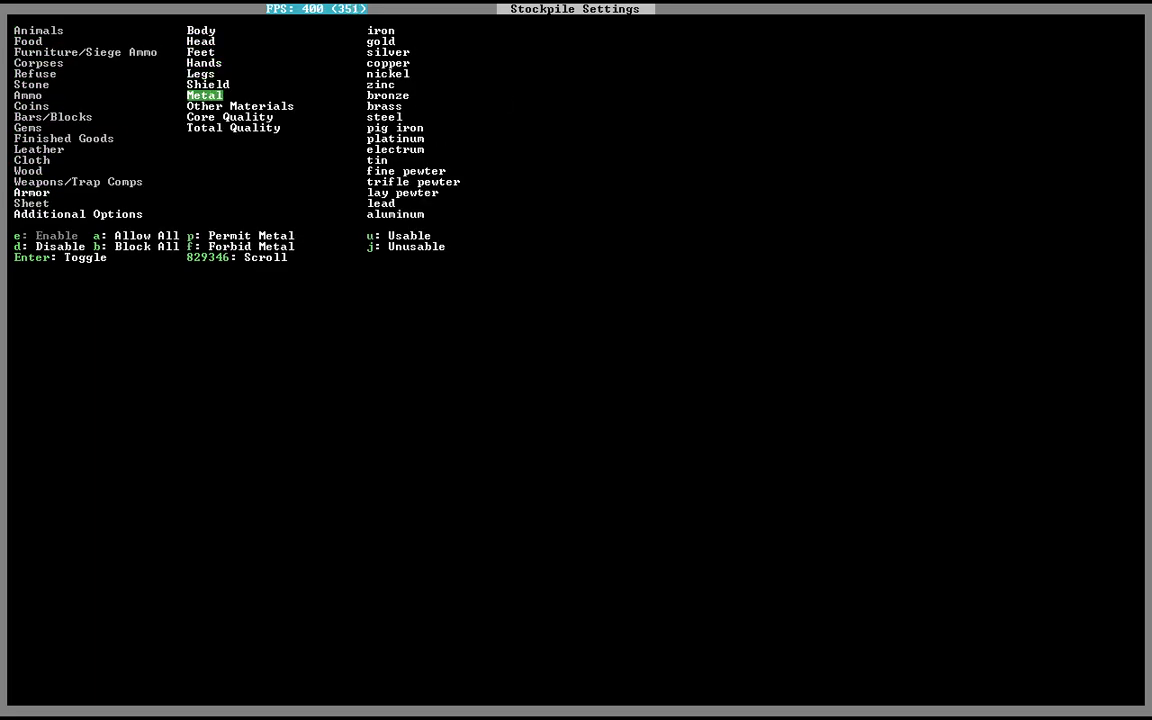
{"action": "left_click", "coordinate": [228, 116]}
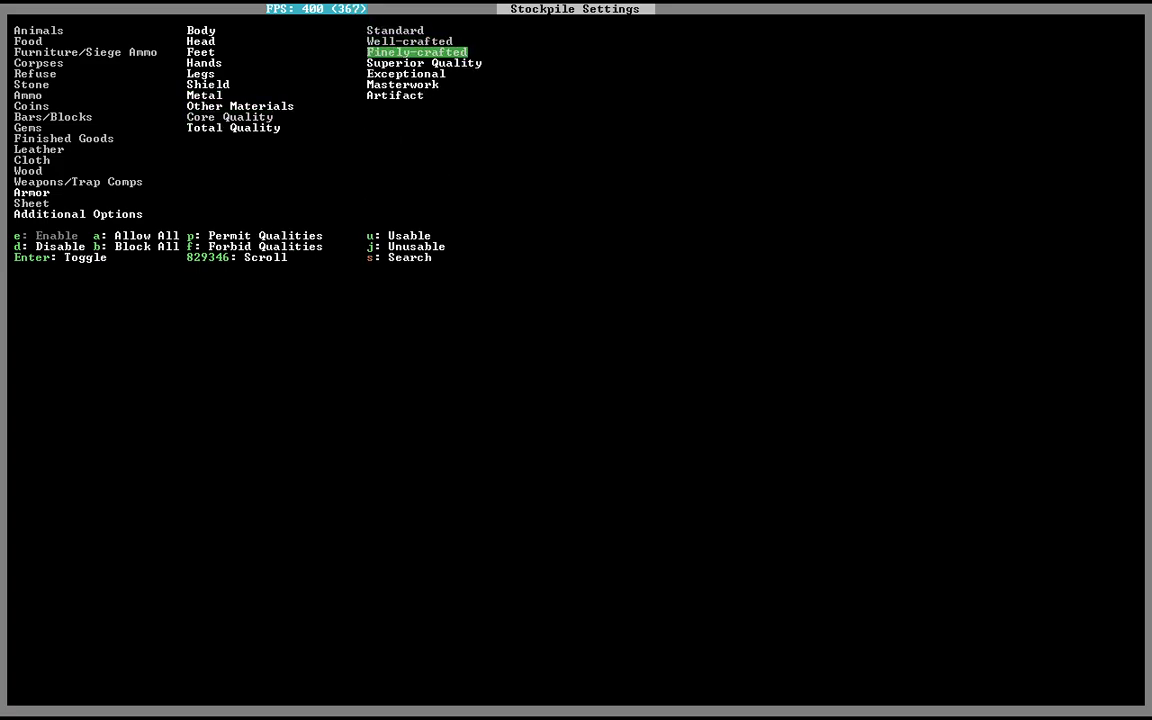
{"action": "key", "text": "up"}
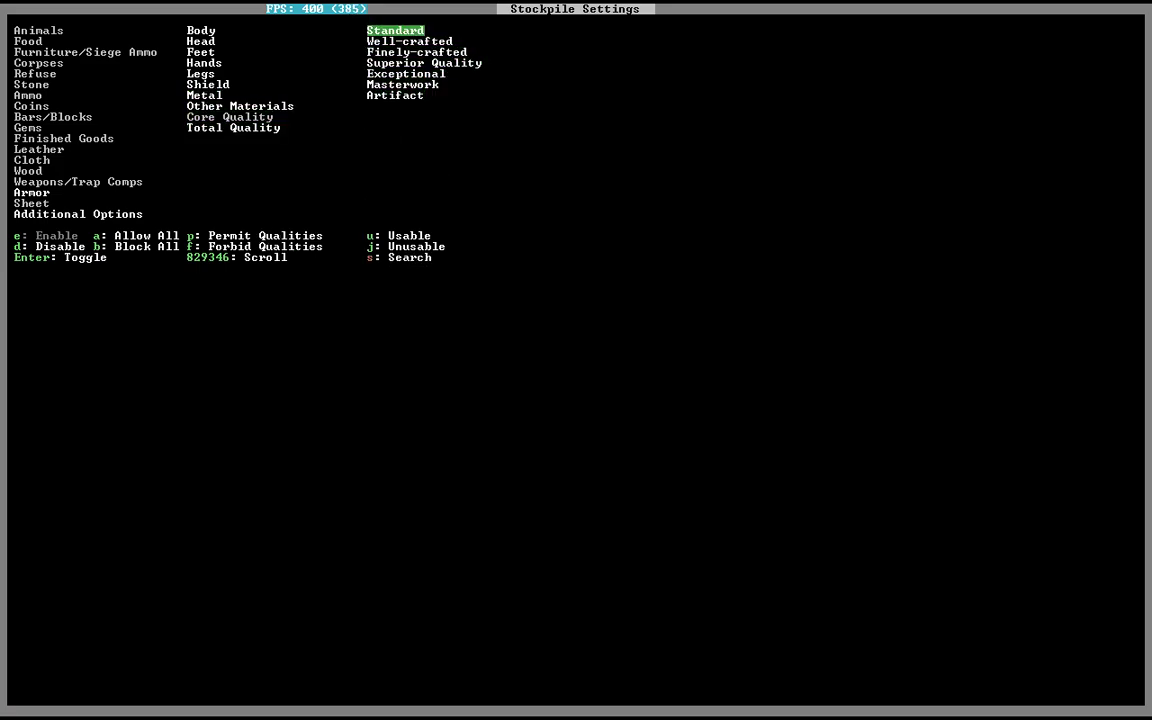
{"action": "key", "text": "Down"}
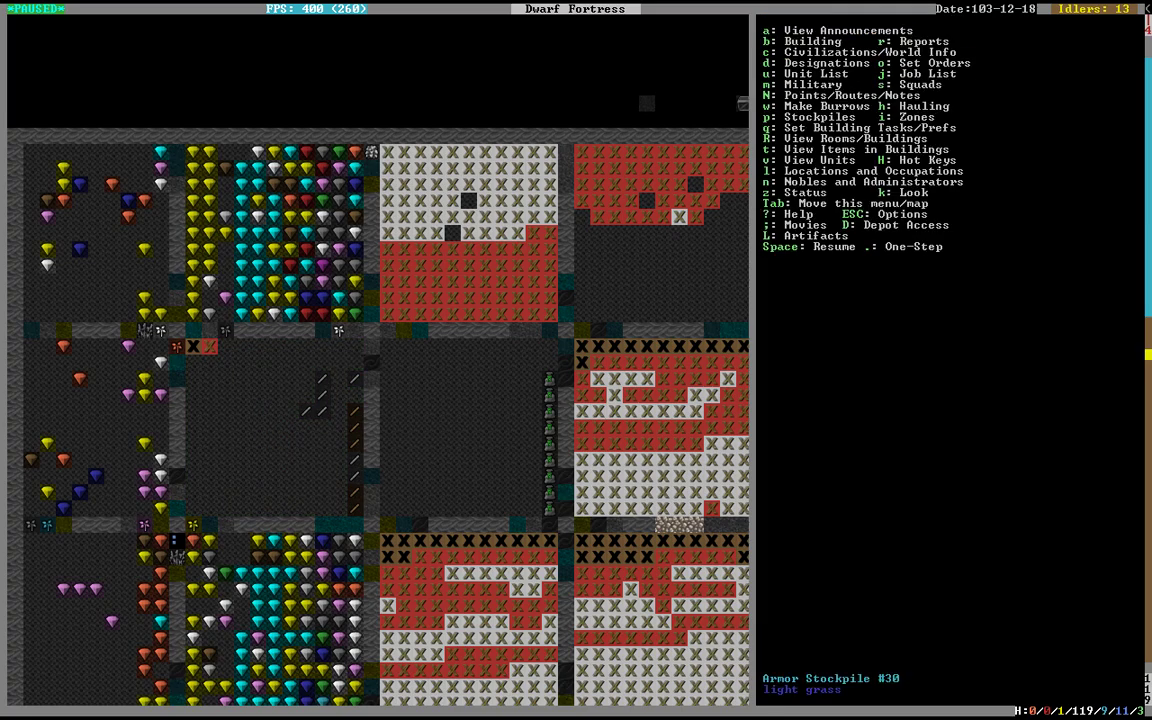
Unpause the fortress and watch stockpiled items get marked for melting.
{"action": "key", "text": "space"}
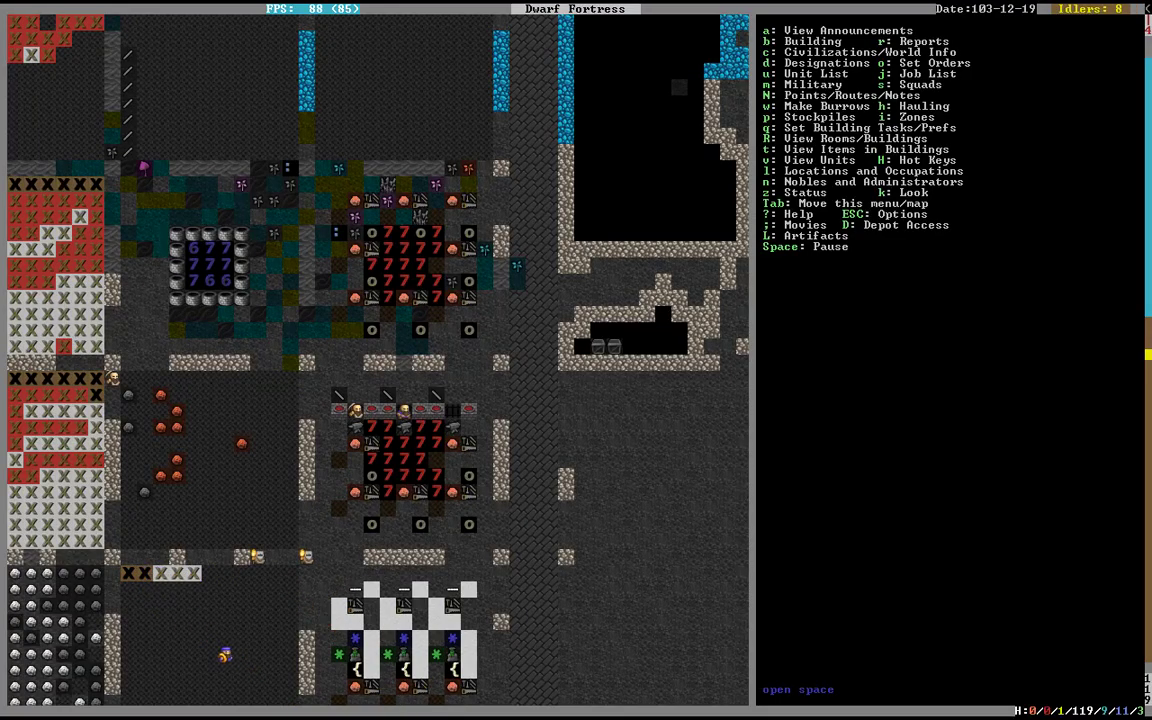
{"action": "scroll", "scroll_direction": "down", "scroll_amount": 3}
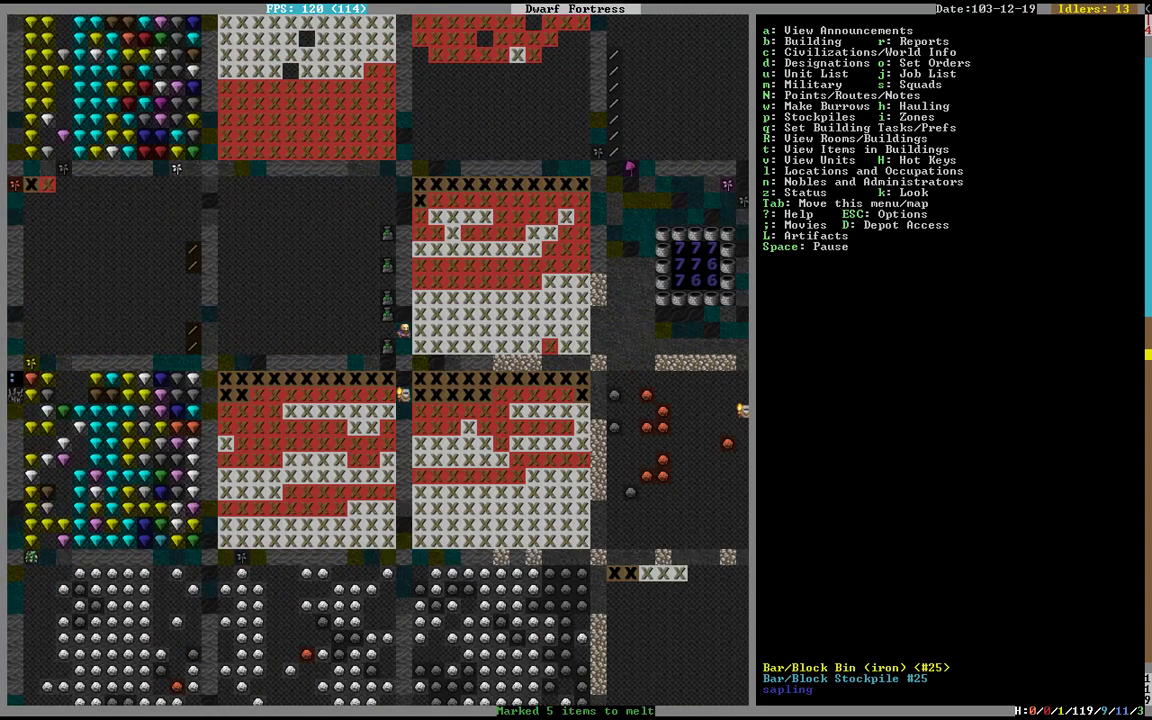
{"action": "scroll", "scroll_direction": "down", "scroll_amount": 3}
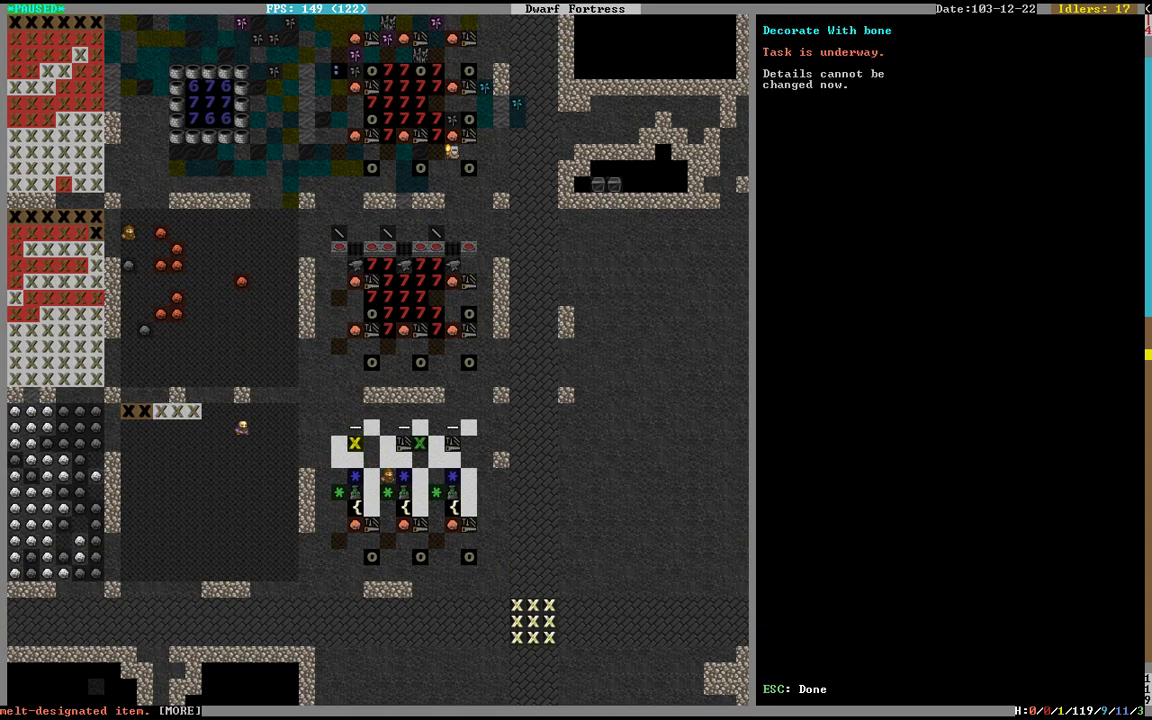
Review the Craftsdwarf's bone decorating task and its carved hare skull totem, then close it.
{"action": "key", "text": "Escape"}
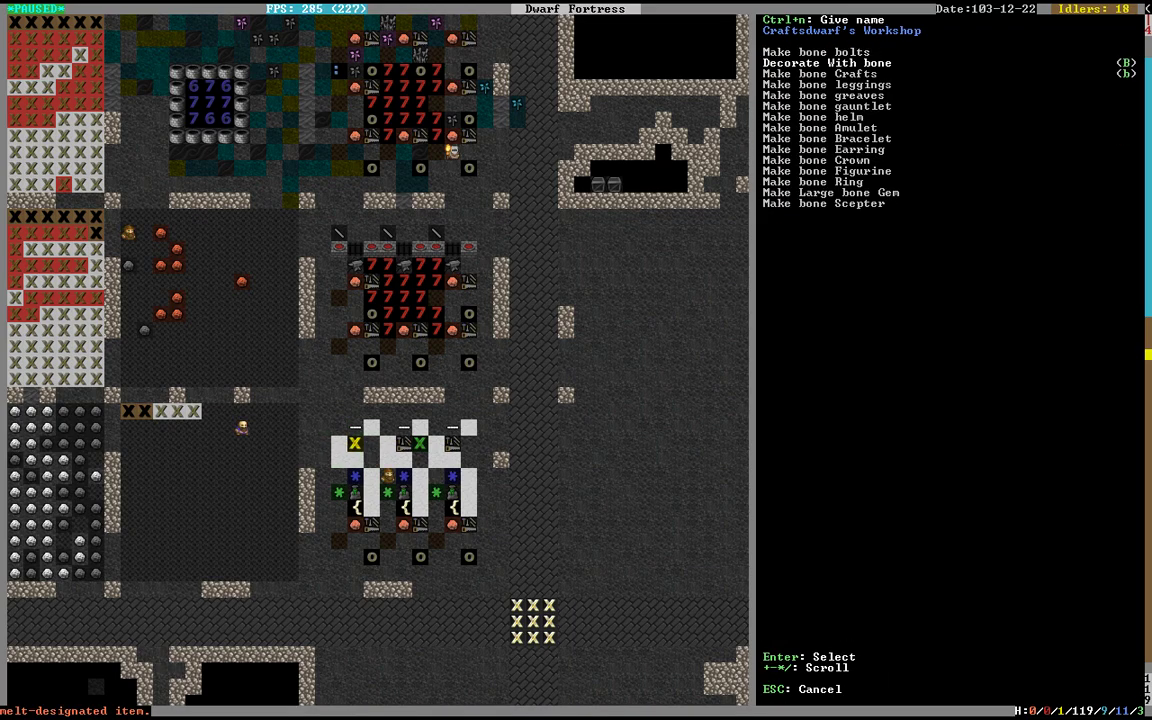
{"action": "key", "text": "Enter"}
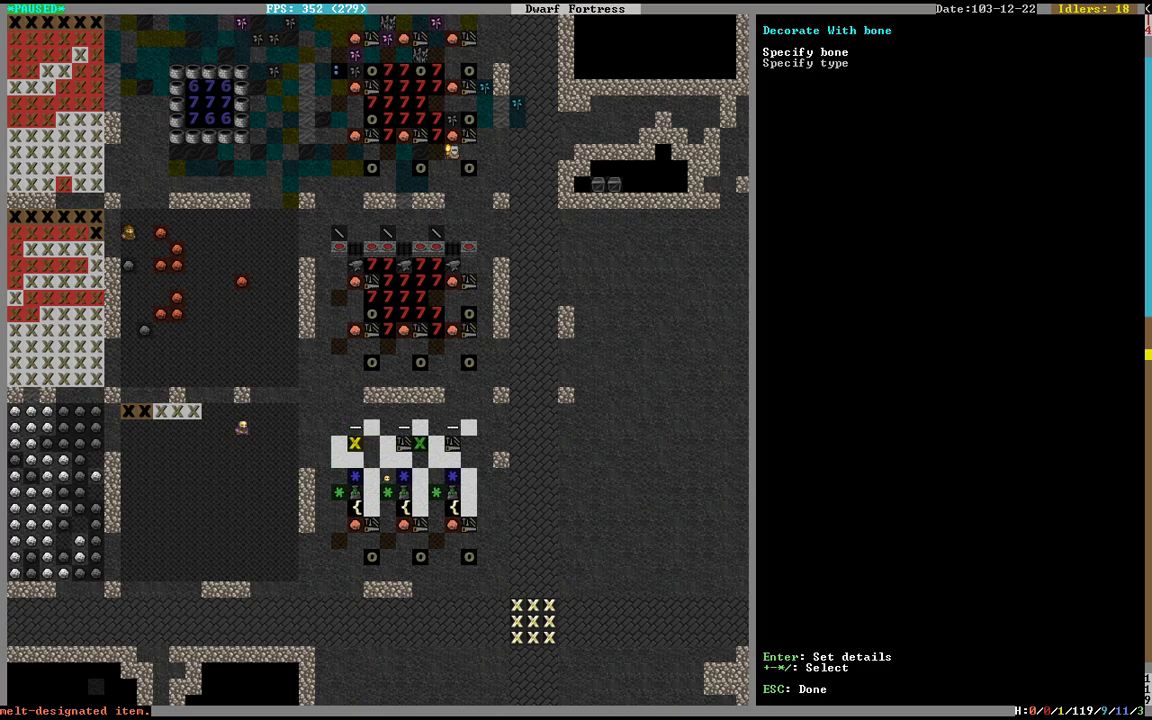
{"action": "key", "text": "Esc"}
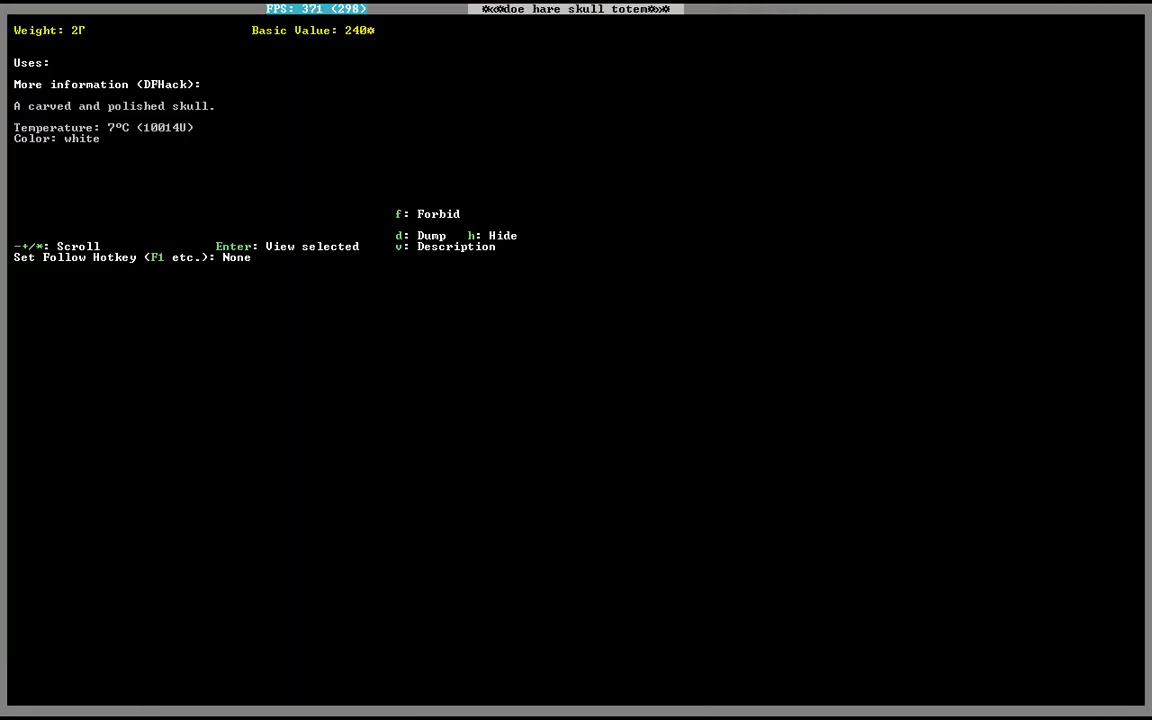
{"action": "key", "text": "Escape"}
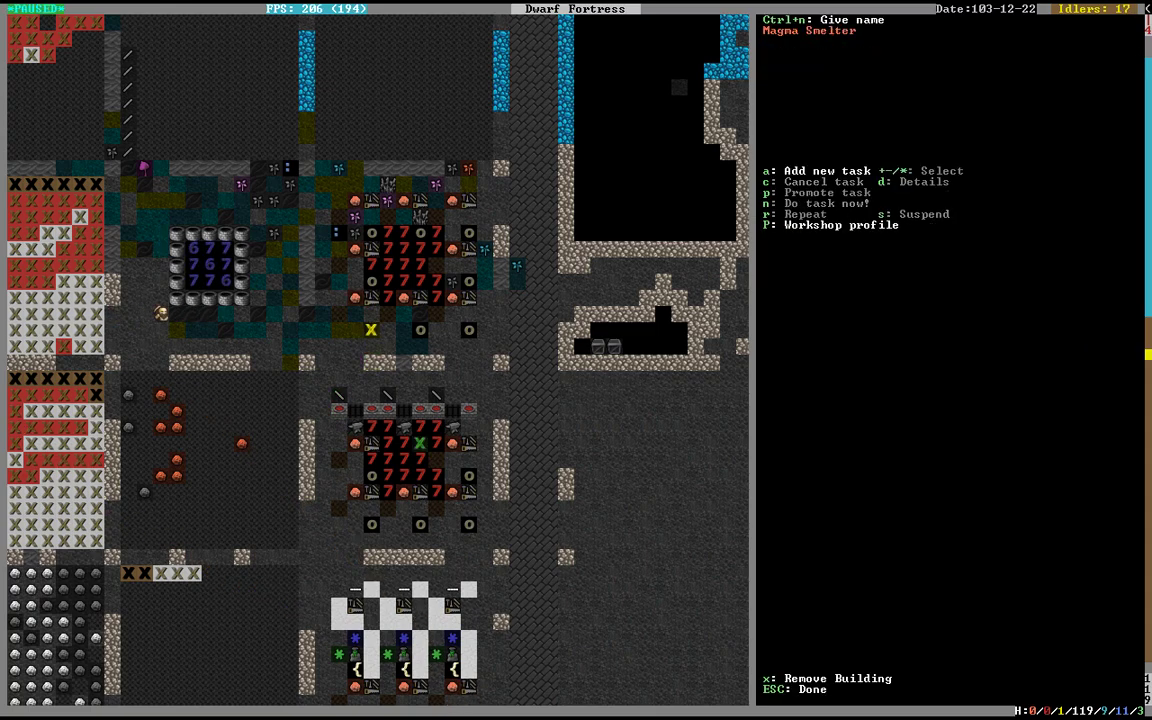
Slate the Magma Smelter for removal and close its panel.
{"action": "key", "text": "x"}
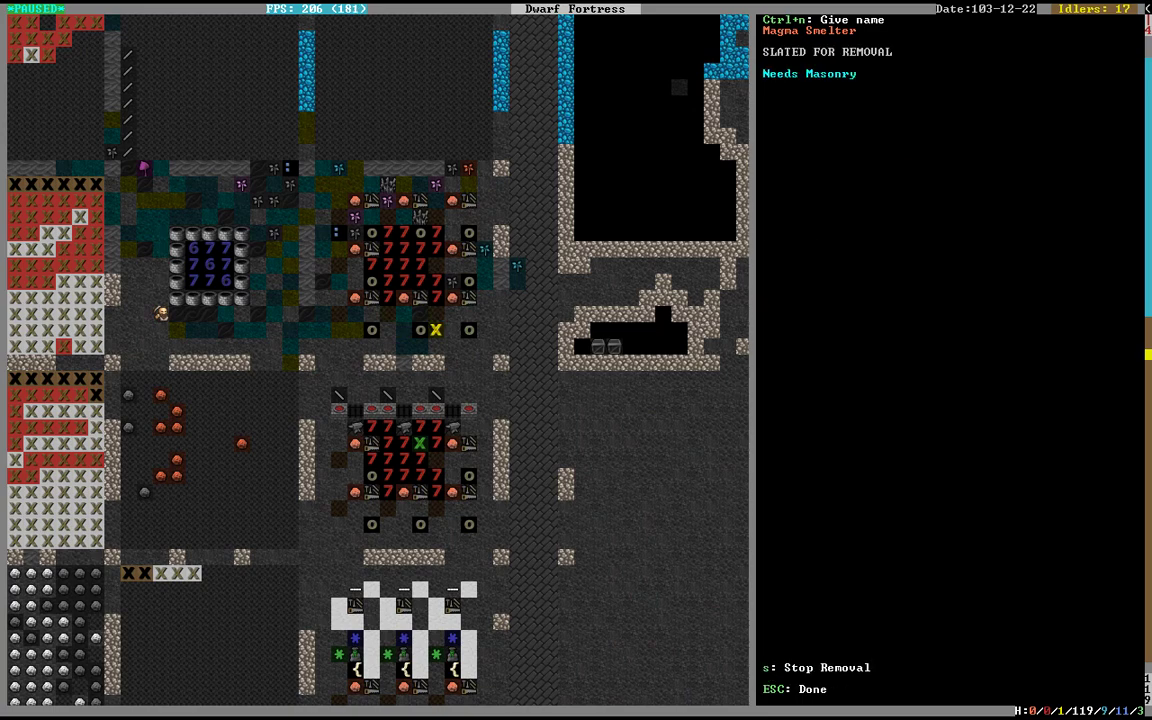
{"action": "key", "text": "Esc"}
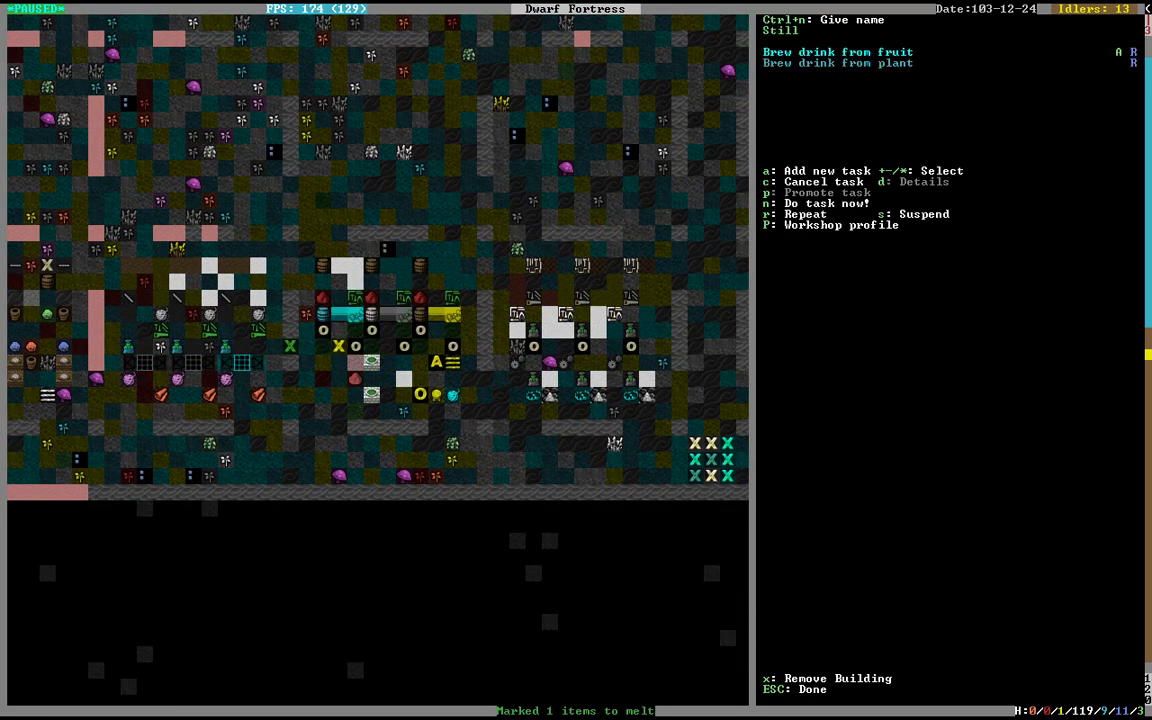
Close the still's panel, inspect a dwarf, and bring up the announcements log of melt jobs.
{"action": "key", "text": "Esc"}
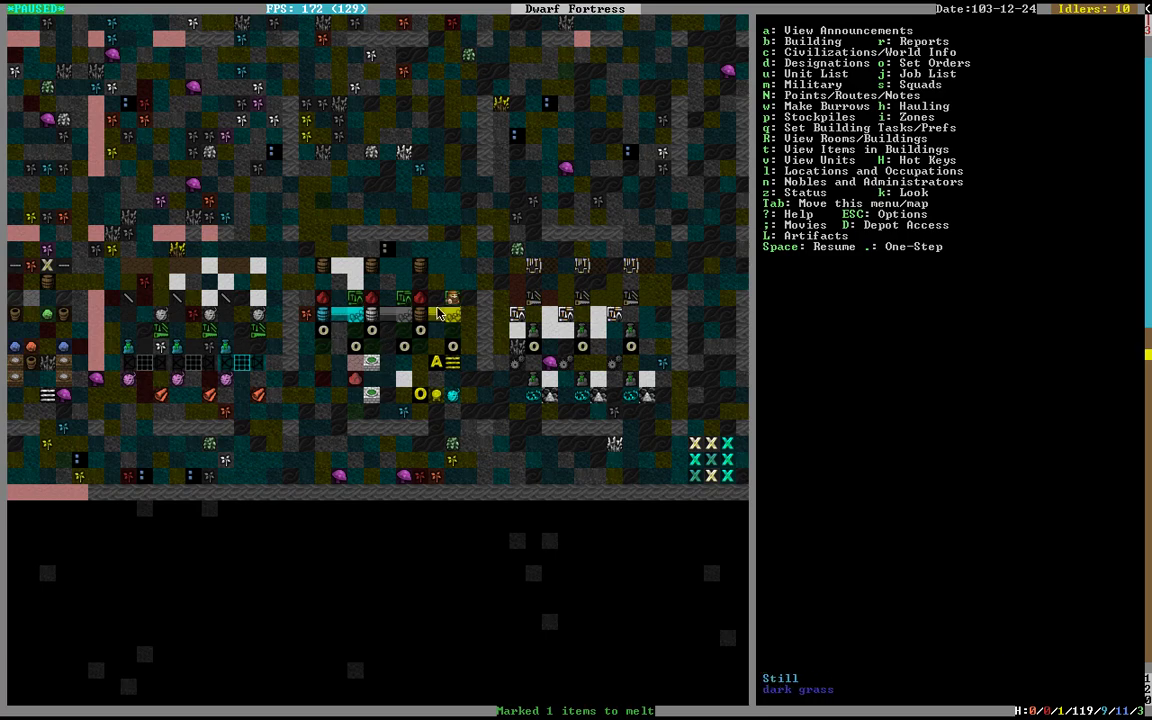
{"action": "left_click", "coordinate": [598, 248]}
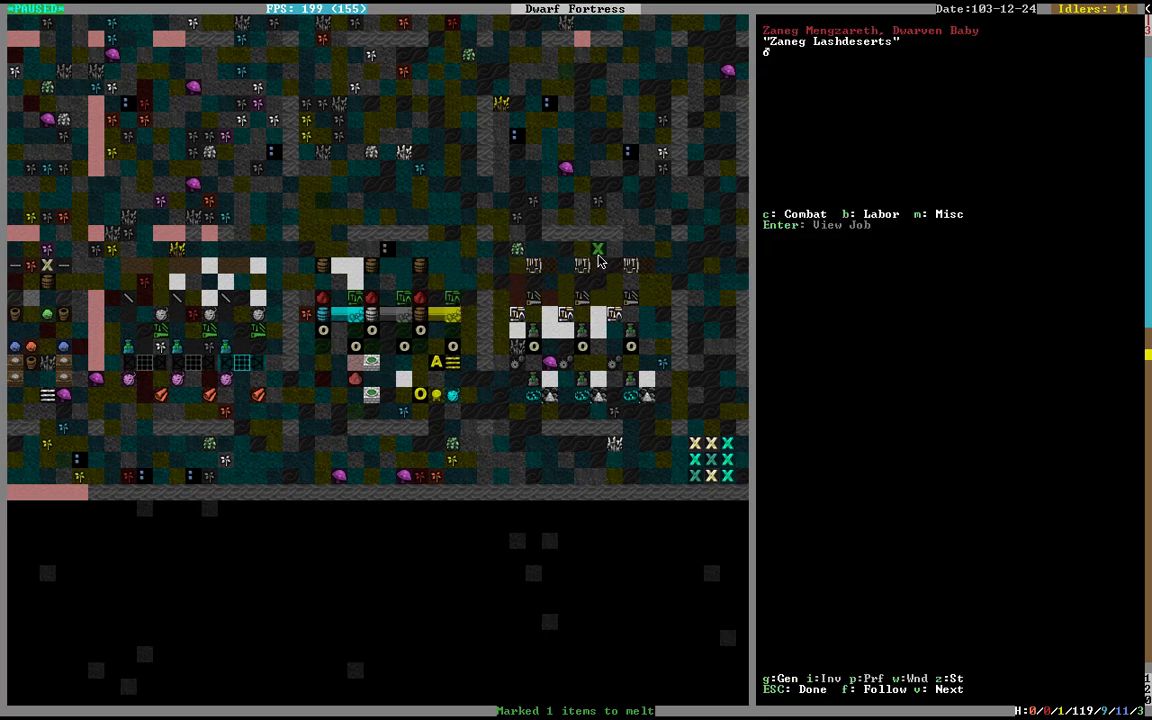
{"action": "key", "text": "Escape"}
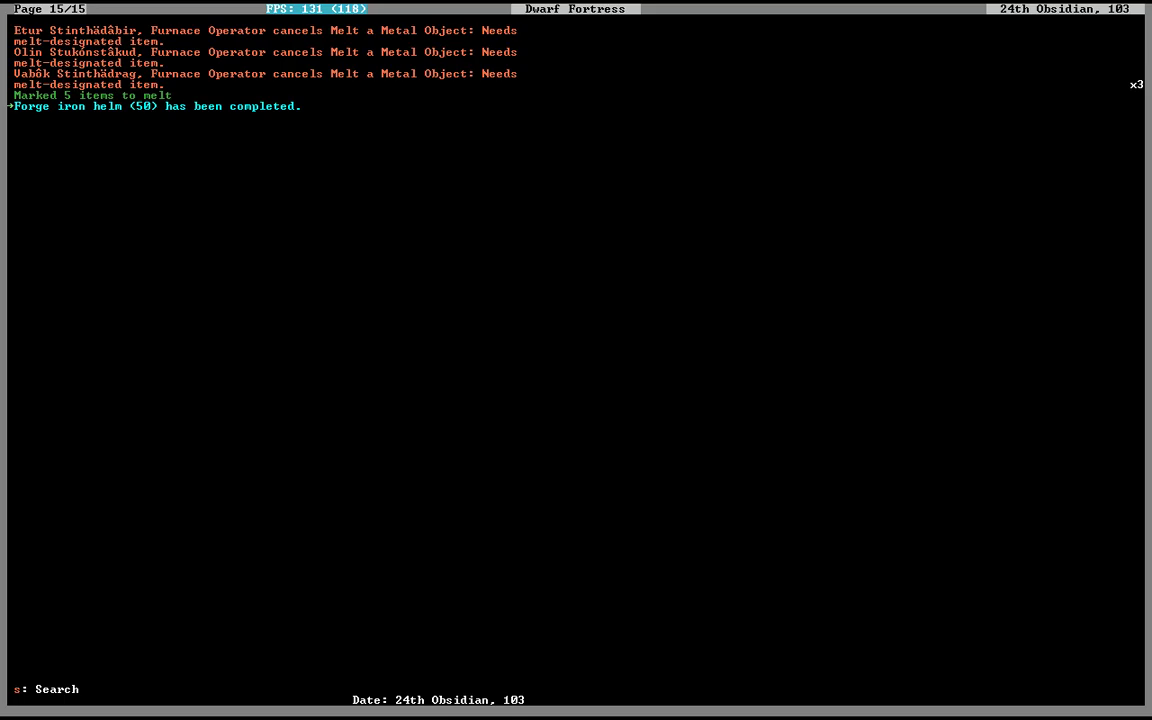
Search STEEL in new work orders and add steel spear, mace and battle axe orders of 20.
{"action": "key", "text": "Escape"}
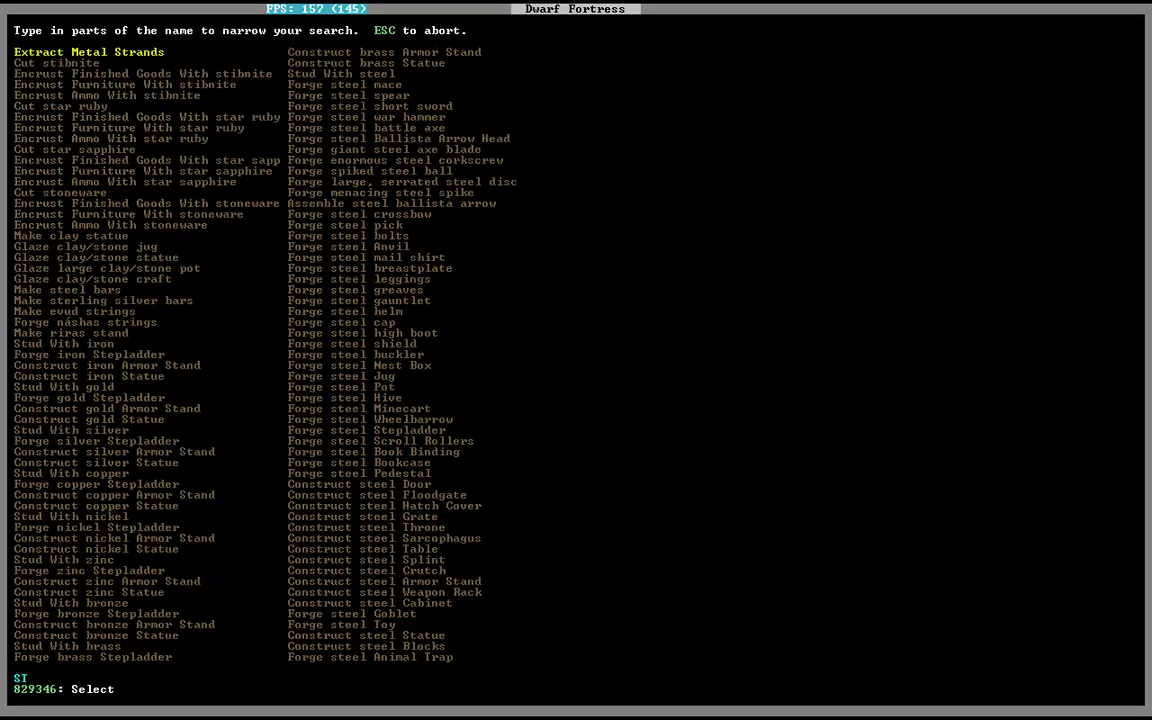
{"action": "type", "text": "EEL"}
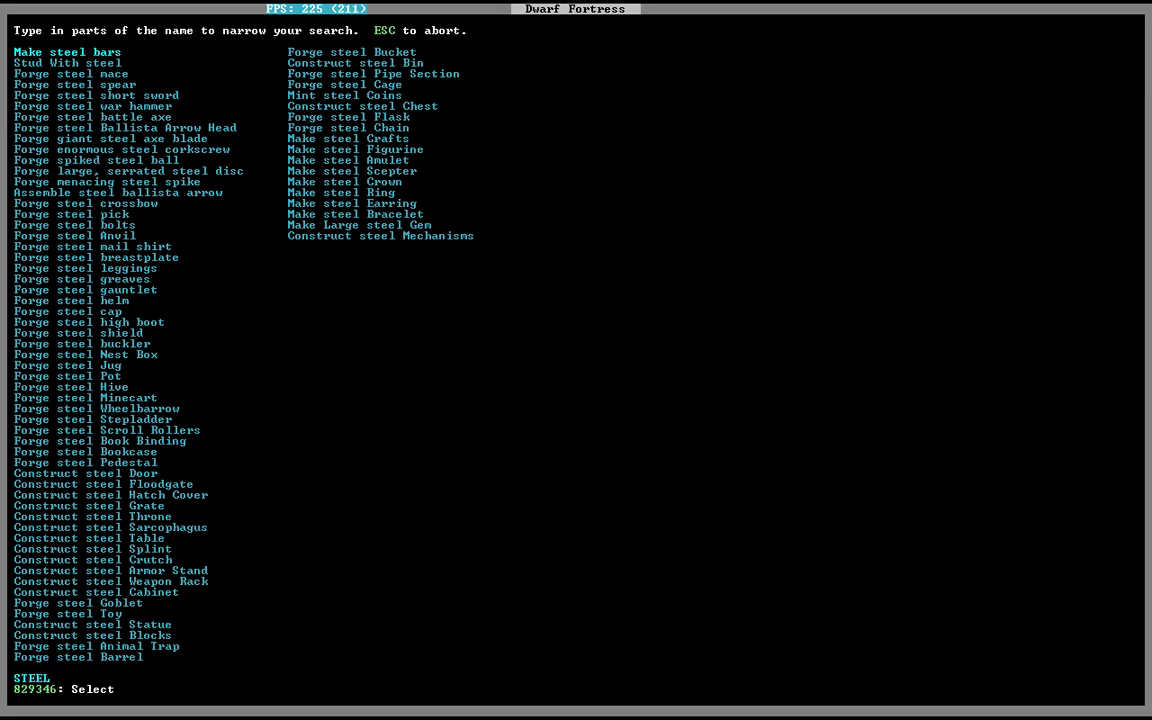
{"action": "type", "text": "spear"}
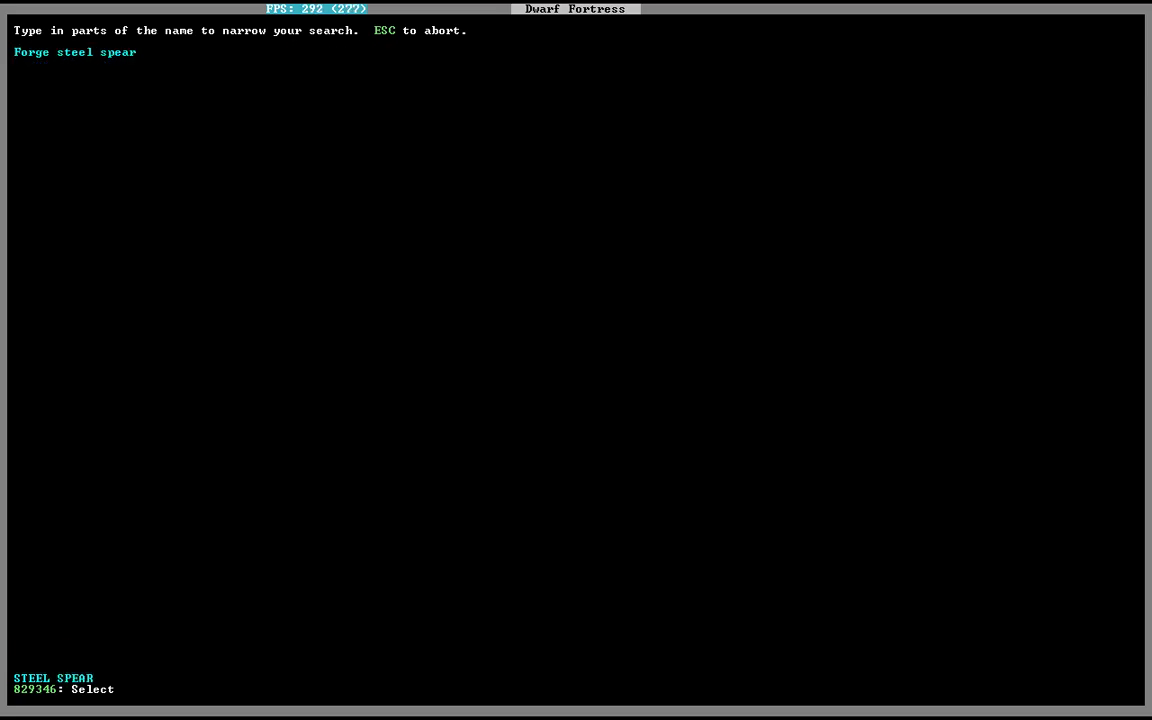
{"action": "key", "text": "Backspace"}
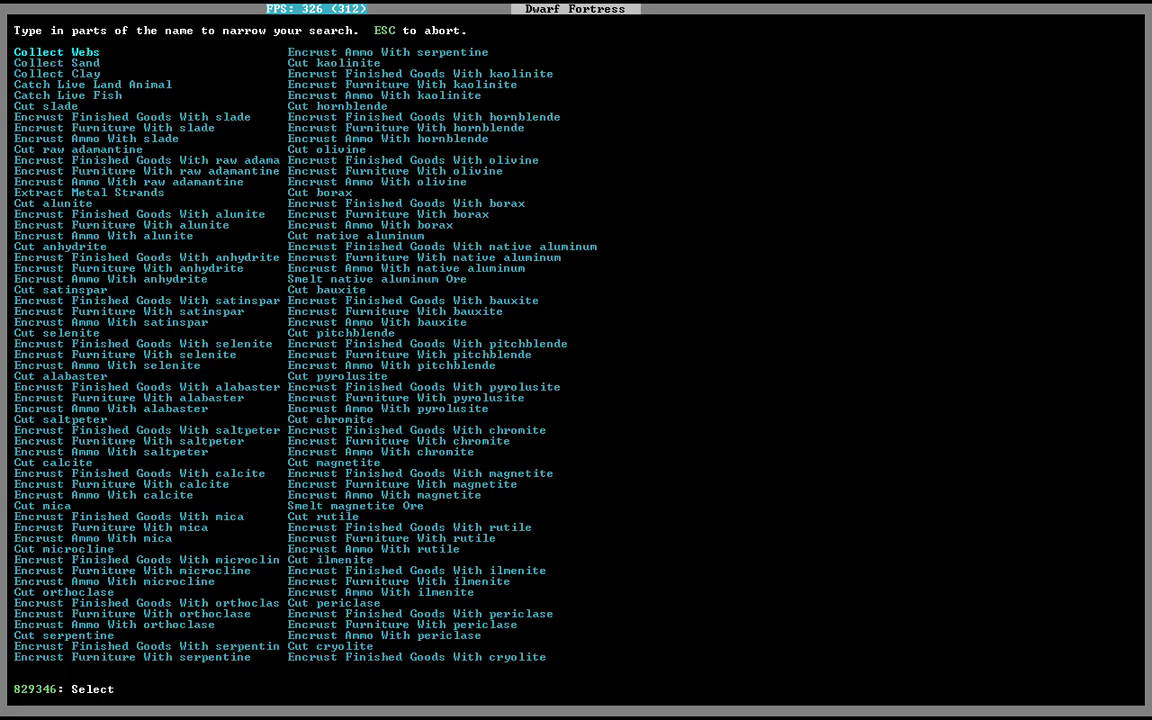
{"action": "type", "text": "STEEL"}
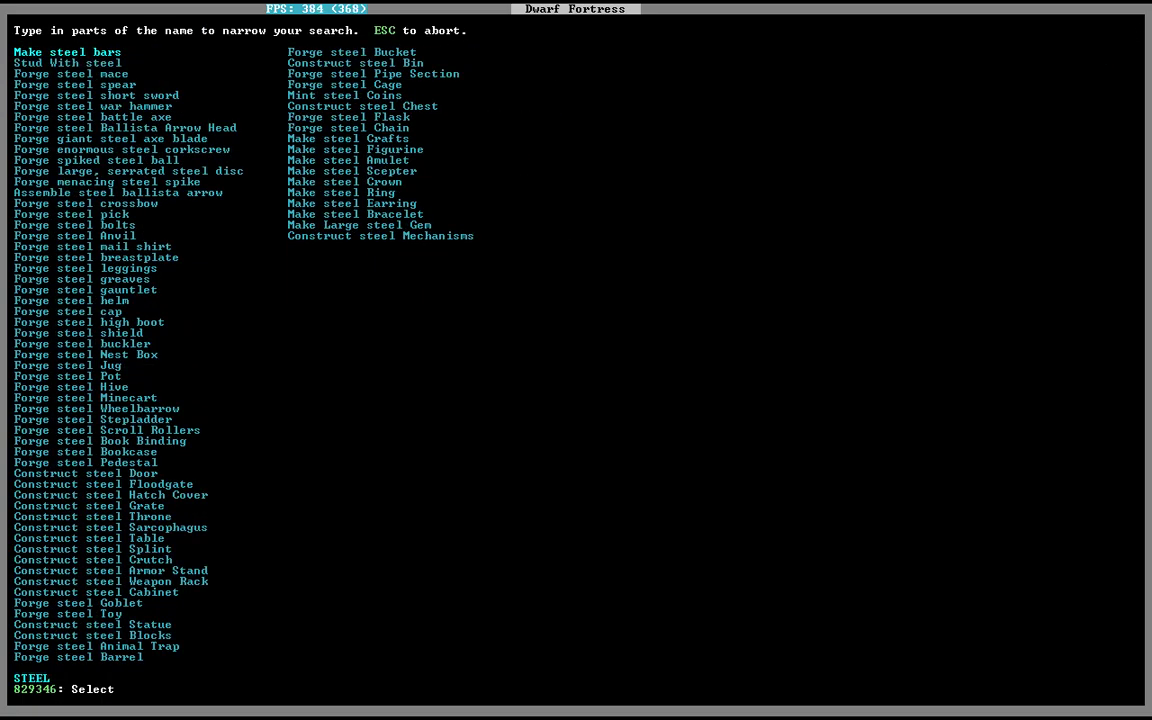
{"action": "left_click", "coordinate": [70, 72]}
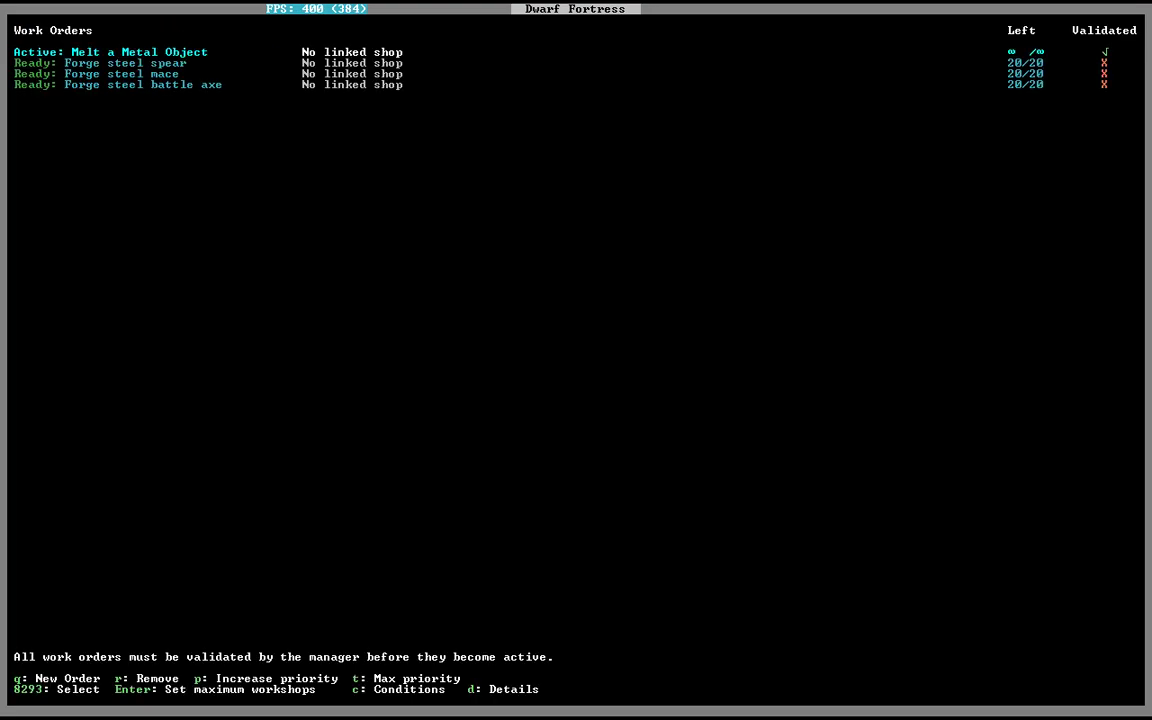
Remove the steel mace order and return to the map.
{"action": "key", "text": "r"}
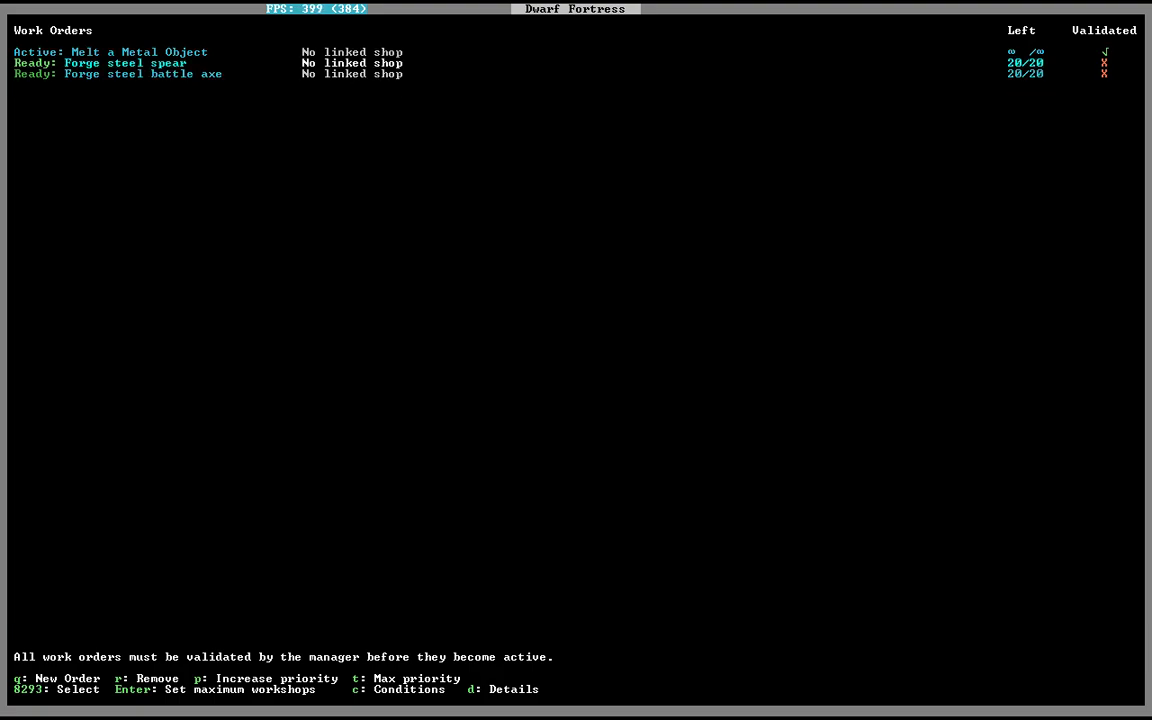
{"action": "key", "text": "Escape"}
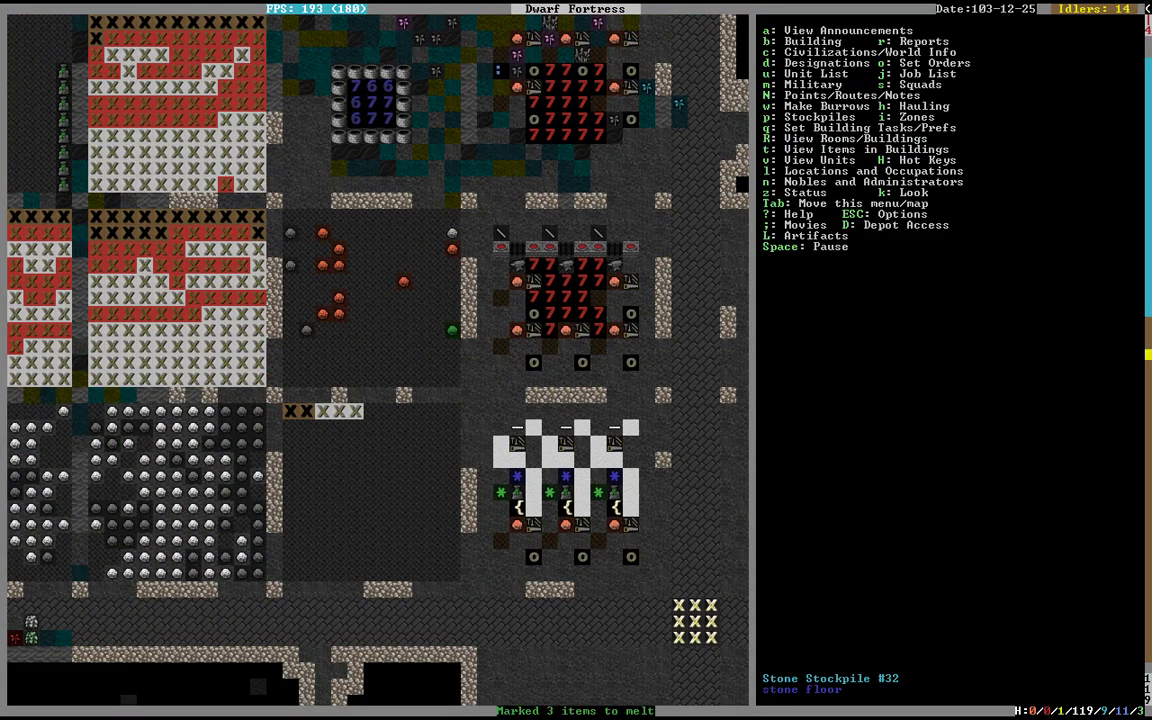
{"action": "scroll", "scroll_direction": "down", "scroll_amount": 3}
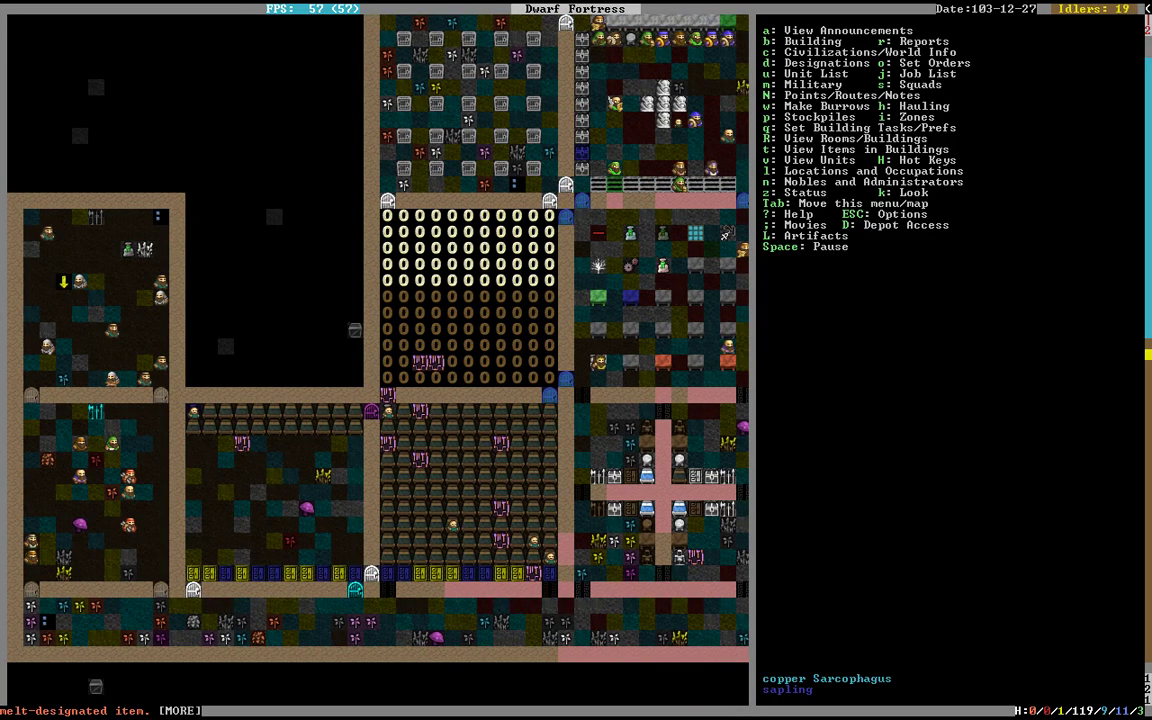
View wrestler Theb Helmstorrid on a cavern floor tile and scroll his worn equipment and sweat coatings.
{"action": "left_click", "coordinate": [64, 280]}
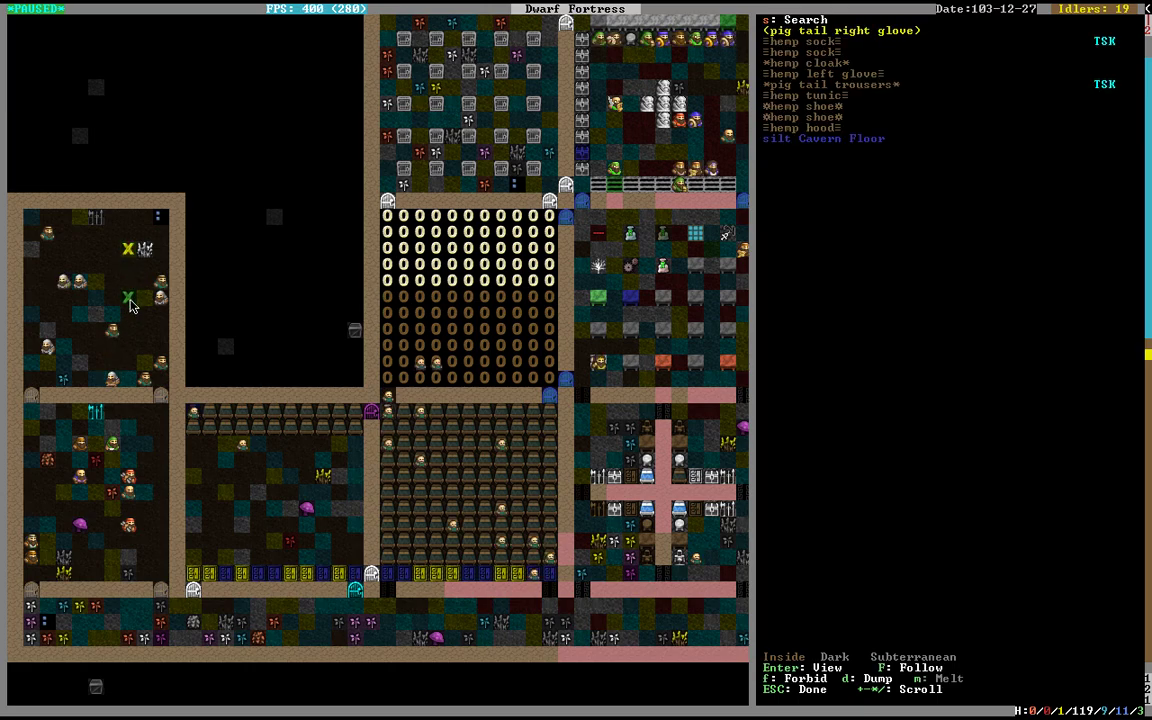
{"action": "key", "text": "Escape"}
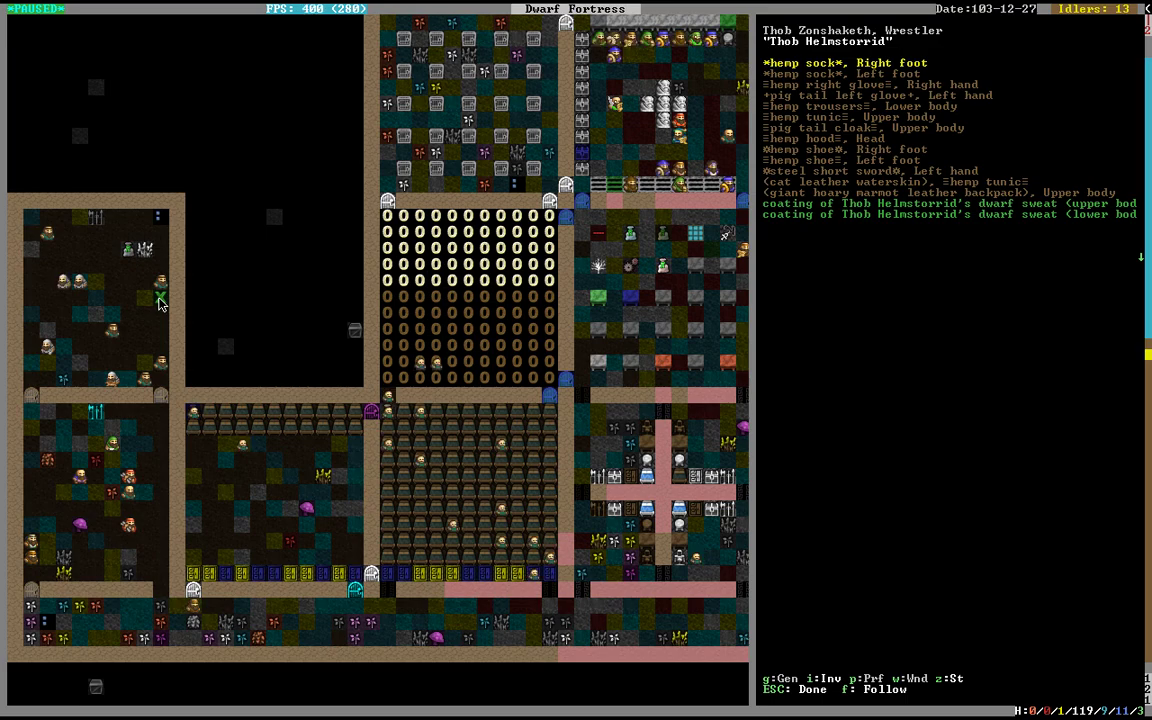
{"action": "scroll", "scroll_direction": "down", "scroll_amount": 3}
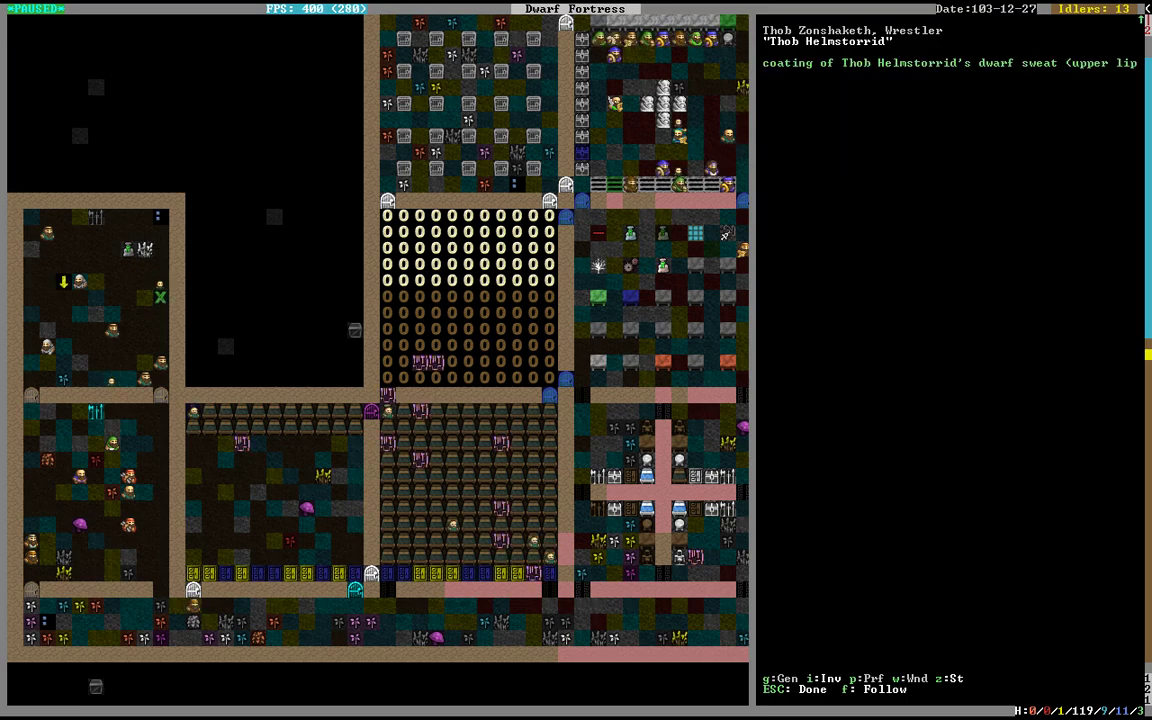
{"action": "scroll", "scroll_direction": "down", "scroll_amount": 3}
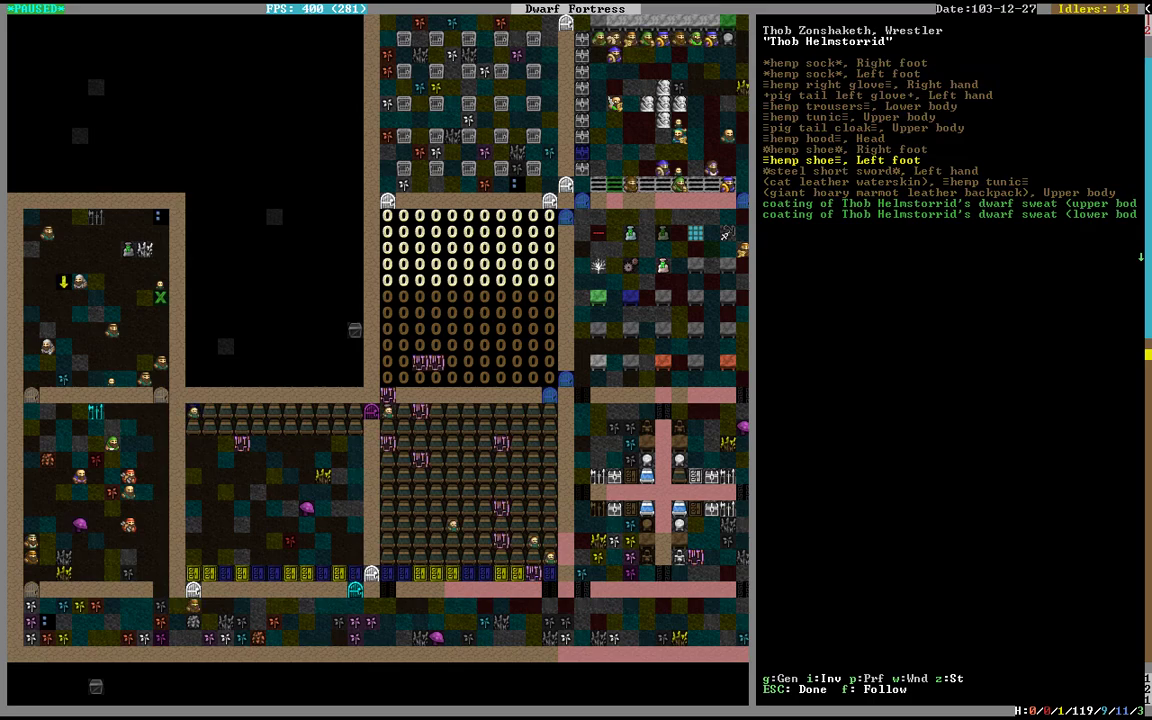
{"action": "scroll", "scroll_direction": "down", "scroll_amount": 3}
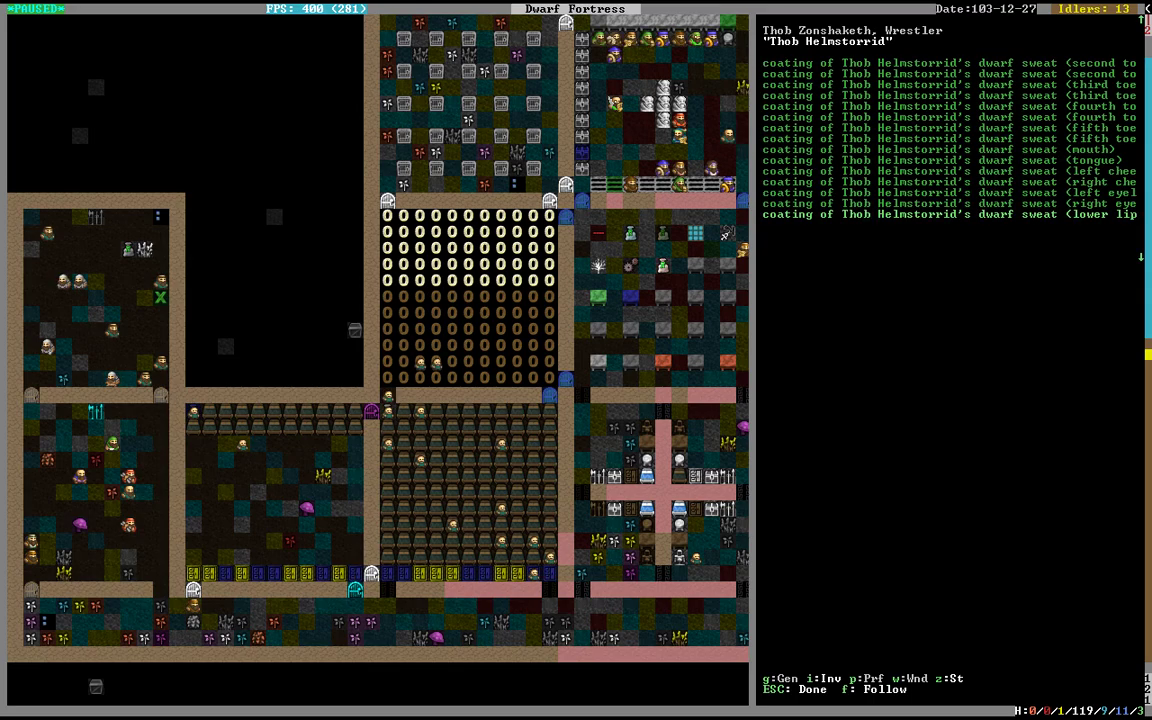